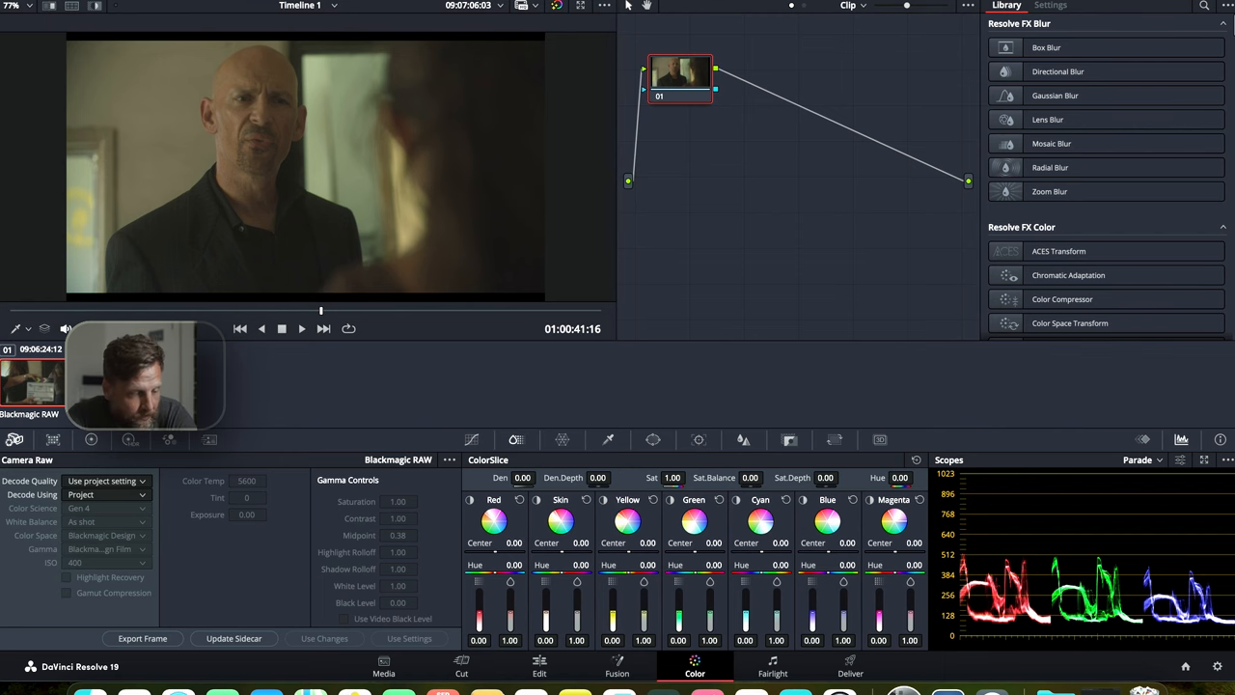
# - Bring up the Project Settings window for the current project
pyautogui.moveTo(679, 75); pyautogui.dragTo(714, 76)
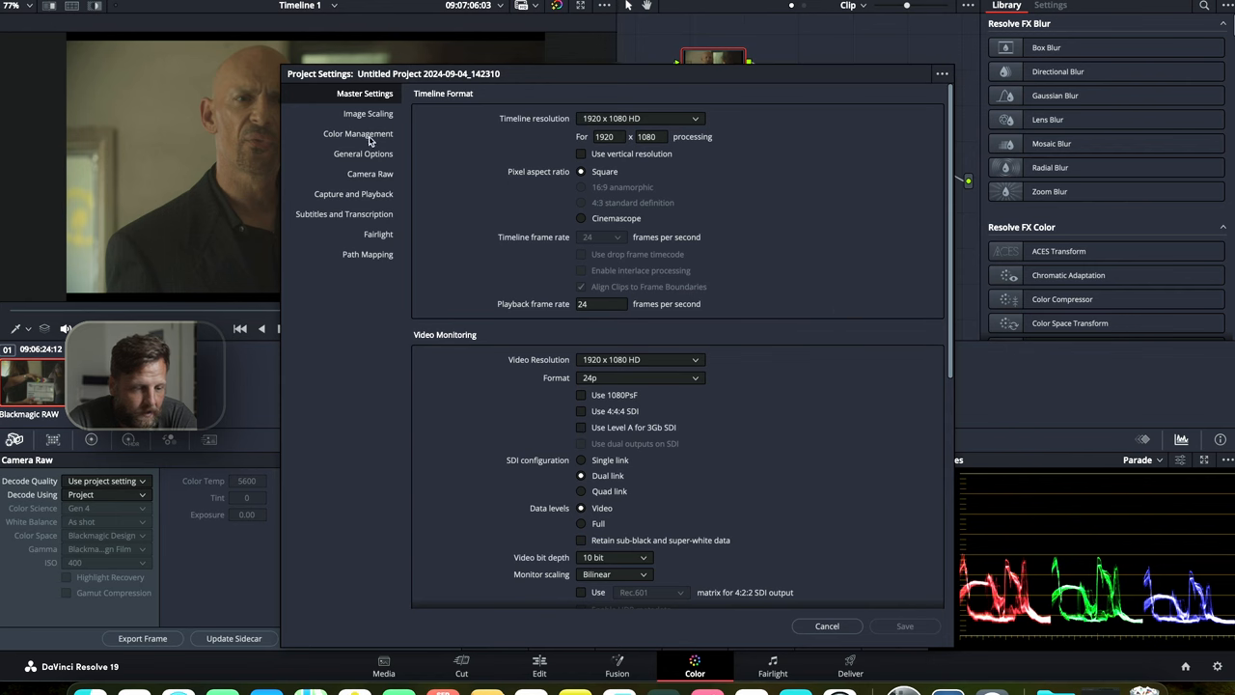
# - In Color Management, set the timeline space to DaVinci WG/Intermediate and output to Rec.709 Gamma 2.4
pyautogui.click(358, 133)
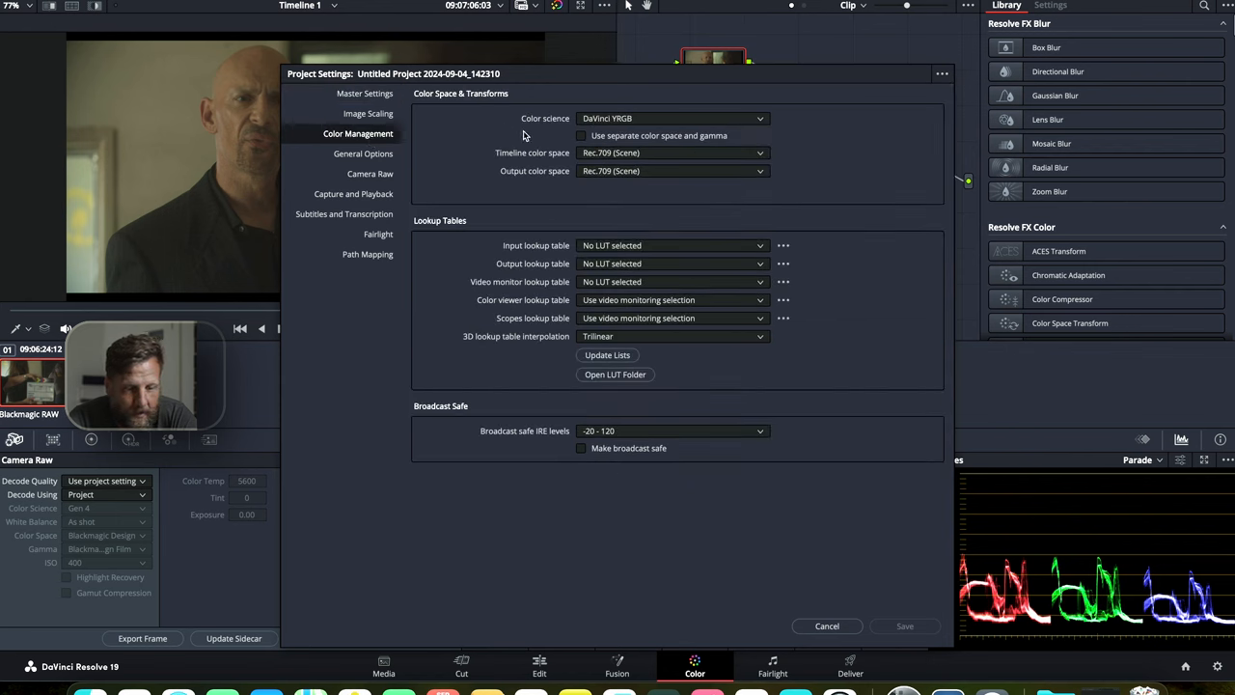
pyautogui.moveTo(567, 164)
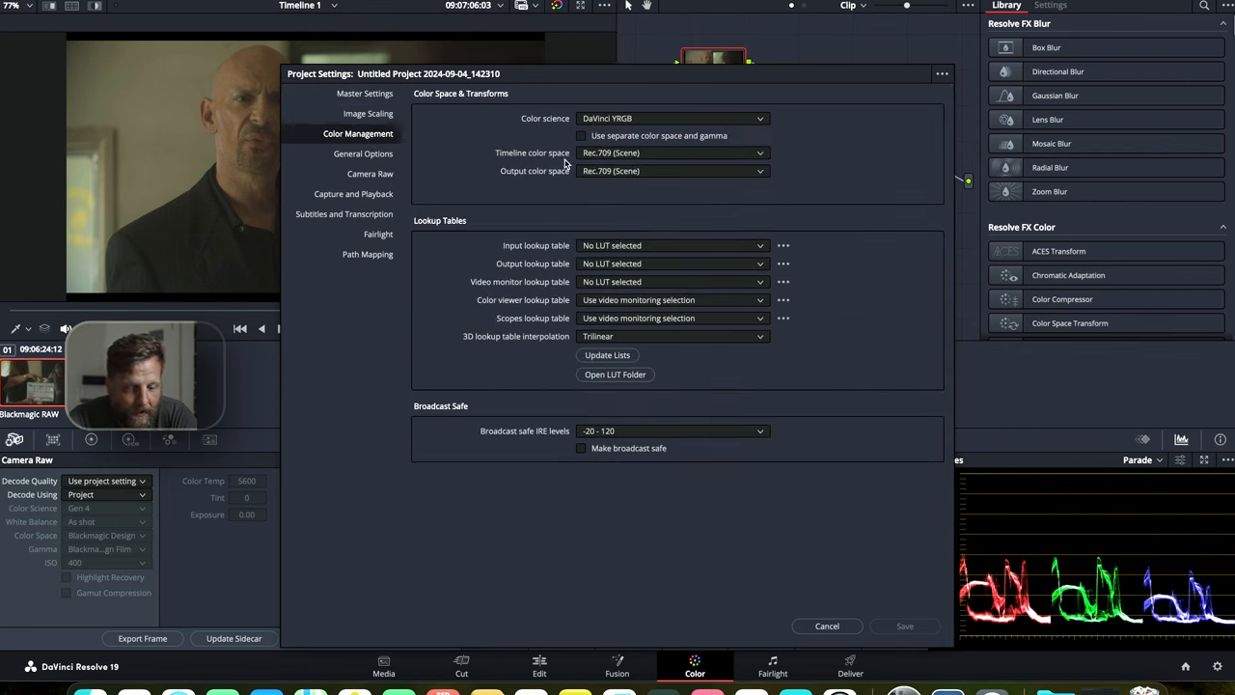
pyautogui.click(760, 152)
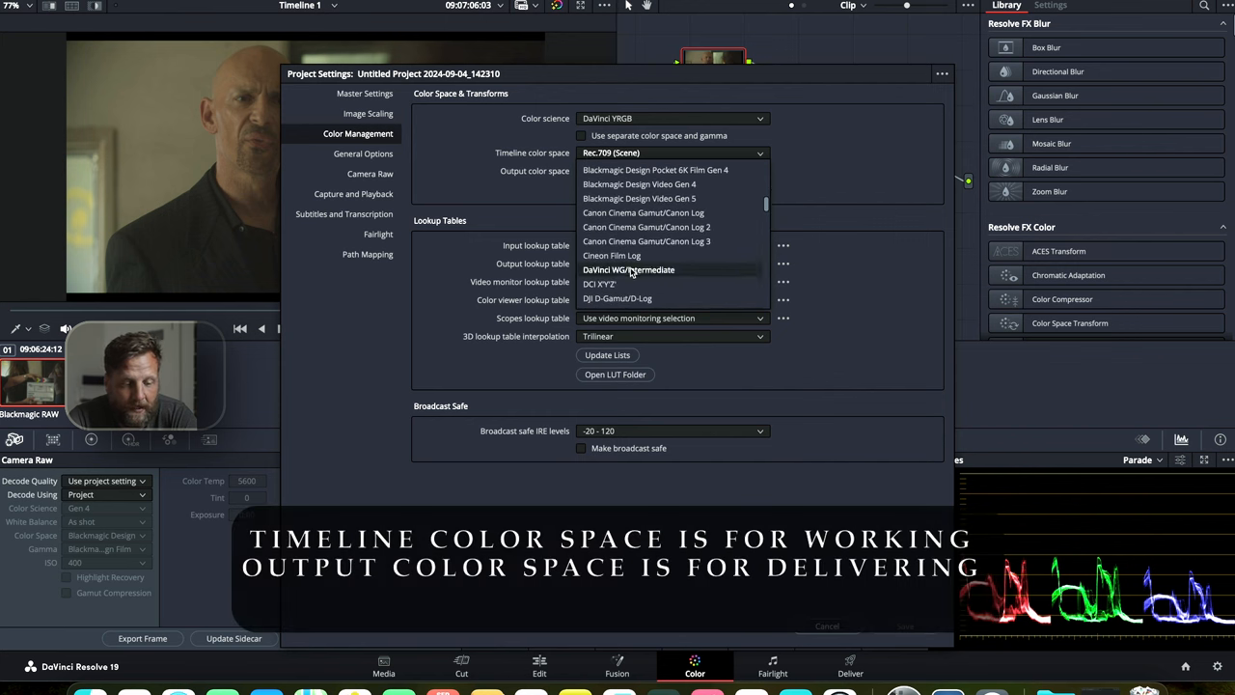
pyautogui.click(629, 271)
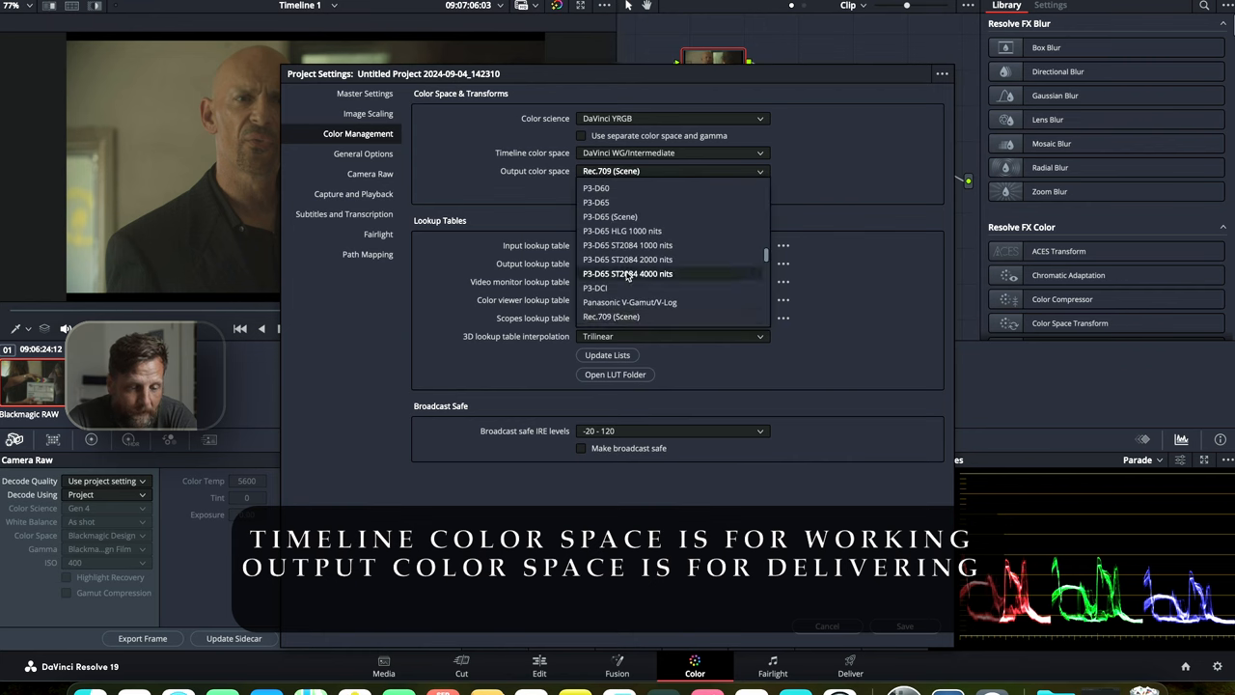
pyautogui.scroll(-3)
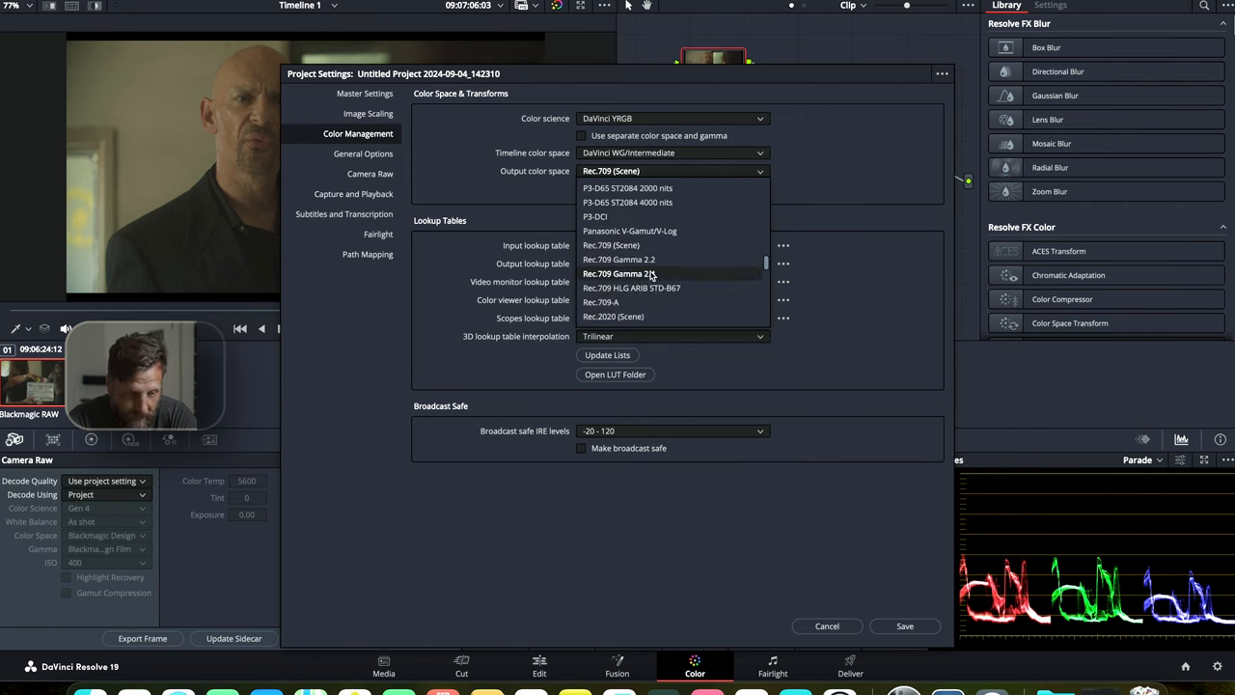
pyautogui.click(621, 274)
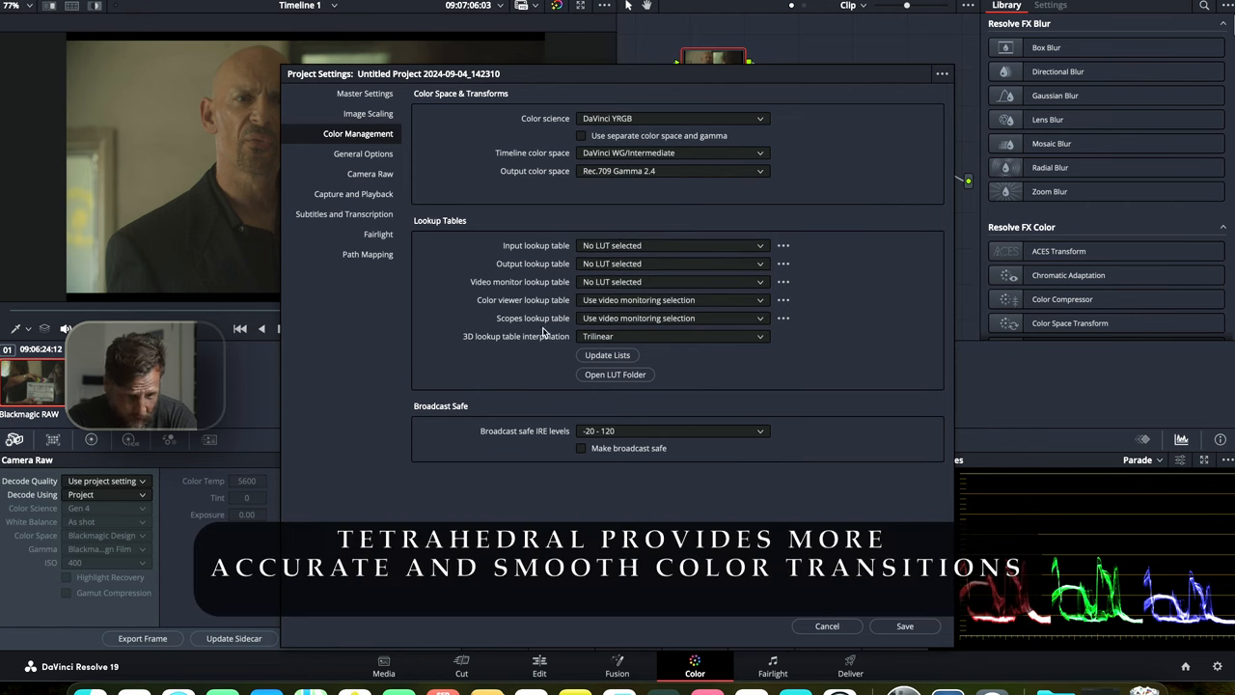
# - Switch 3D LUT interpolation to Tetrahedral and save the project settings
pyautogui.click(671, 335)
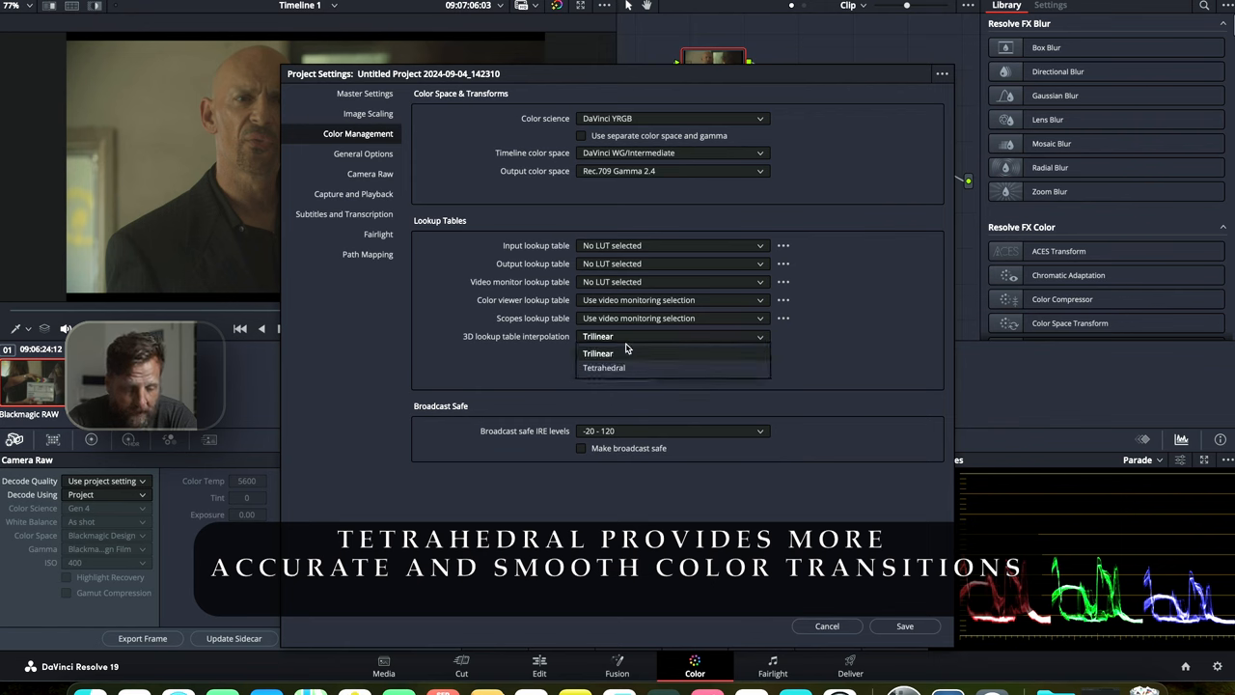
pyautogui.click(602, 367)
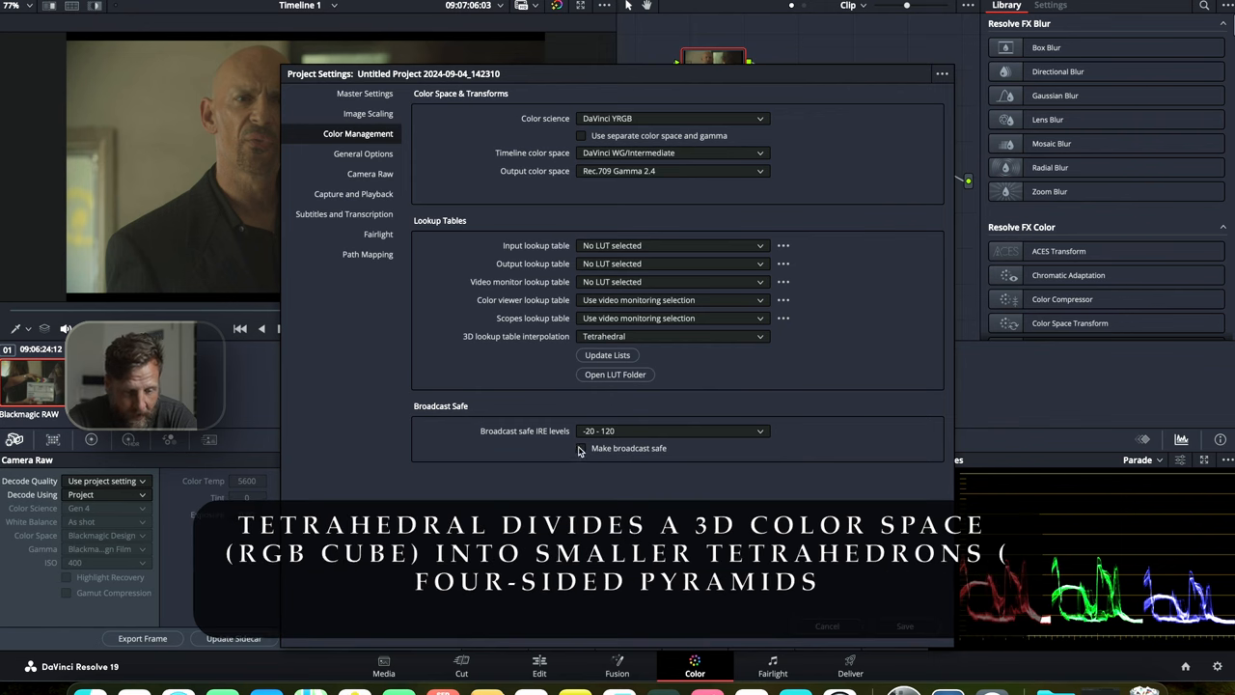
pyautogui.click(581, 447)
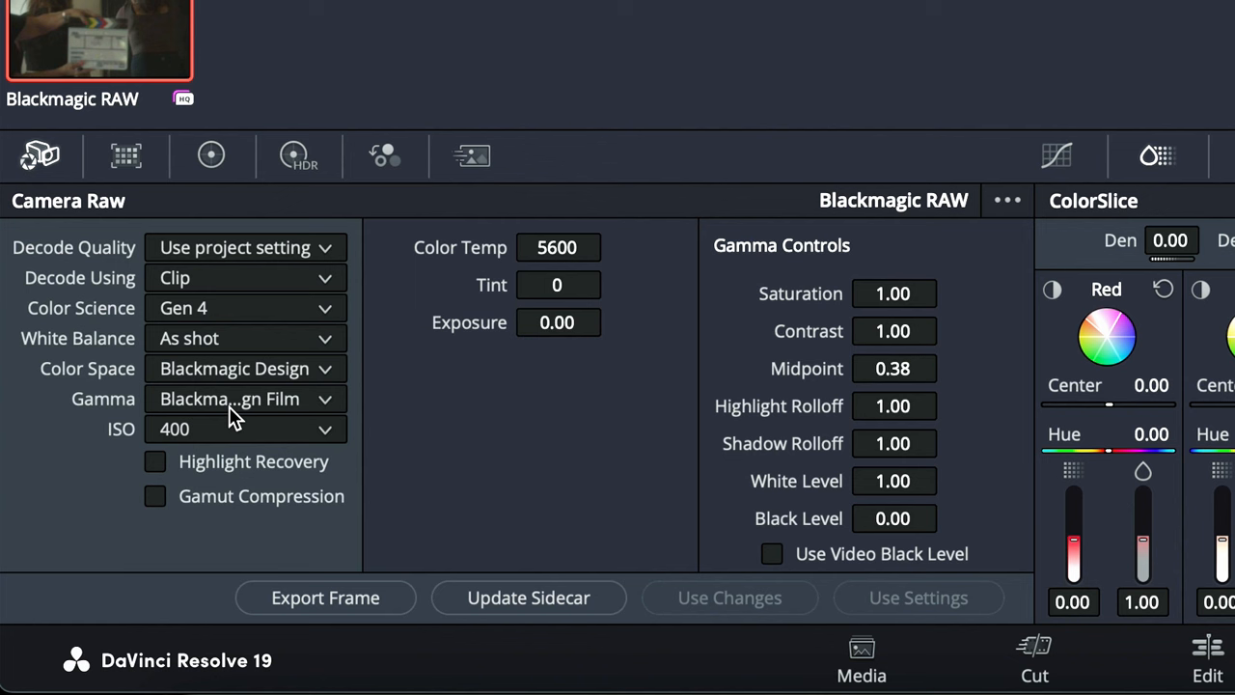
# - In the Camera Raw palette, choose DaVinci Wide Gamut as the clip's decode color space
pyautogui.click(235, 369)
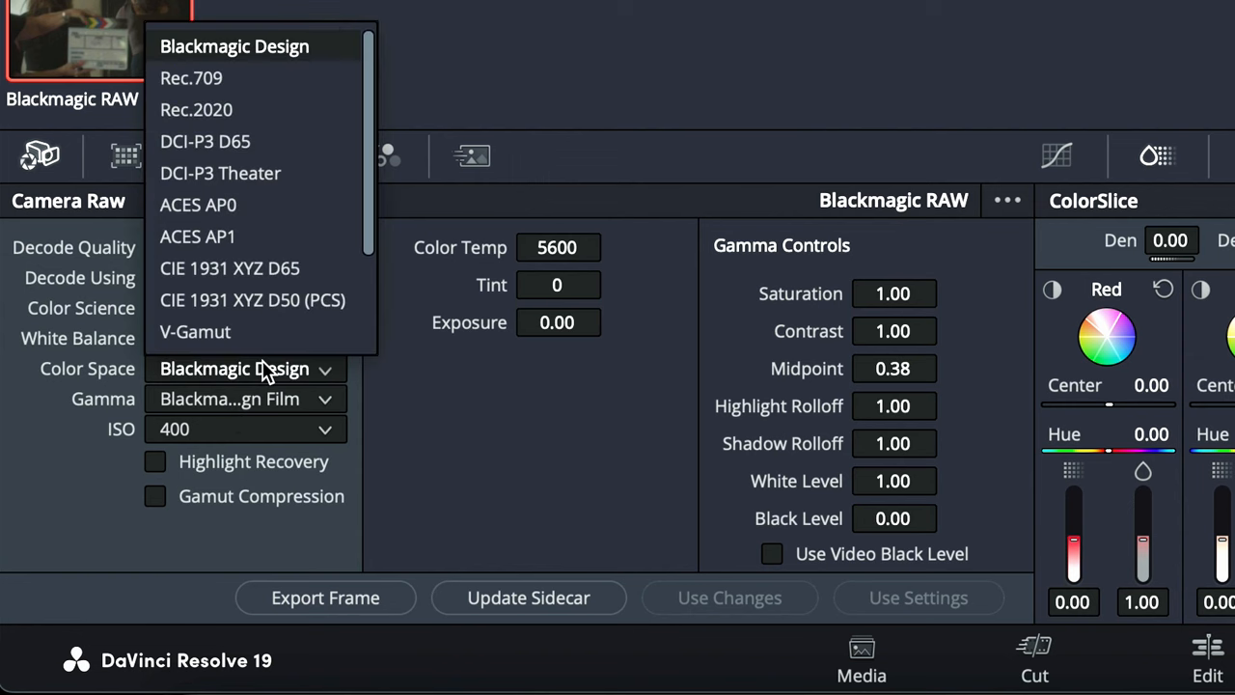
pyautogui.scroll(-3)
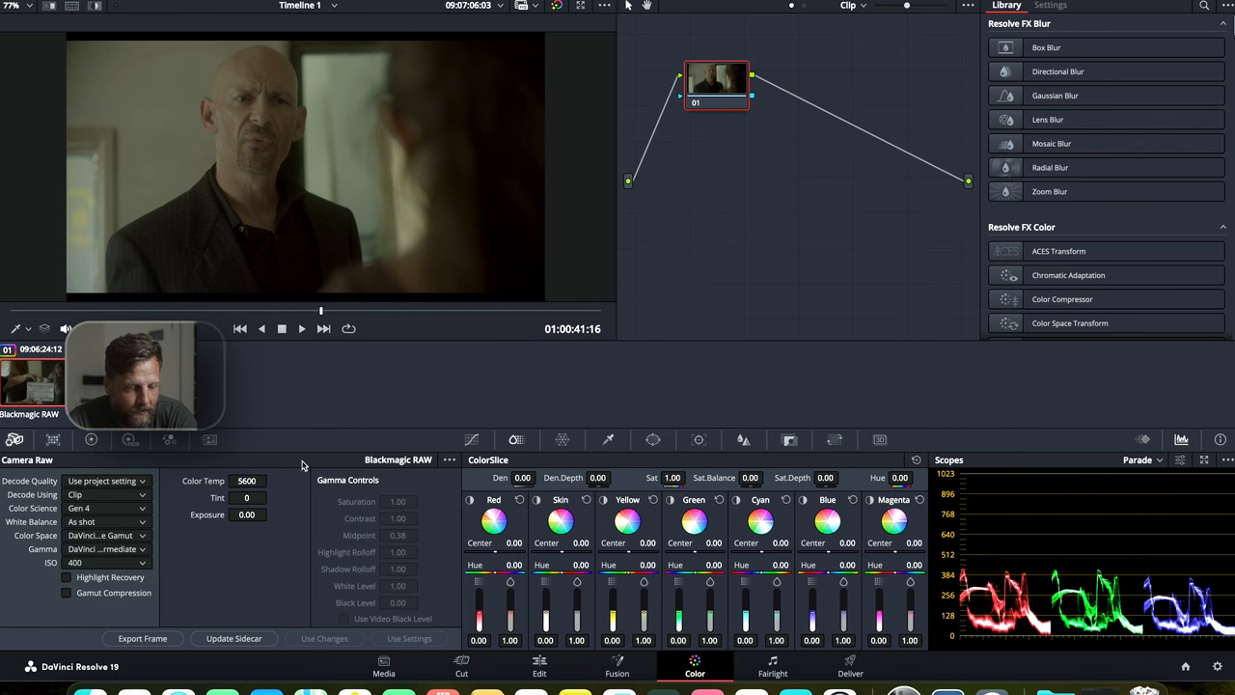
# - Add a serial node after node 01 and label the first node 'Highlights'
pyautogui.moveTo(718, 85); pyautogui.dragTo(702, 85)
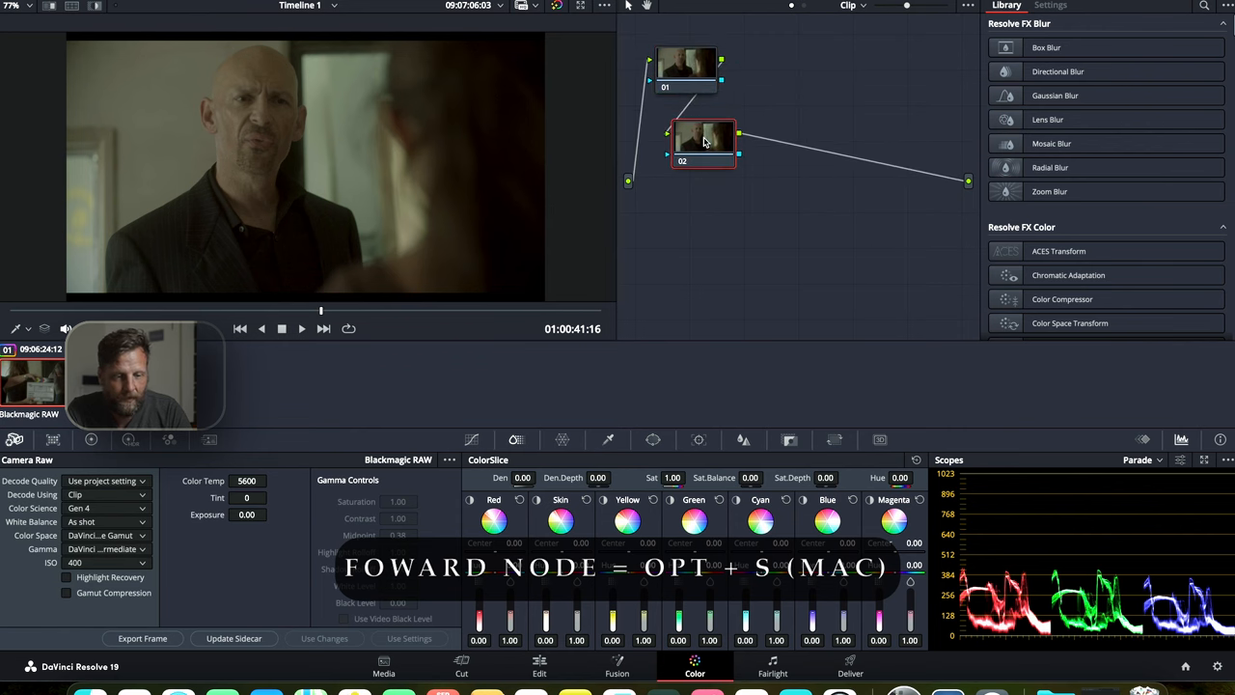
pyautogui.click(710, 65)
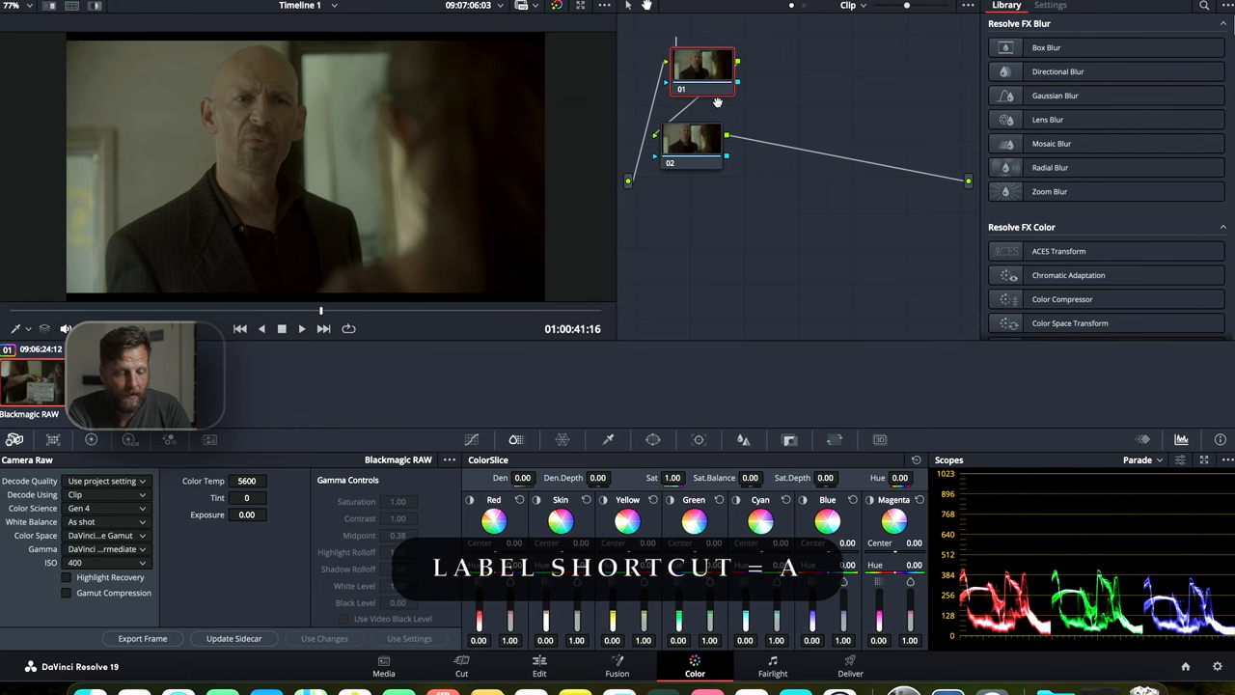
pyautogui.write('Highlights')
pyautogui.click(699, 116)
pyautogui.write('cst')
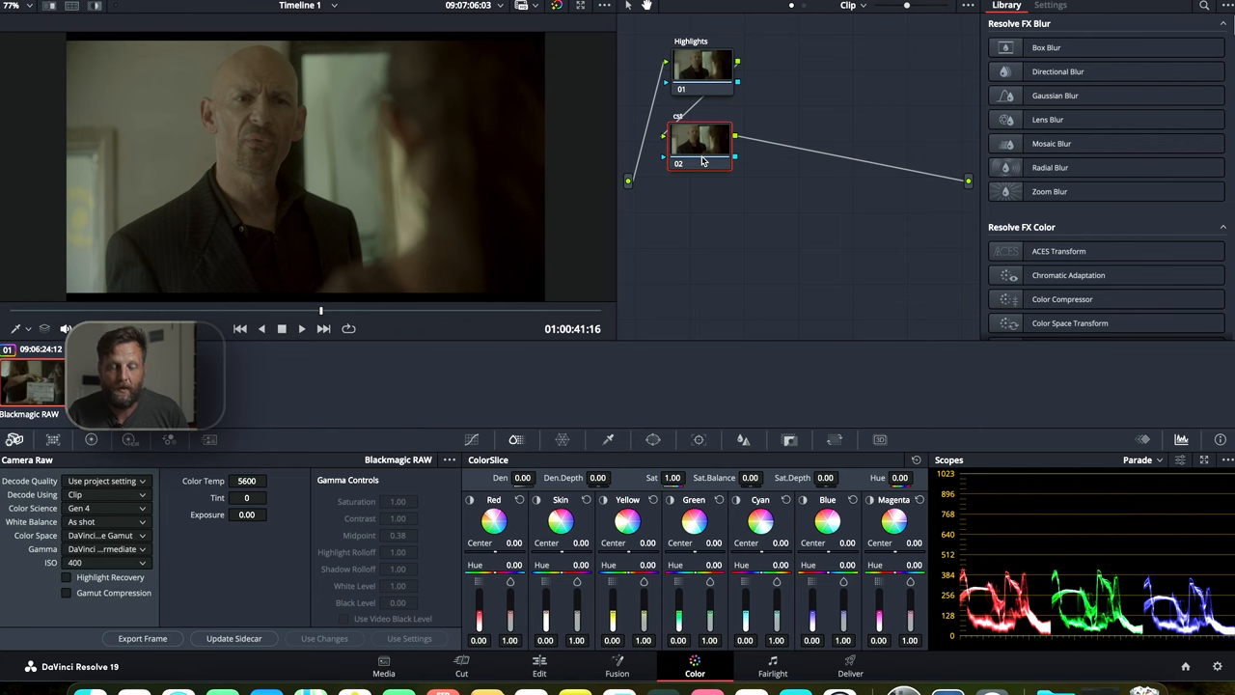
pyautogui.moveTo(729, 139)
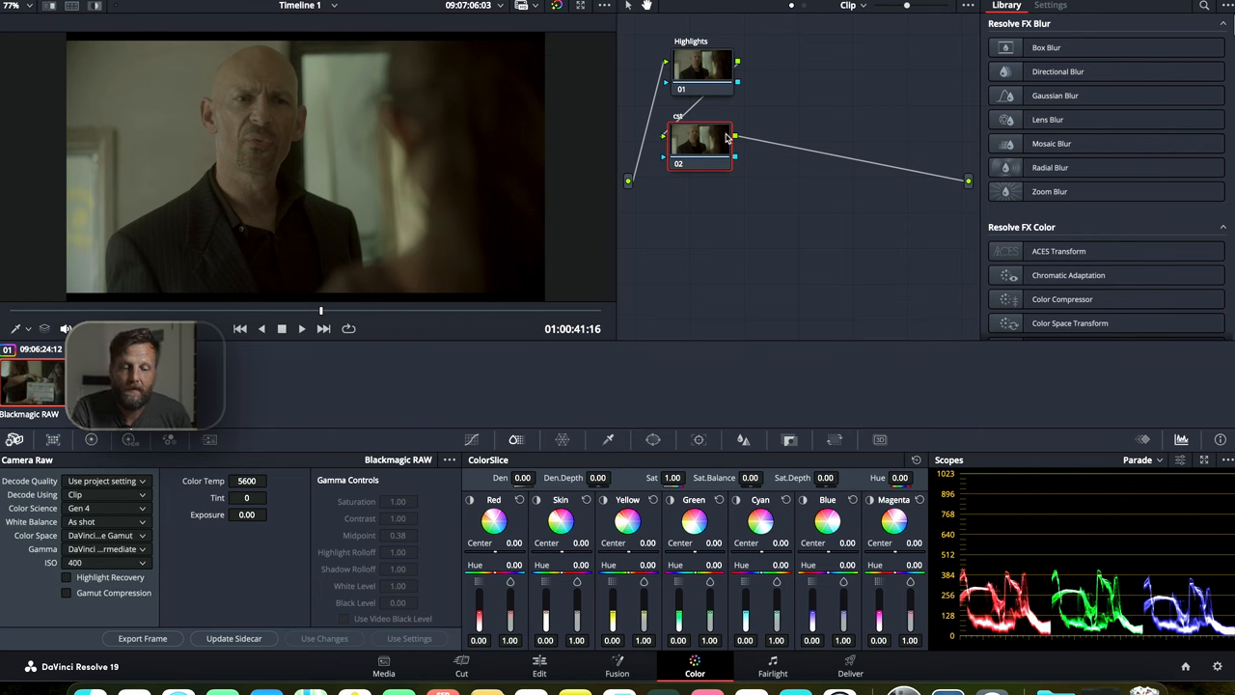
pyautogui.moveTo(699, 139)
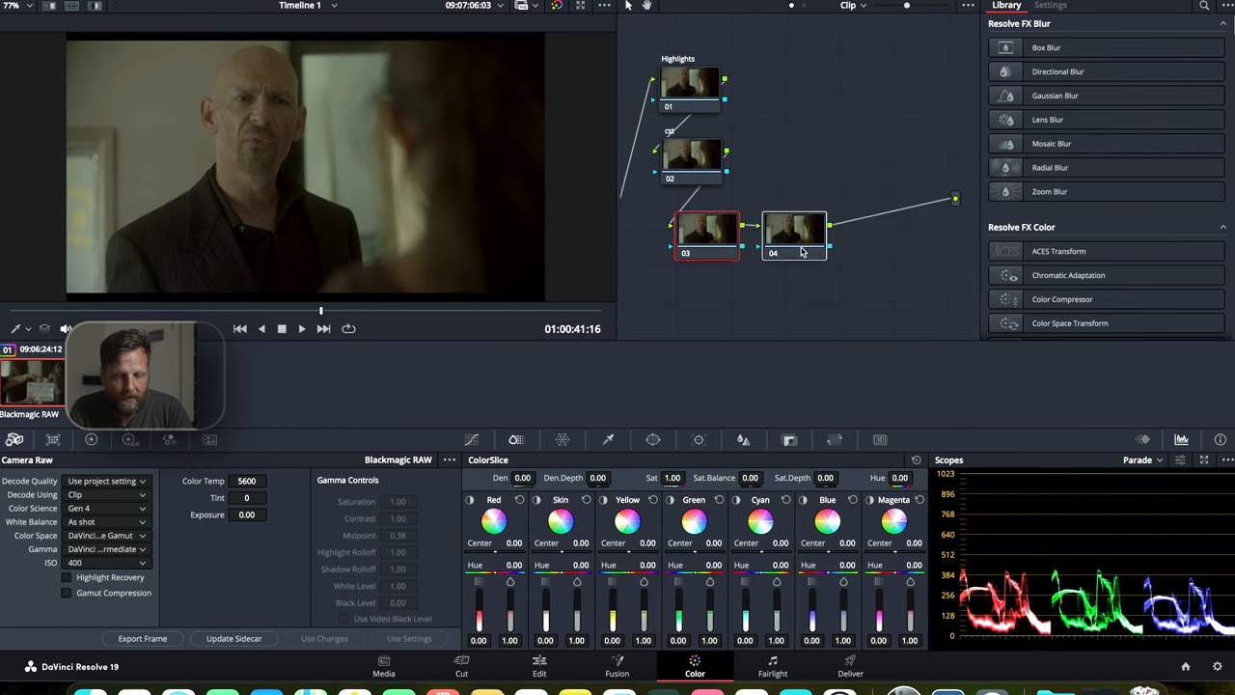
# - Label the added serial nodes and move the cst node 02 up beside Highlights
pyautogui.click(776, 236)
pyautogui.write('look')
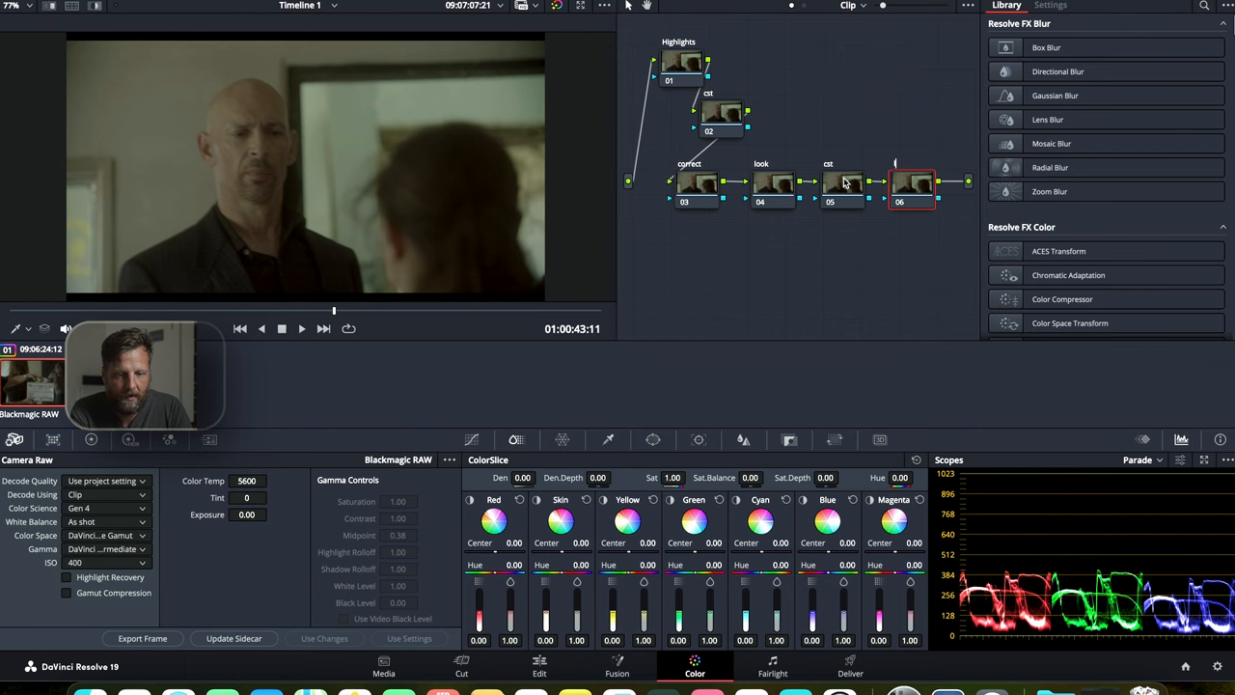
pyautogui.click(743, 110)
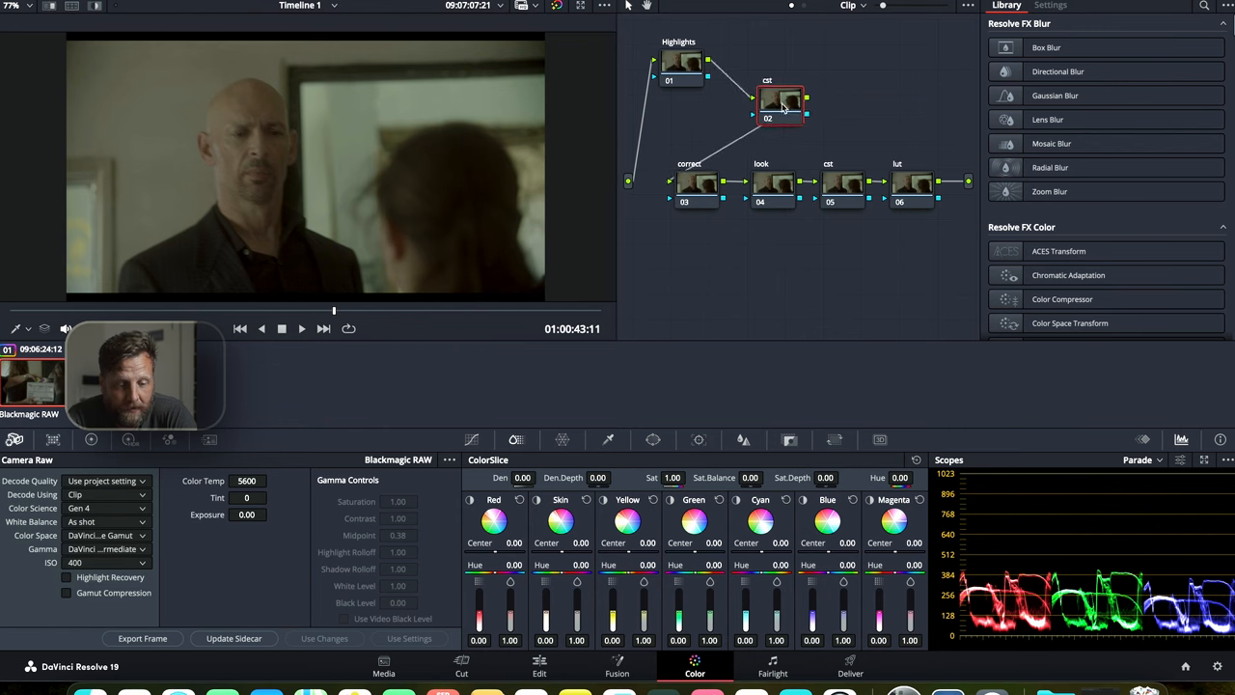
pyautogui.moveTo(782, 100); pyautogui.dragTo(781, 62)
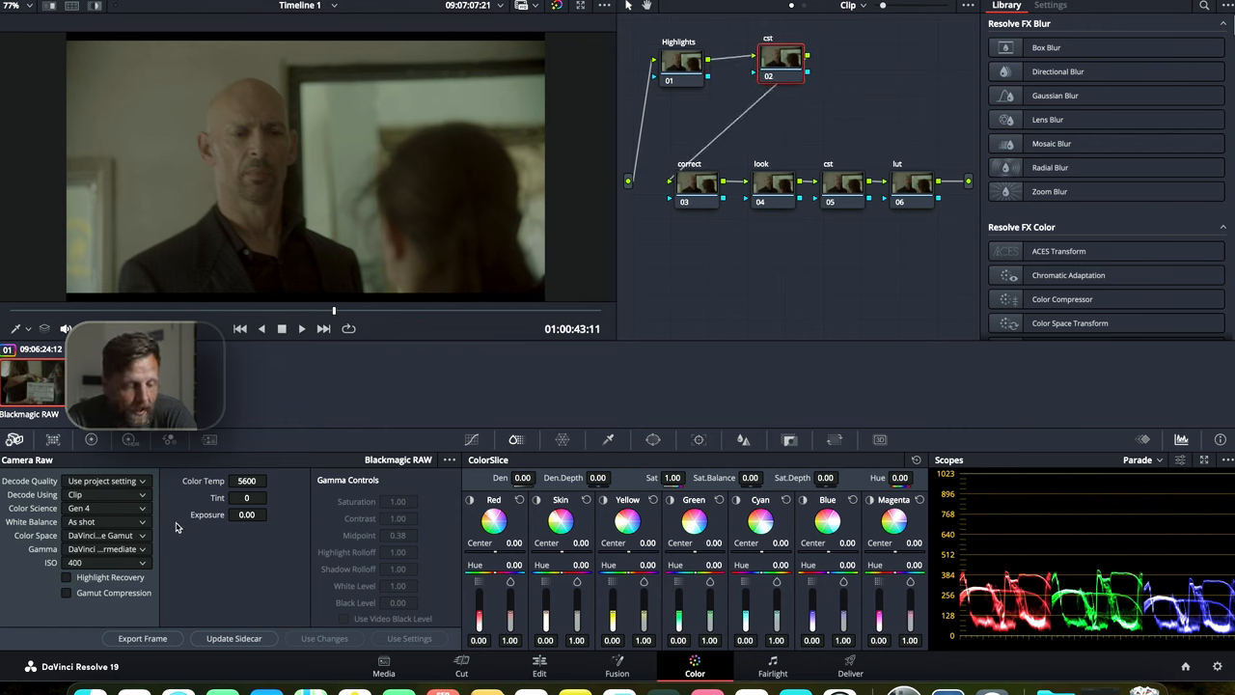
pyautogui.moveTo(139, 557)
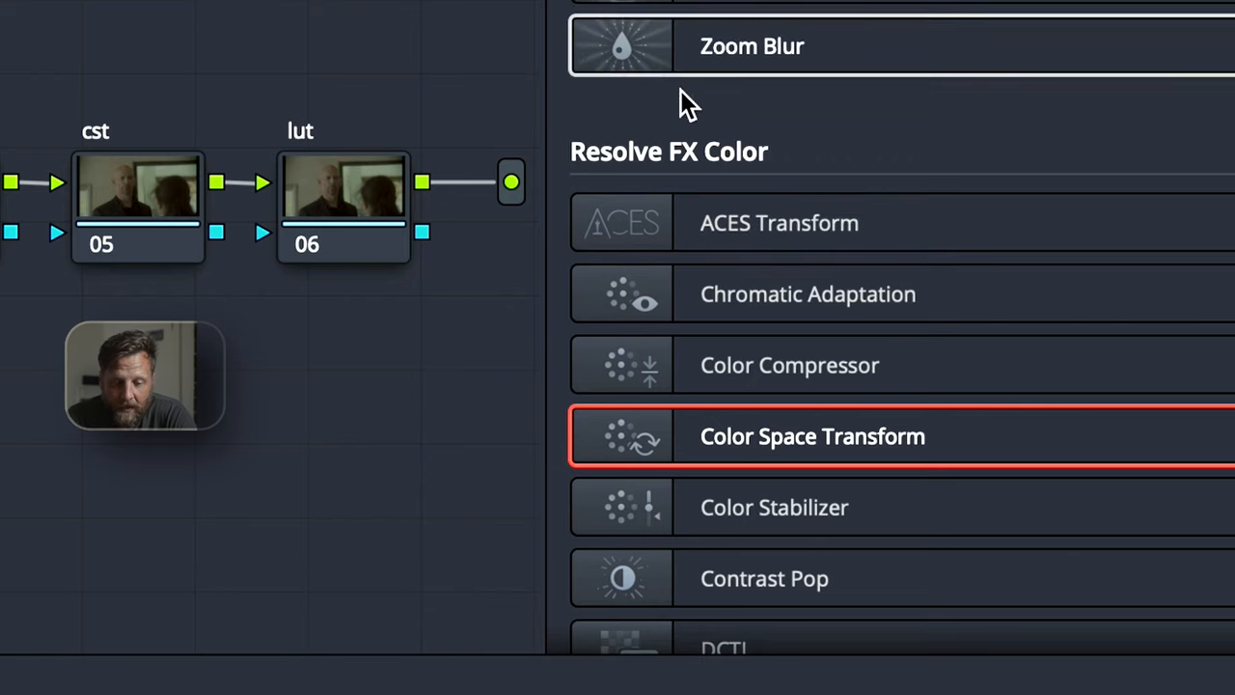
pyautogui.moveTo(801, 444)
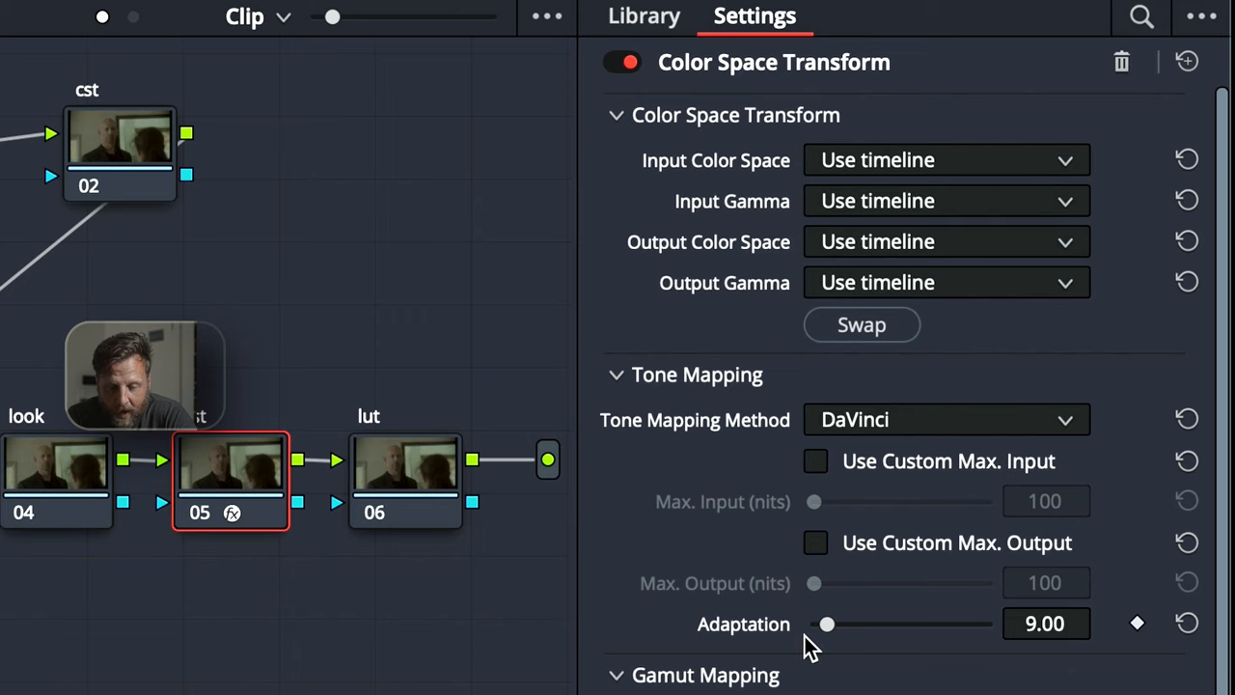
pyautogui.moveTo(792, 178)
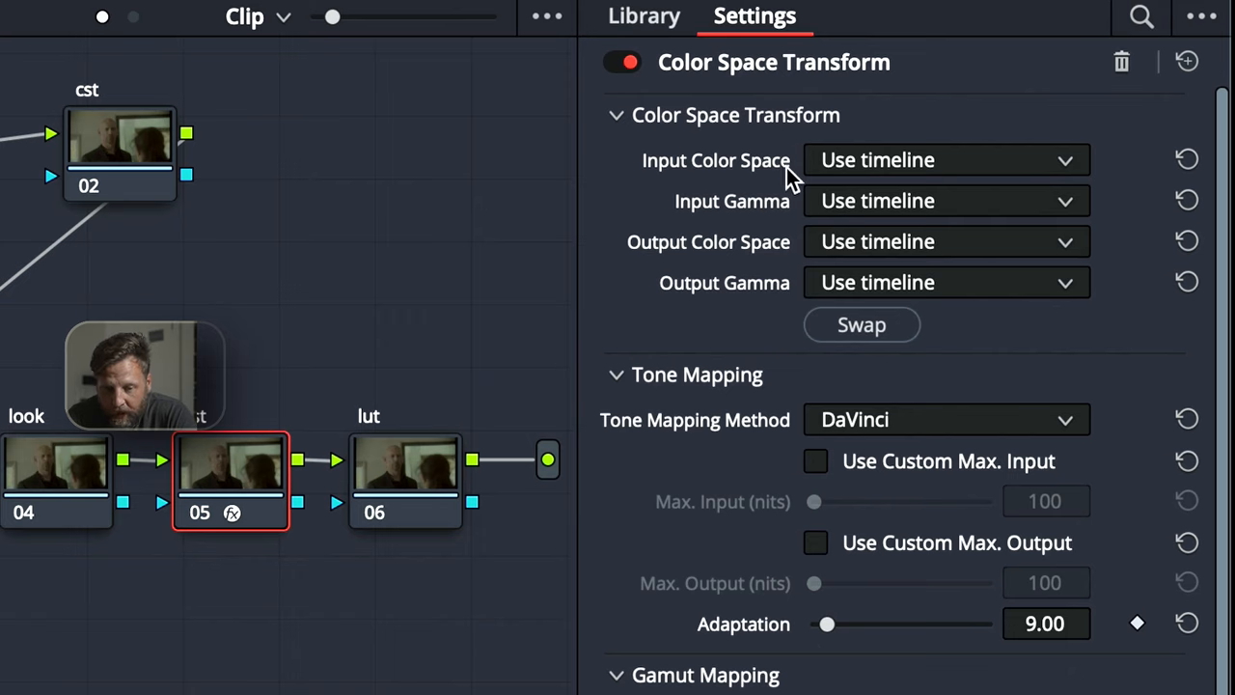
pyautogui.moveTo(679, 228)
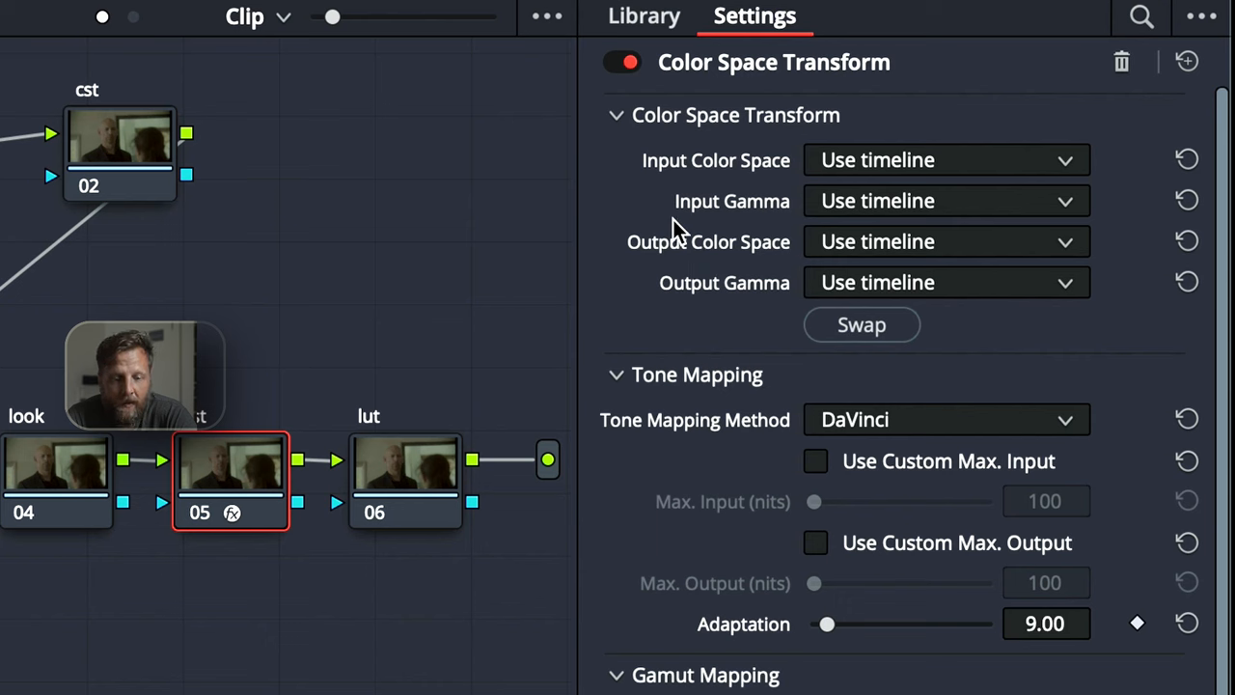
pyautogui.moveTo(752, 170)
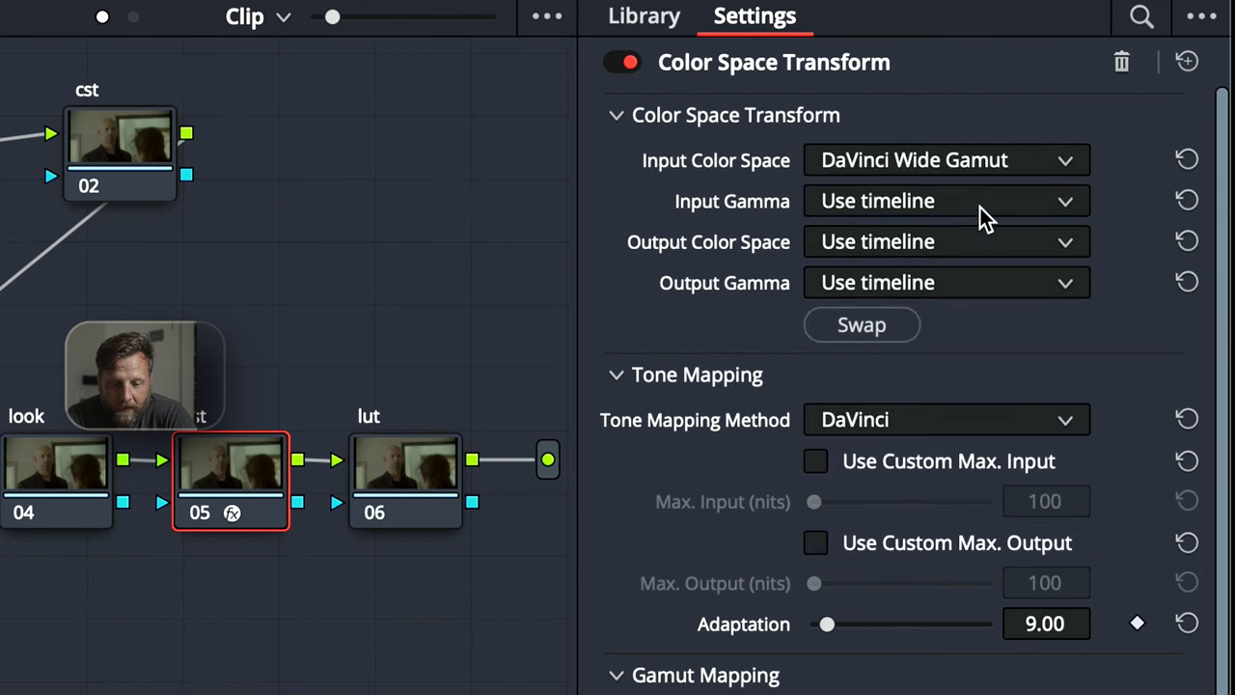
# - Set the Color Space Transform's input gamma and output it to Rec.709 with Gamma 2.4
pyautogui.click(946, 200)
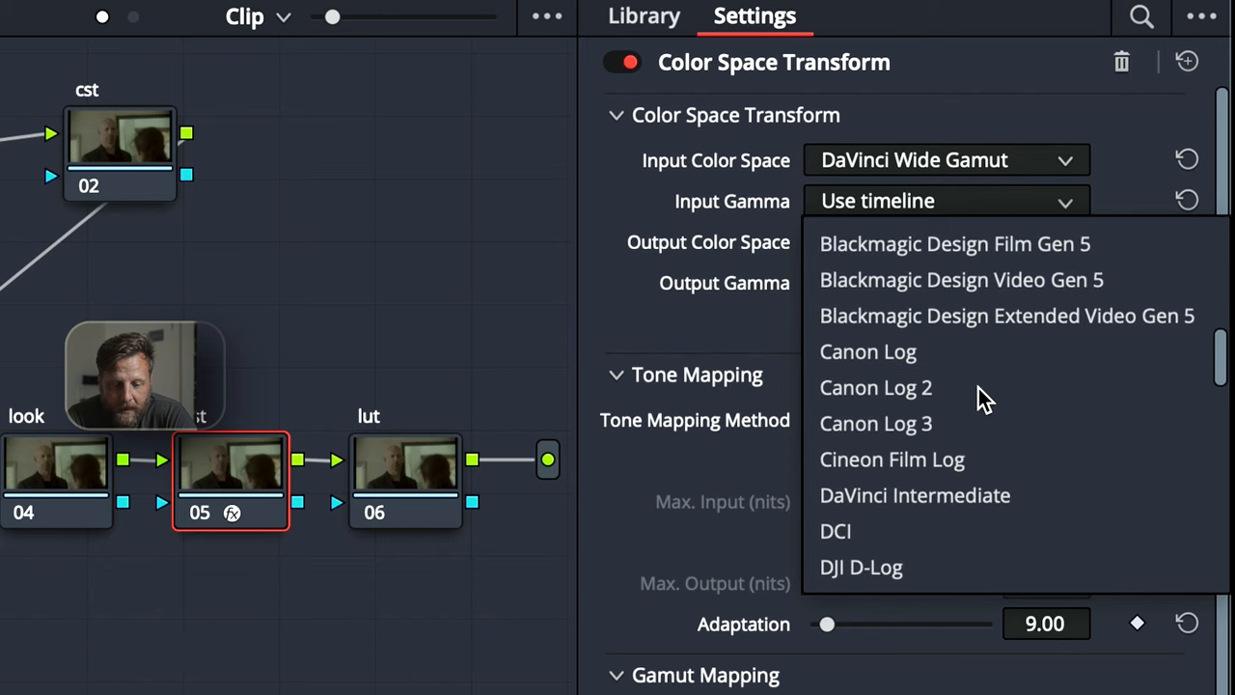
pyautogui.click(915, 494)
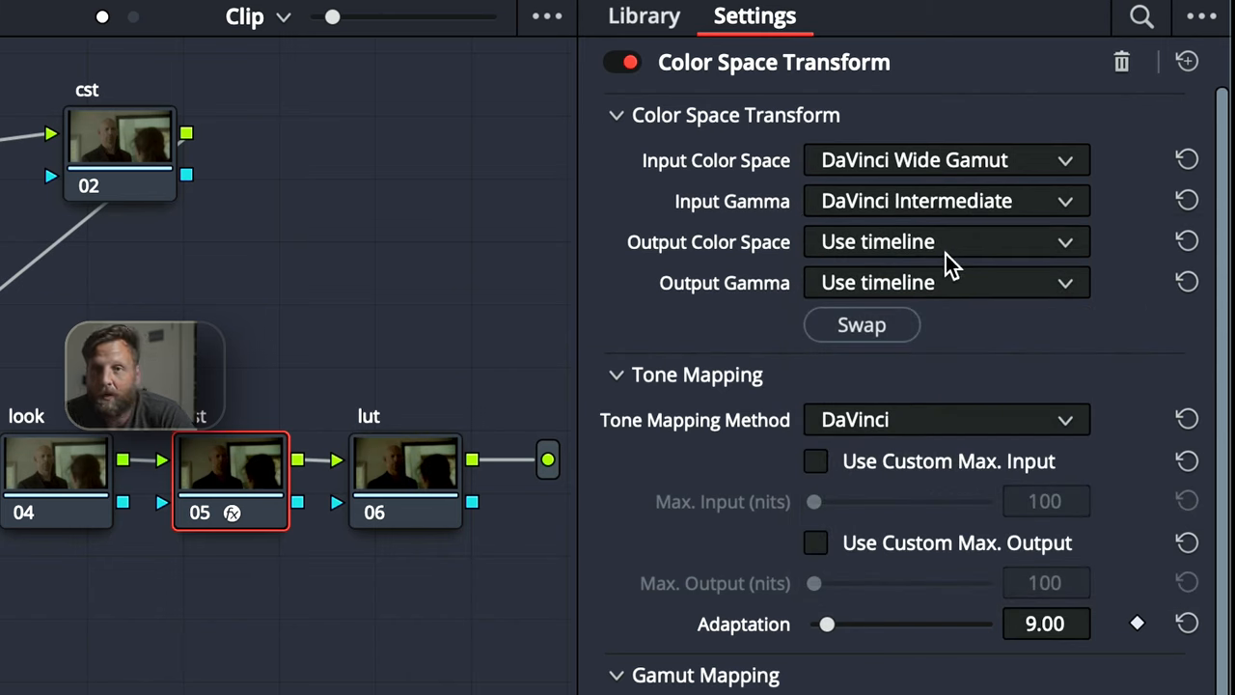
pyautogui.click(945, 242)
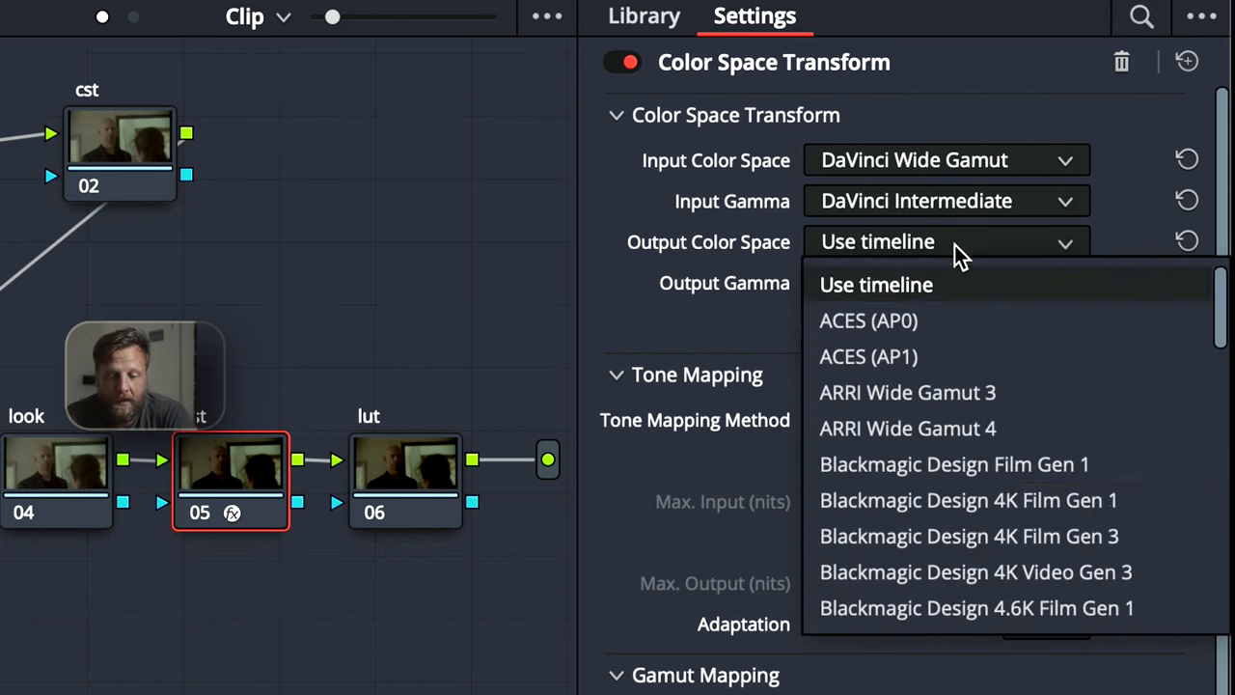
pyautogui.scroll(-3)
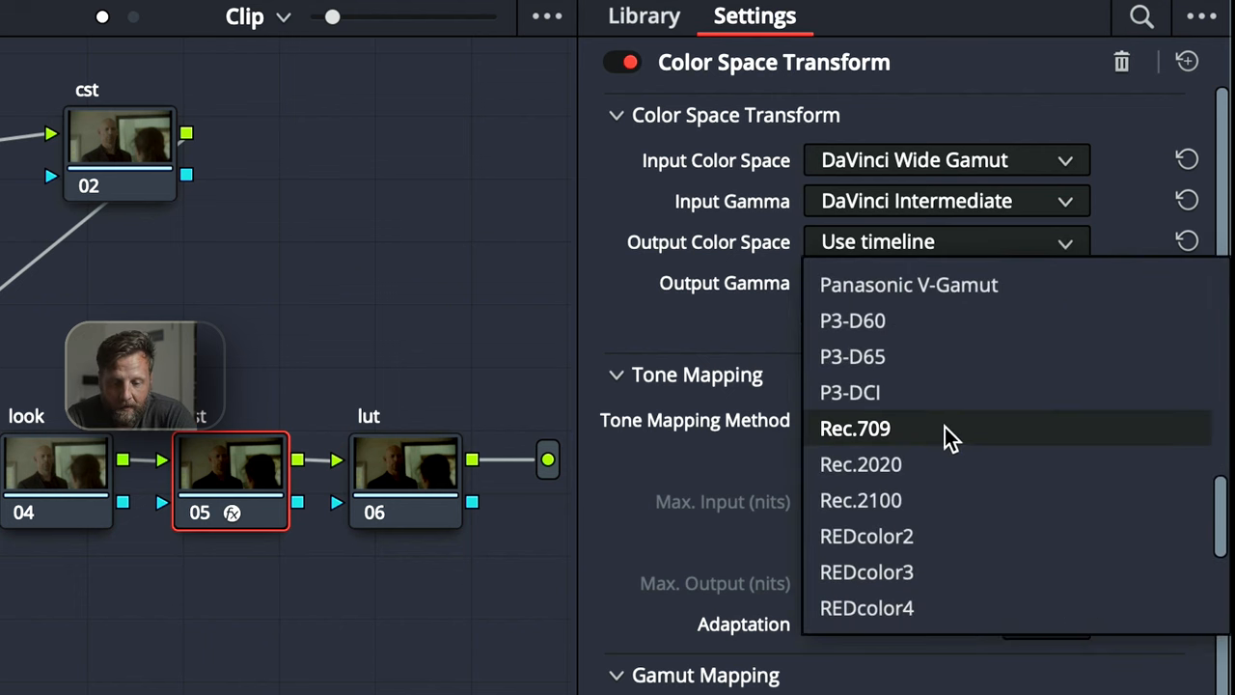
pyautogui.click(855, 428)
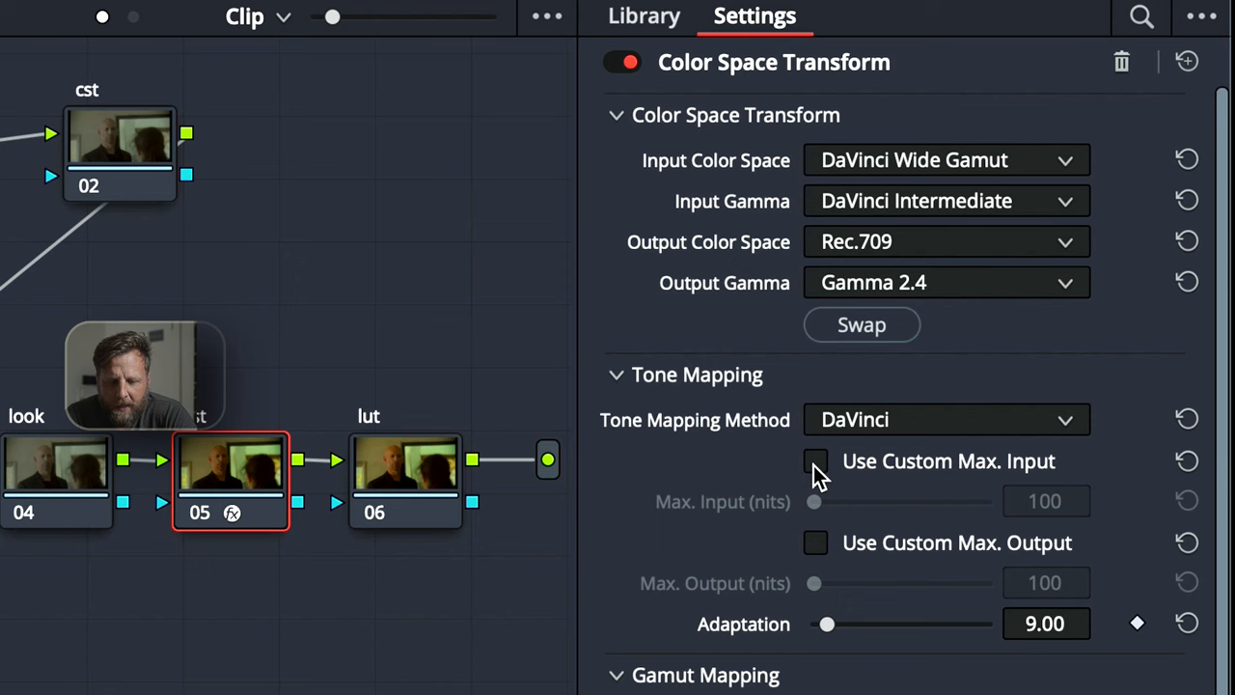
pyautogui.click(814, 459)
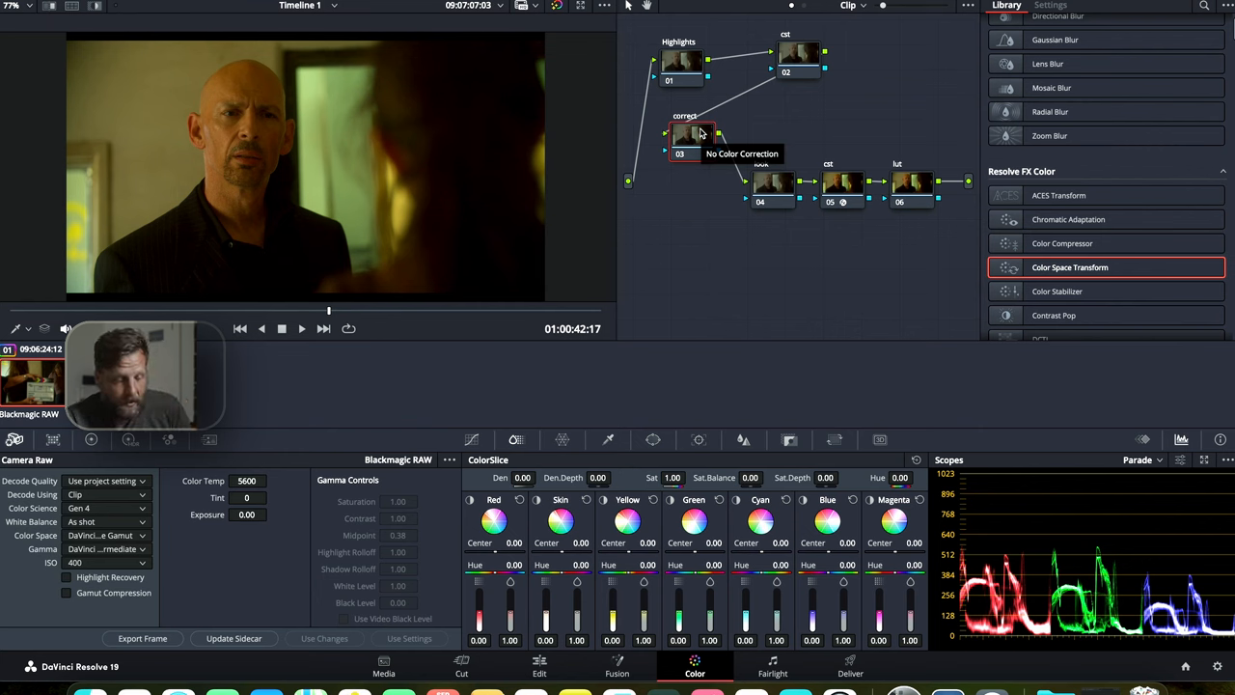
pyautogui.rightClick(695, 135)
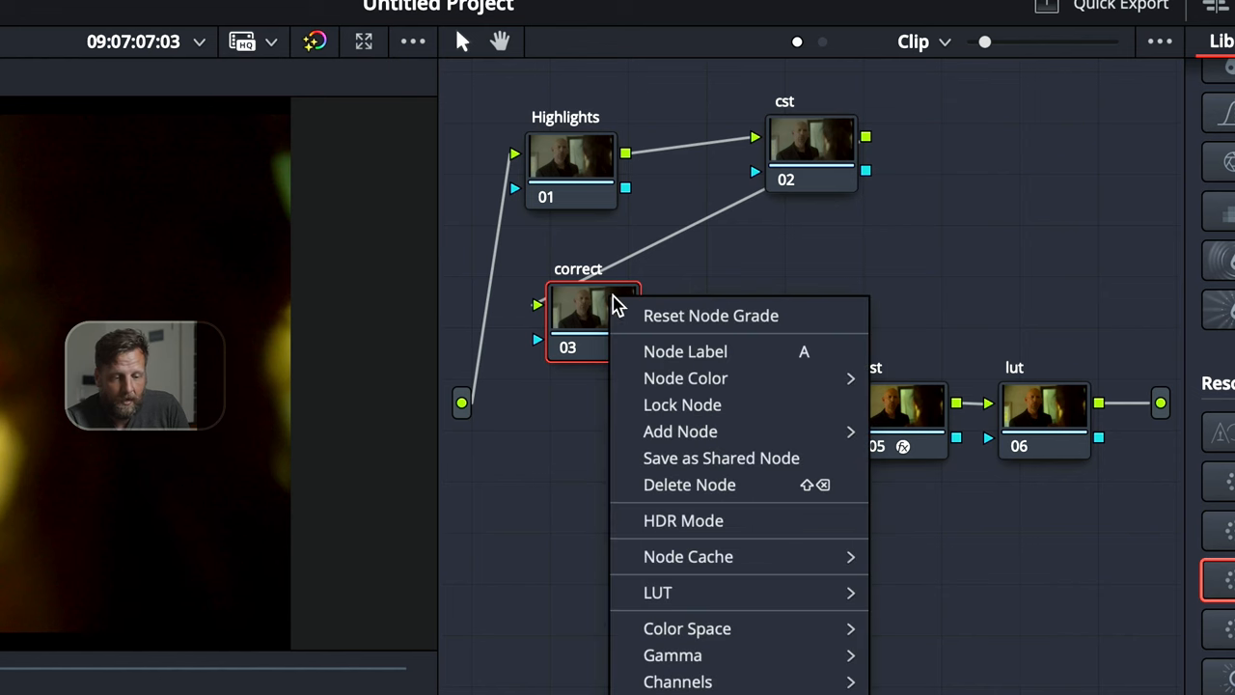
pyautogui.moveTo(672, 654)
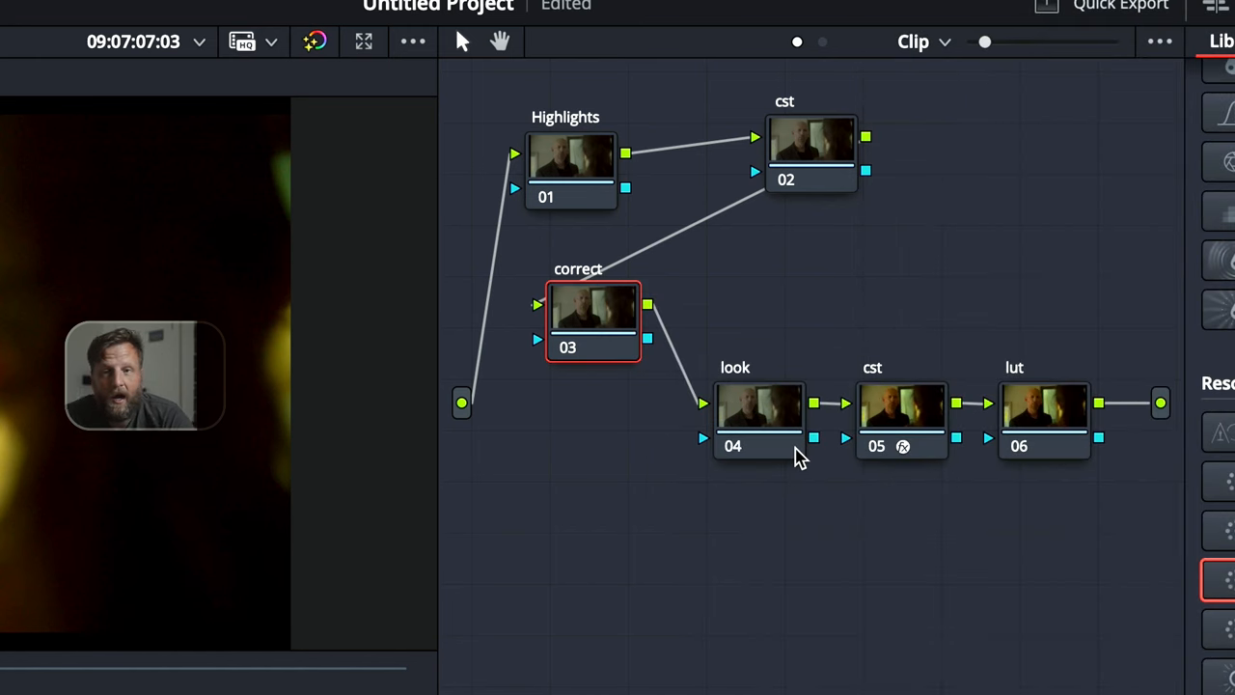
pyautogui.moveTo(801, 453)
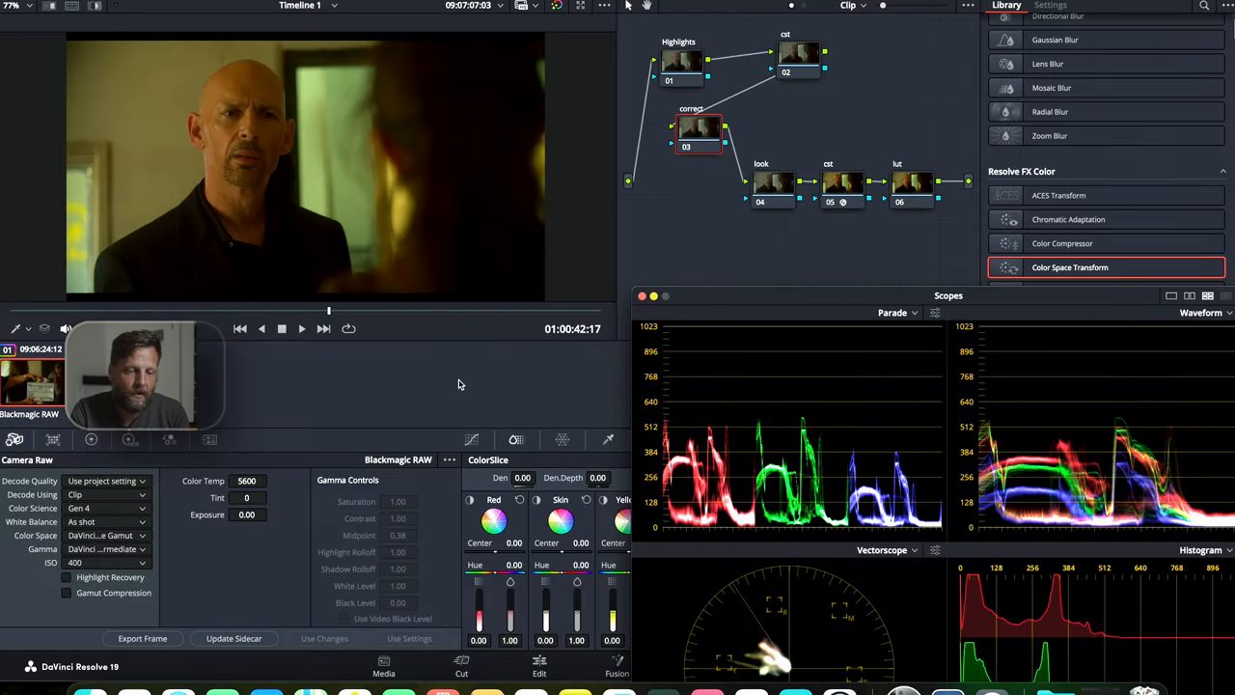
pyautogui.click(699, 131)
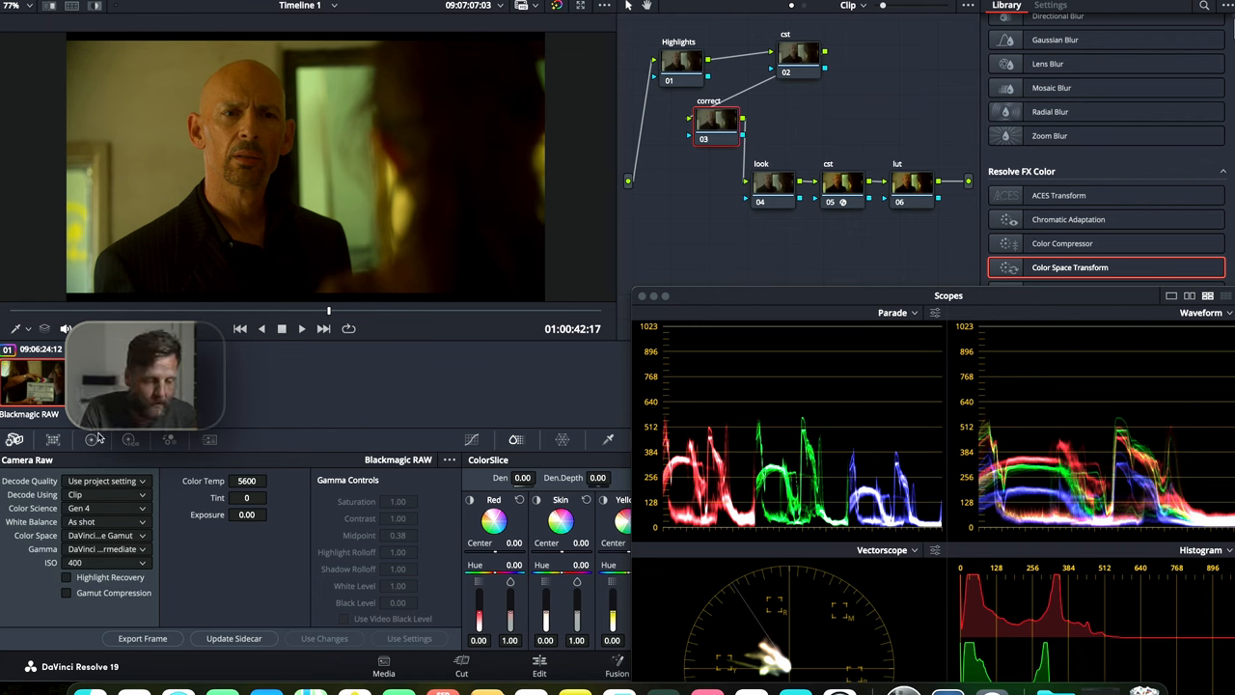
pyautogui.click(93, 440)
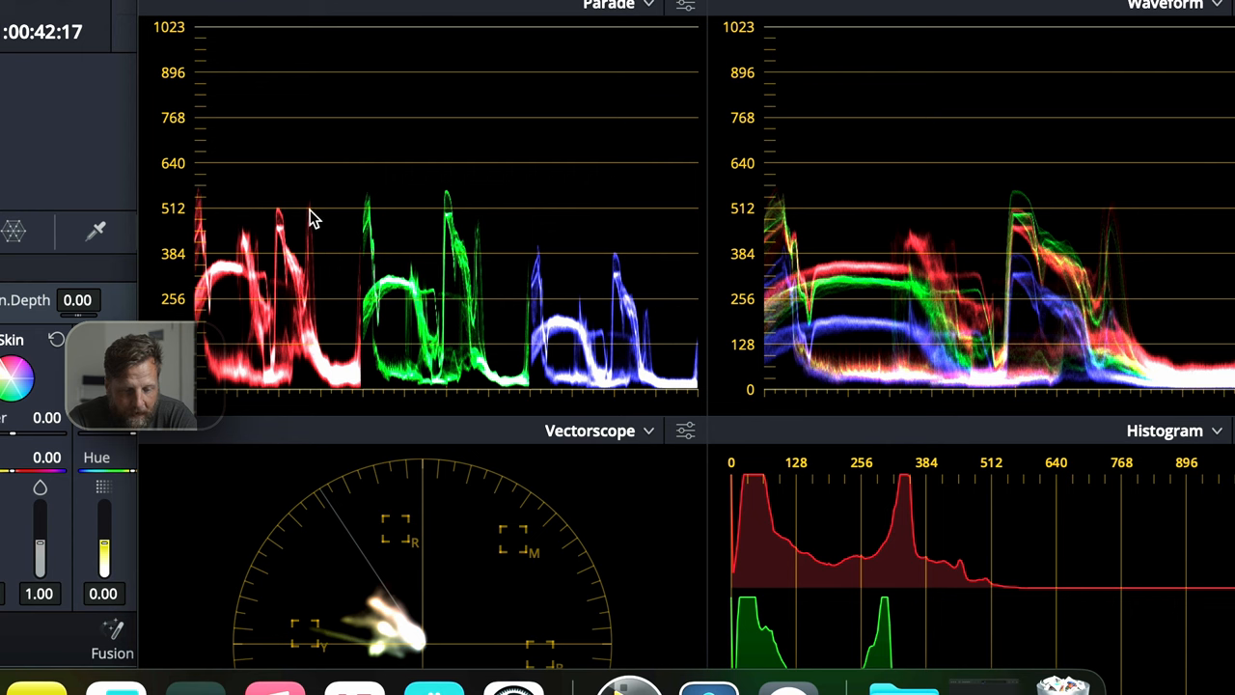
pyautogui.moveTo(115, 114)
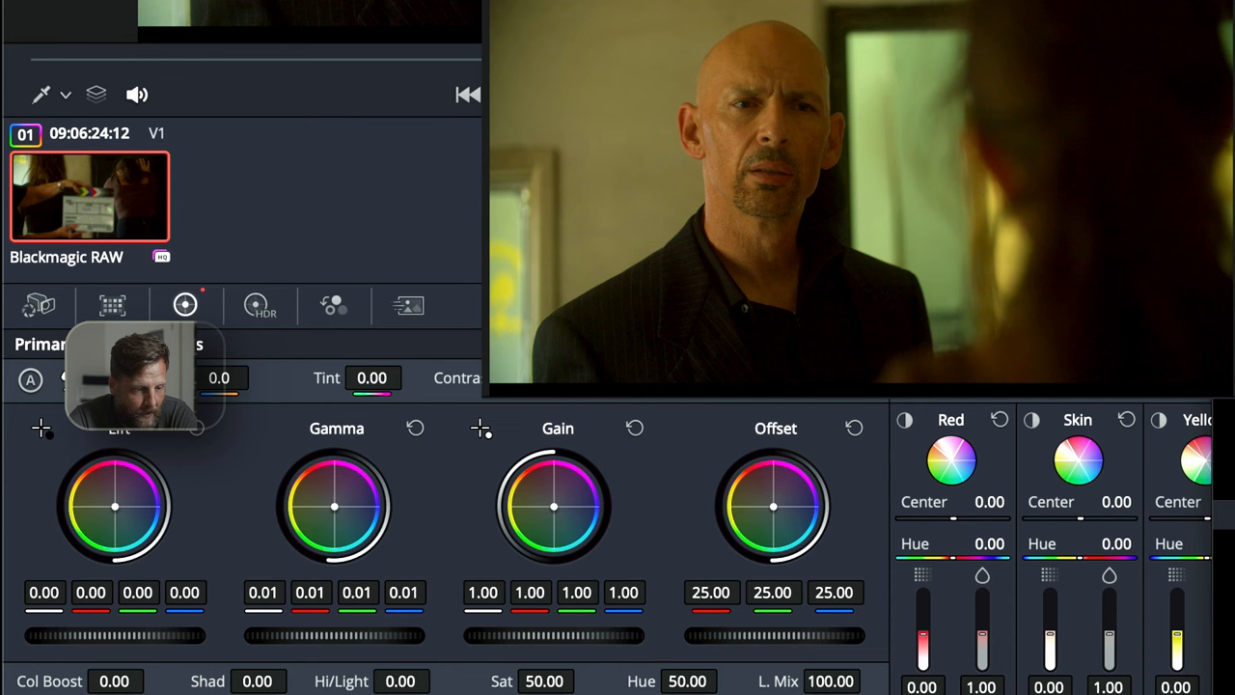
# - Raise the Gamma master wheel to about 0.04 to brighten the midtones
pyautogui.moveTo(332, 635); pyautogui.dragTo(386, 635)
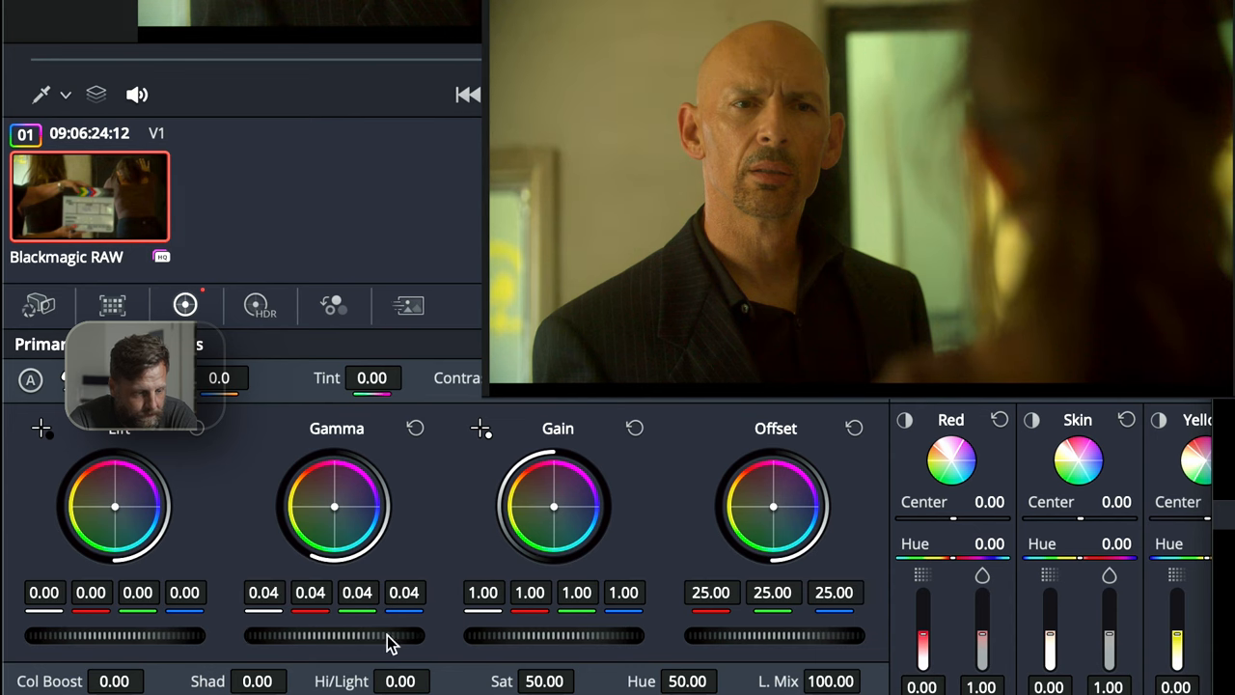
pyautogui.moveTo(556, 634); pyautogui.dragTo(540, 635)
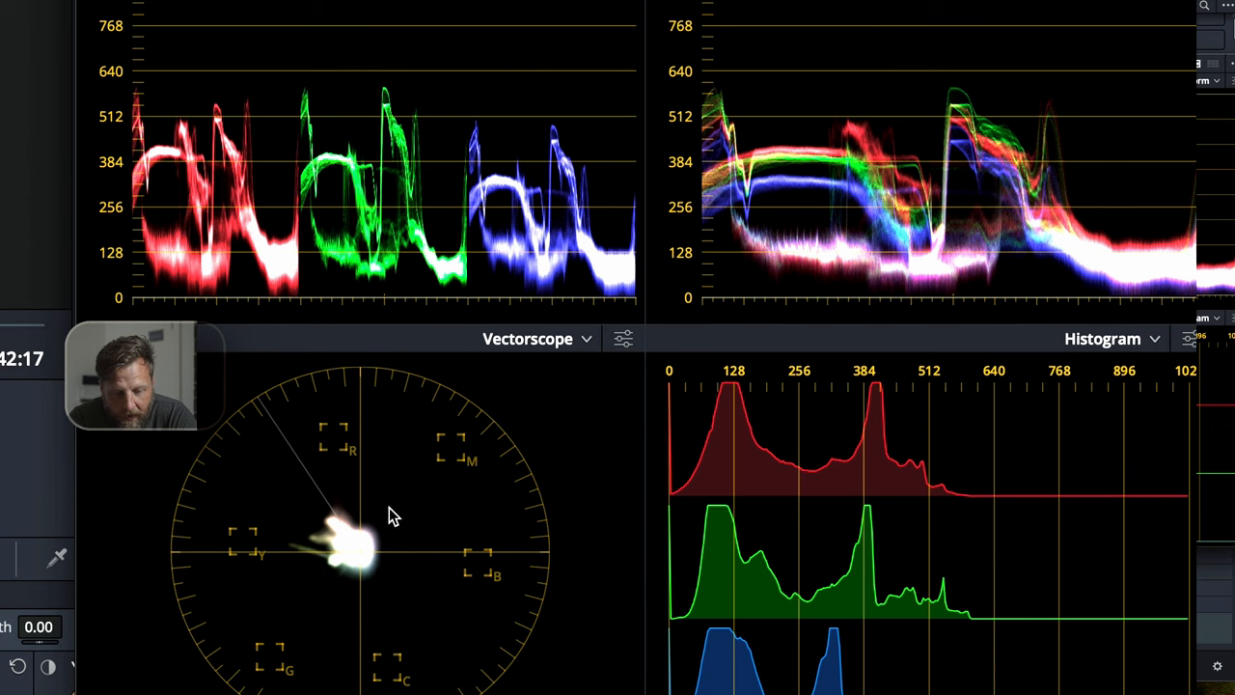
pyautogui.moveTo(332, 668)
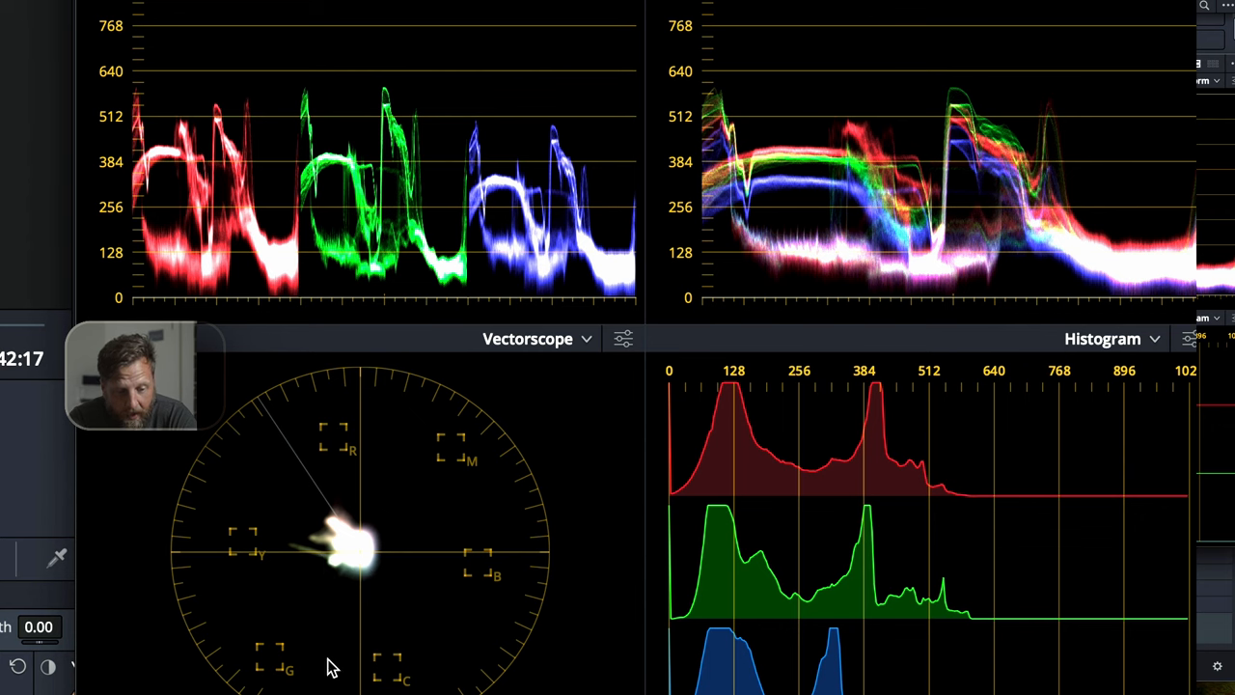
pyautogui.moveTo(307, 255)
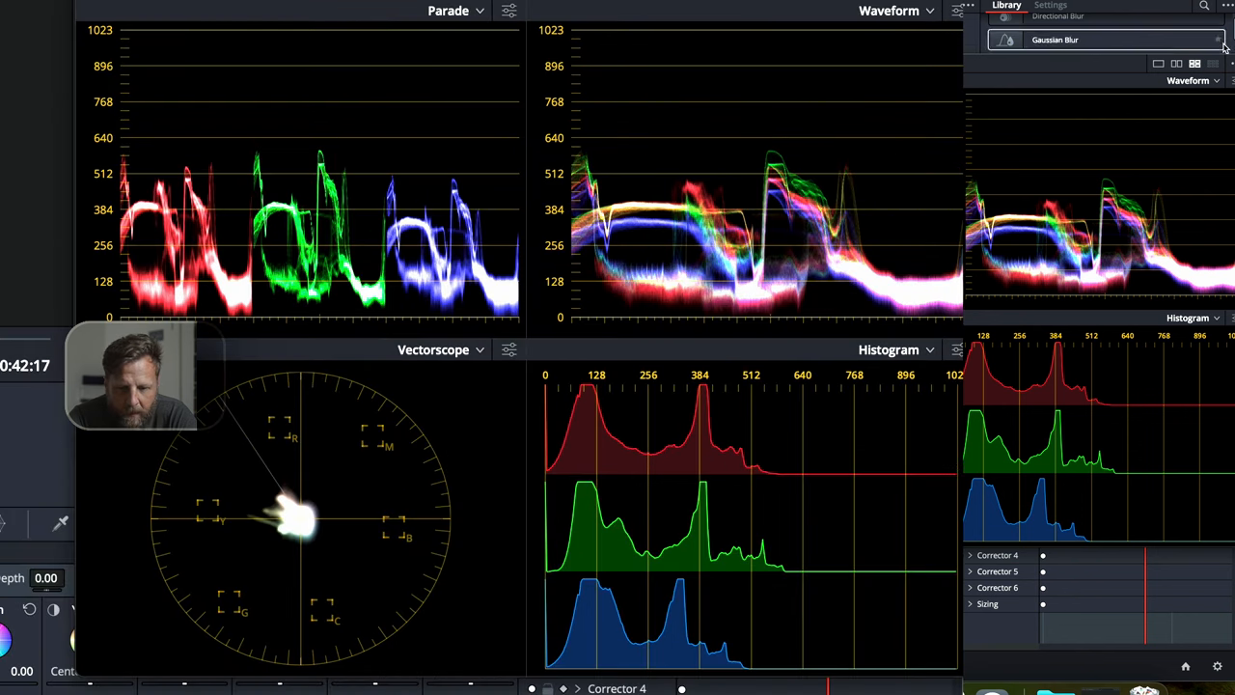
pyautogui.click(957, 12)
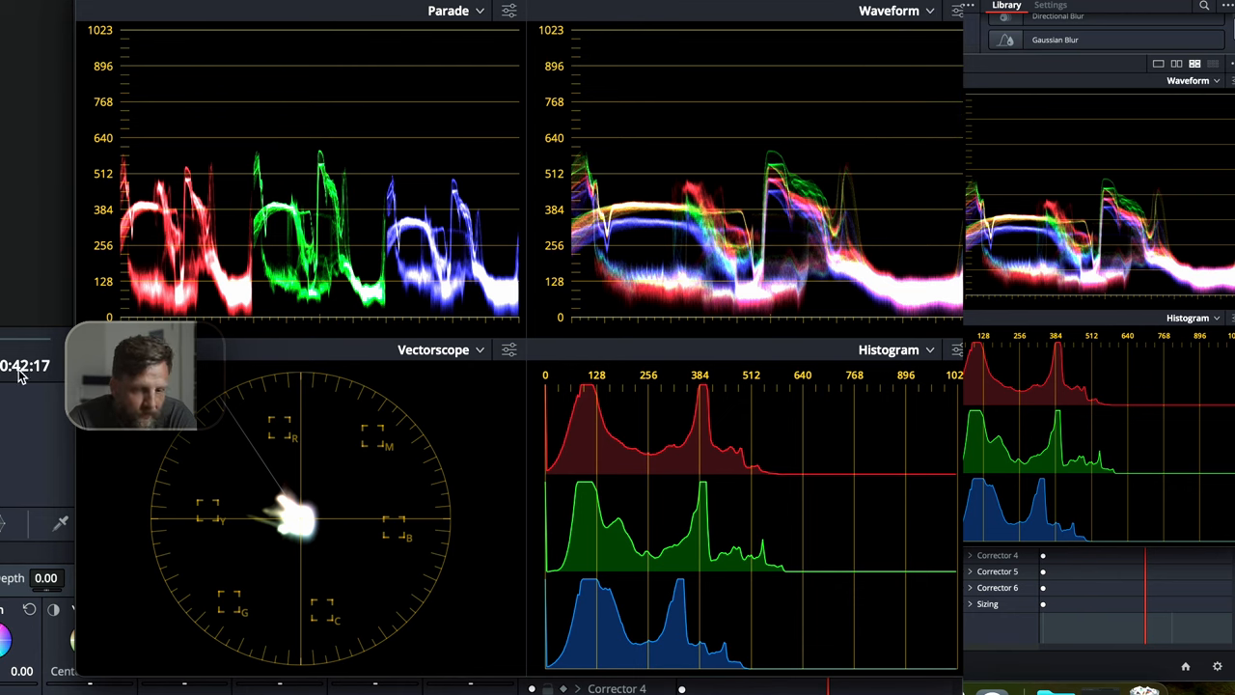
pyautogui.click(957, 12)
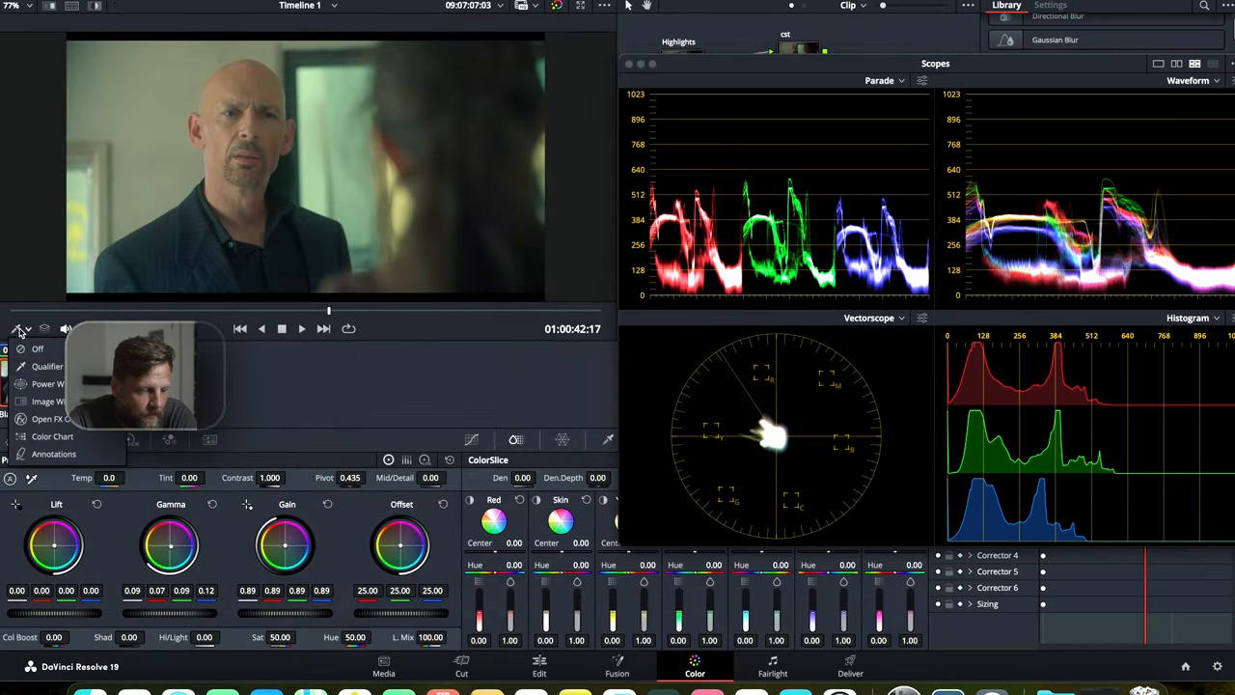
pyautogui.click(18, 328)
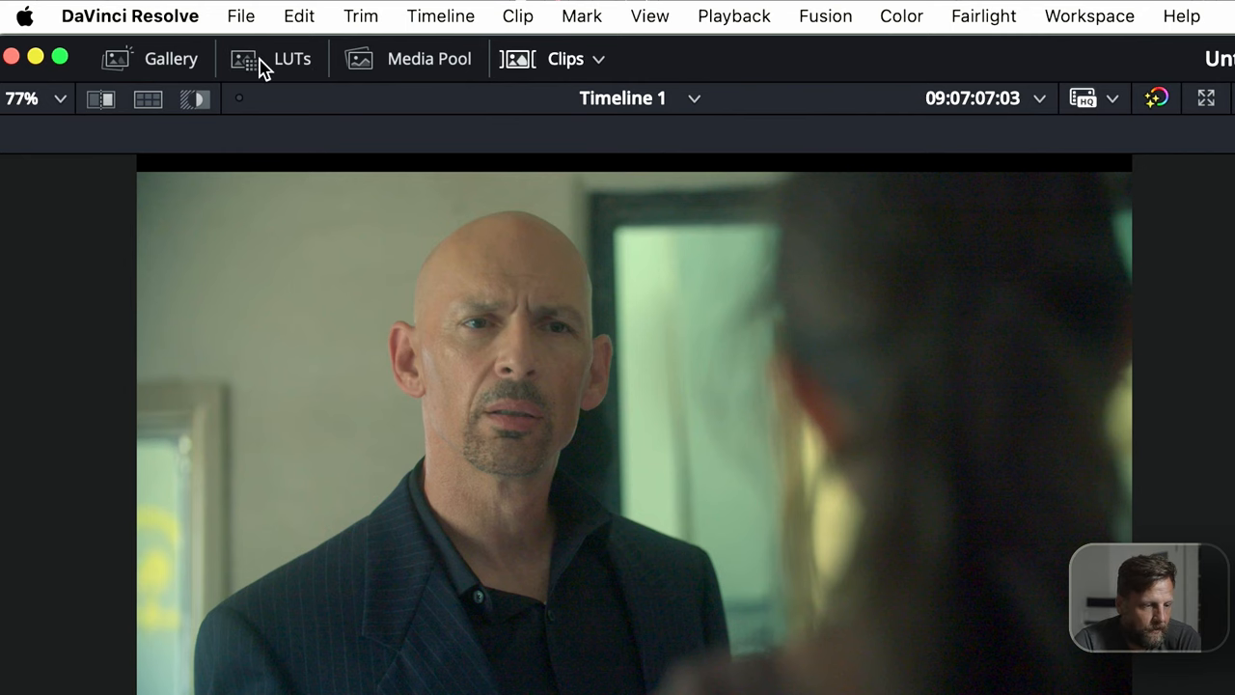
# - Browse the LUT library's Film Looks folder down to the Kodak 2383 Rec709 LUTs
pyautogui.click(293, 58)
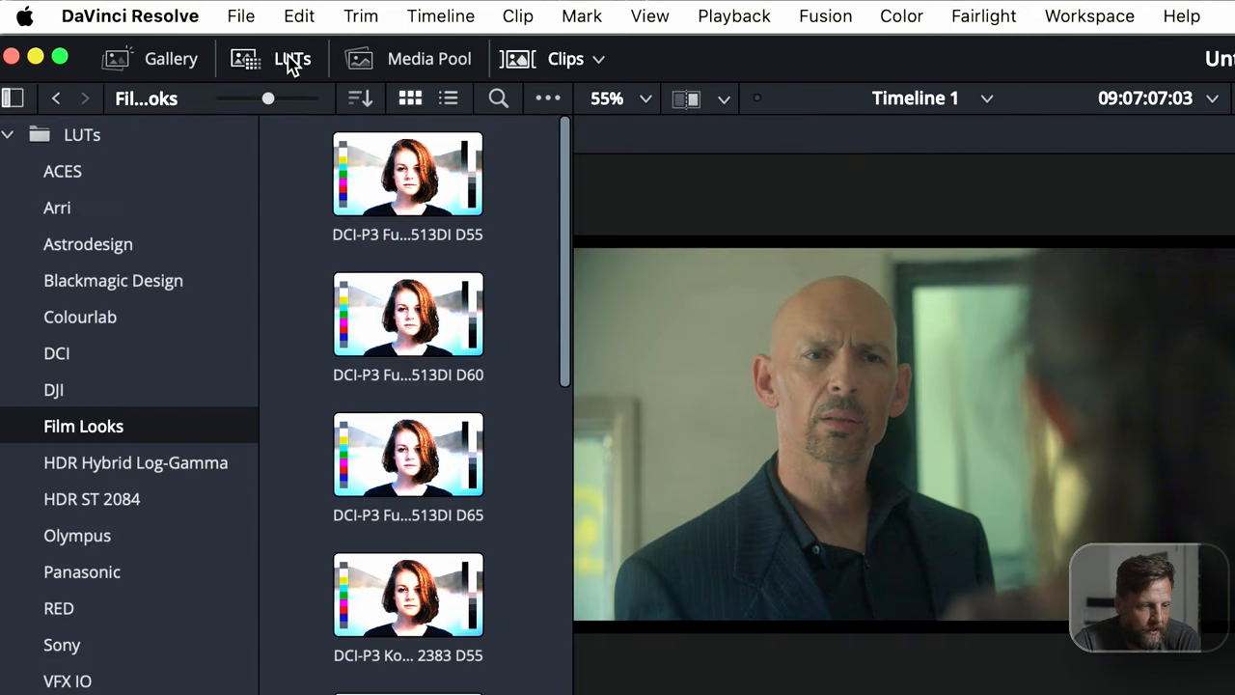
pyautogui.moveTo(123, 434)
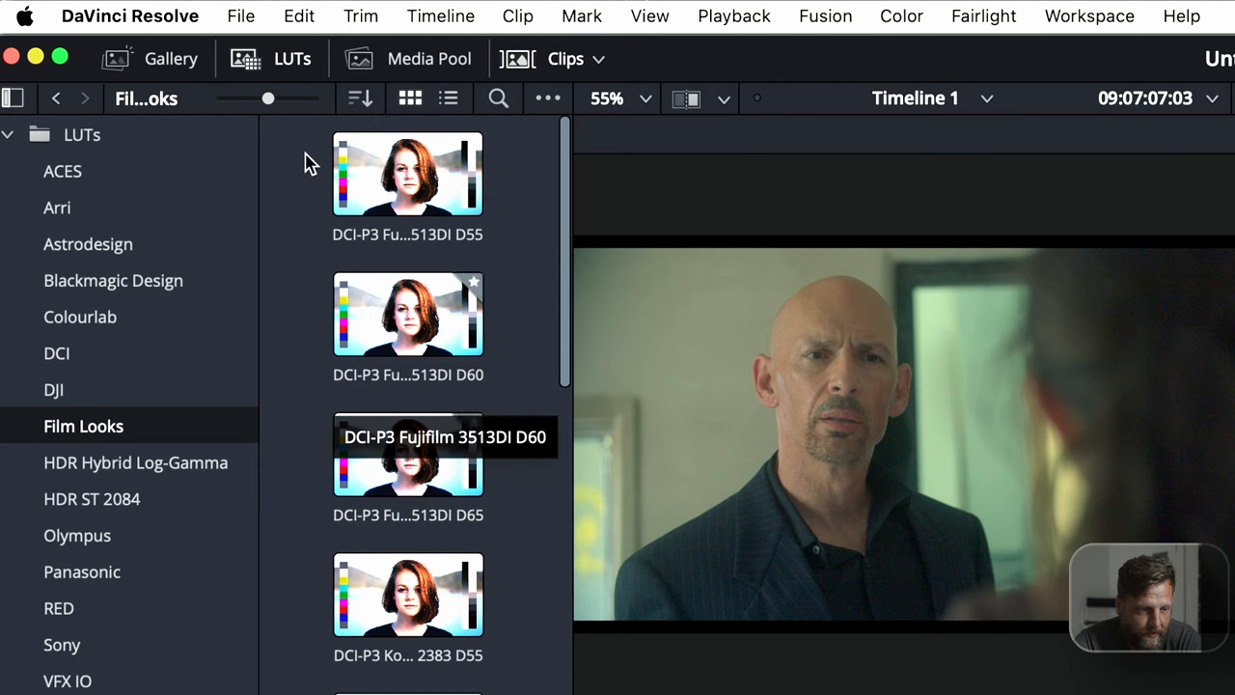
pyautogui.scroll(-3)
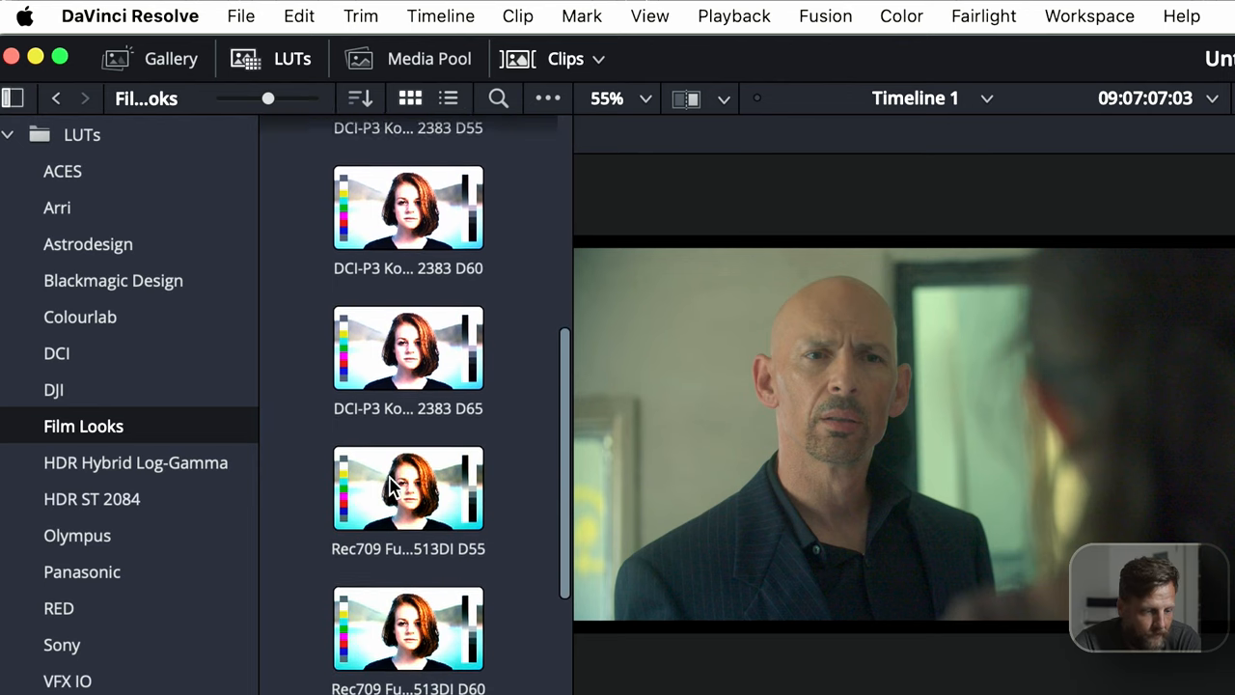
pyautogui.scroll(-3)
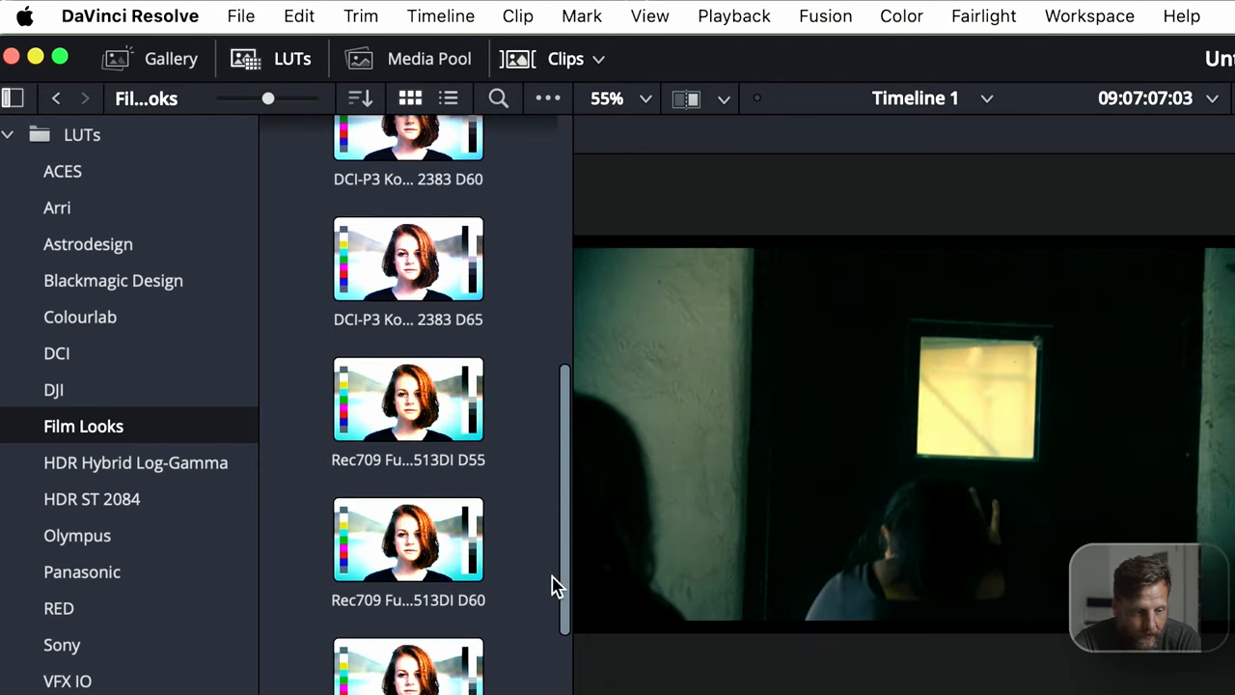
pyautogui.scroll(3)
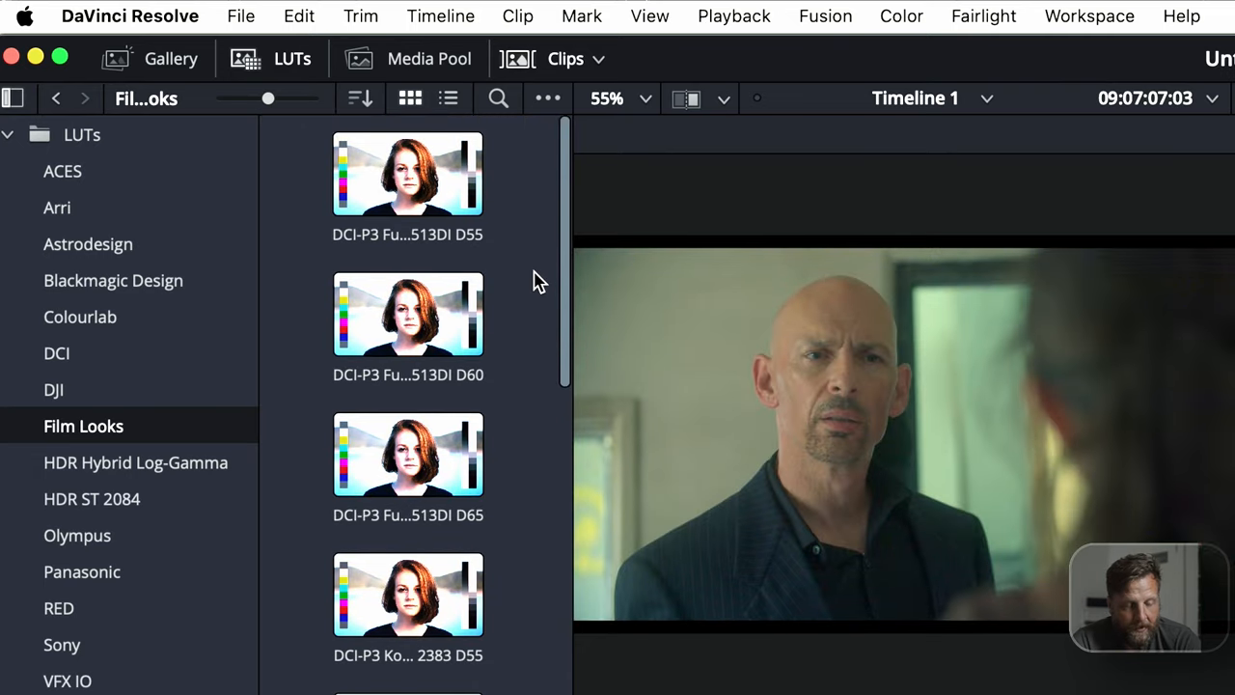
pyautogui.scroll(-3)
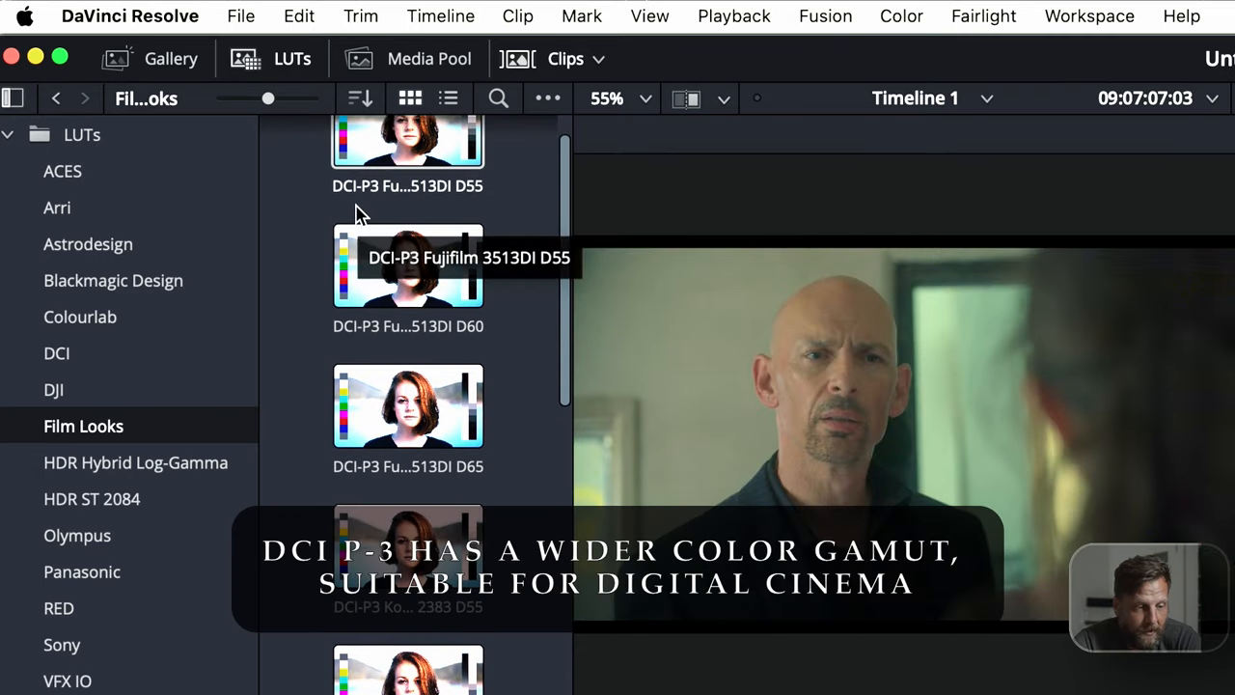
pyautogui.moveTo(242, 382)
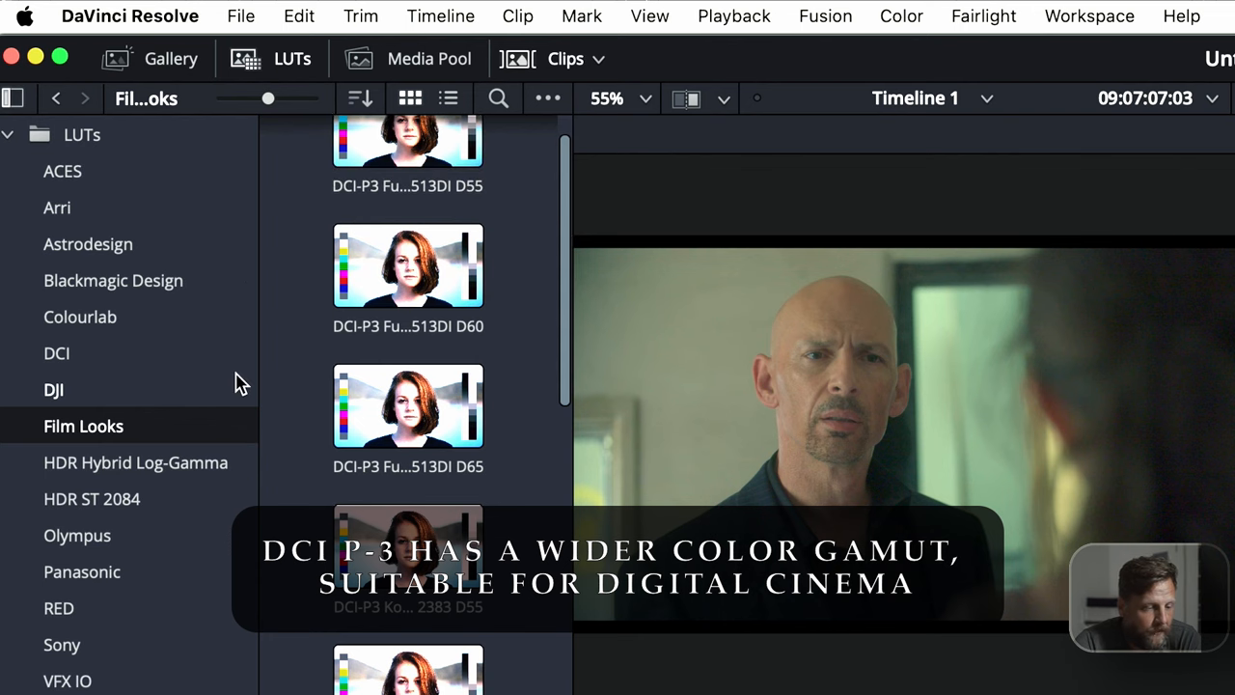
pyautogui.scroll(-3)
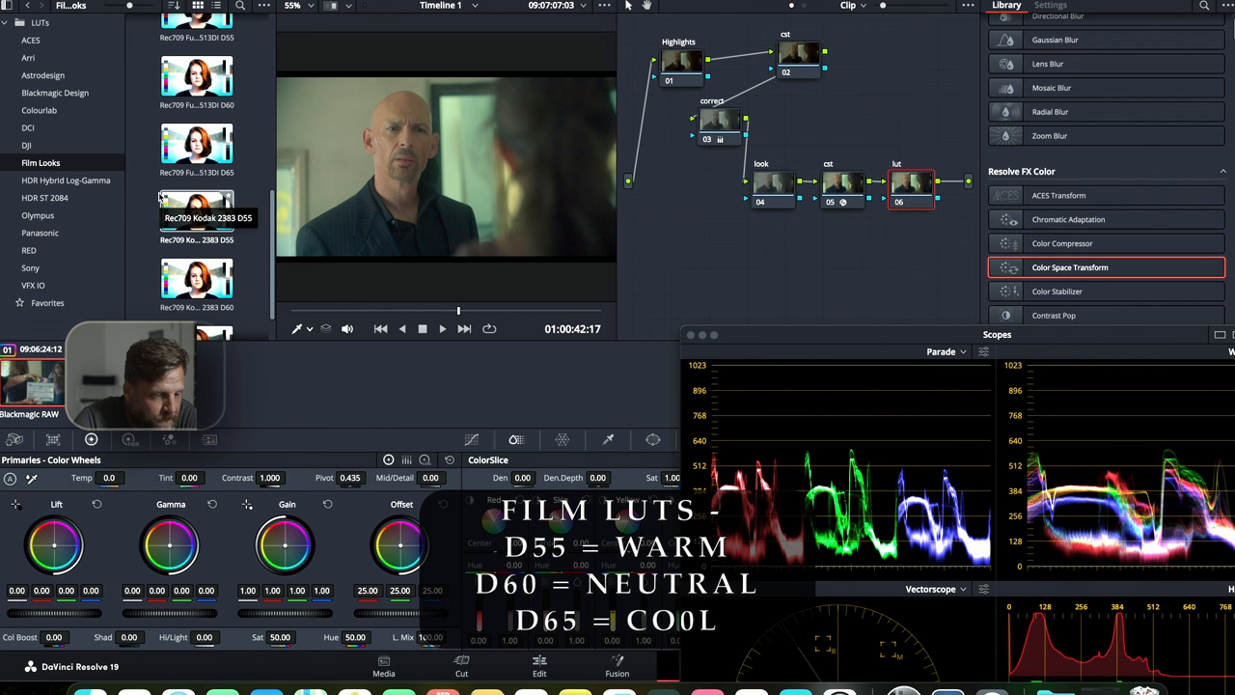
# - Put the Rec709 Kodak 2383 D60 LUT on a 'lut' node after the color space transform
pyautogui.scroll(-3)
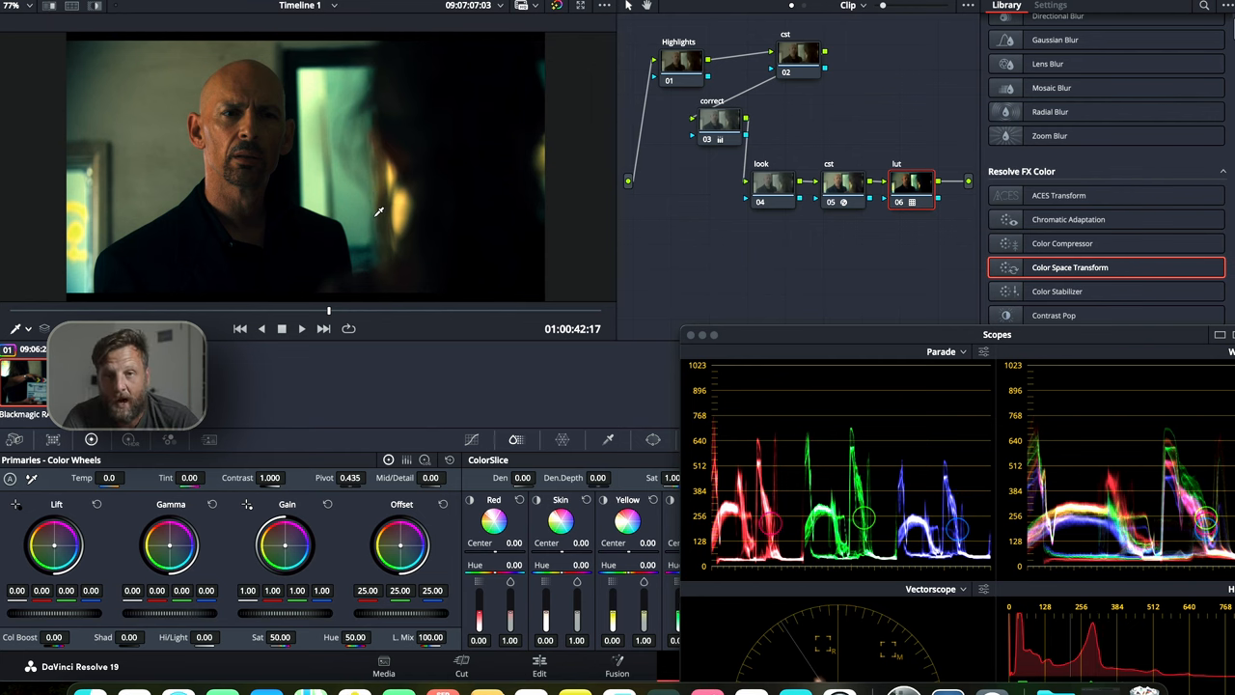
pyautogui.moveTo(662, 297)
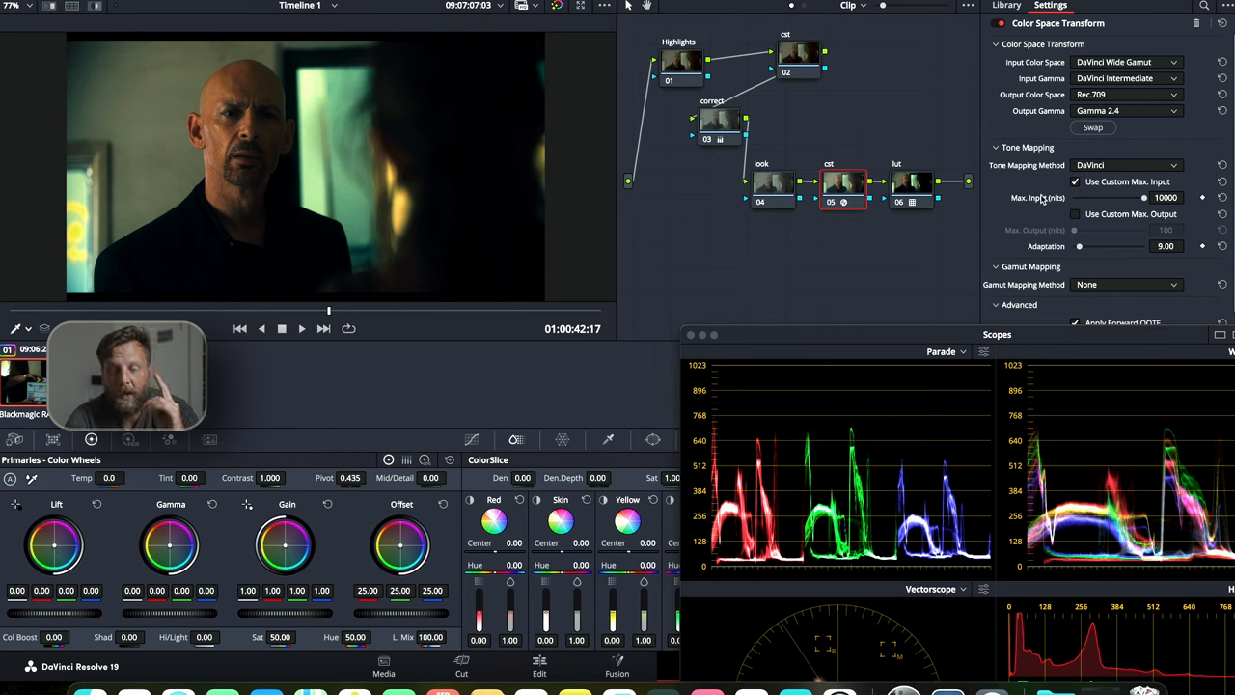
pyautogui.click(1006, 6)
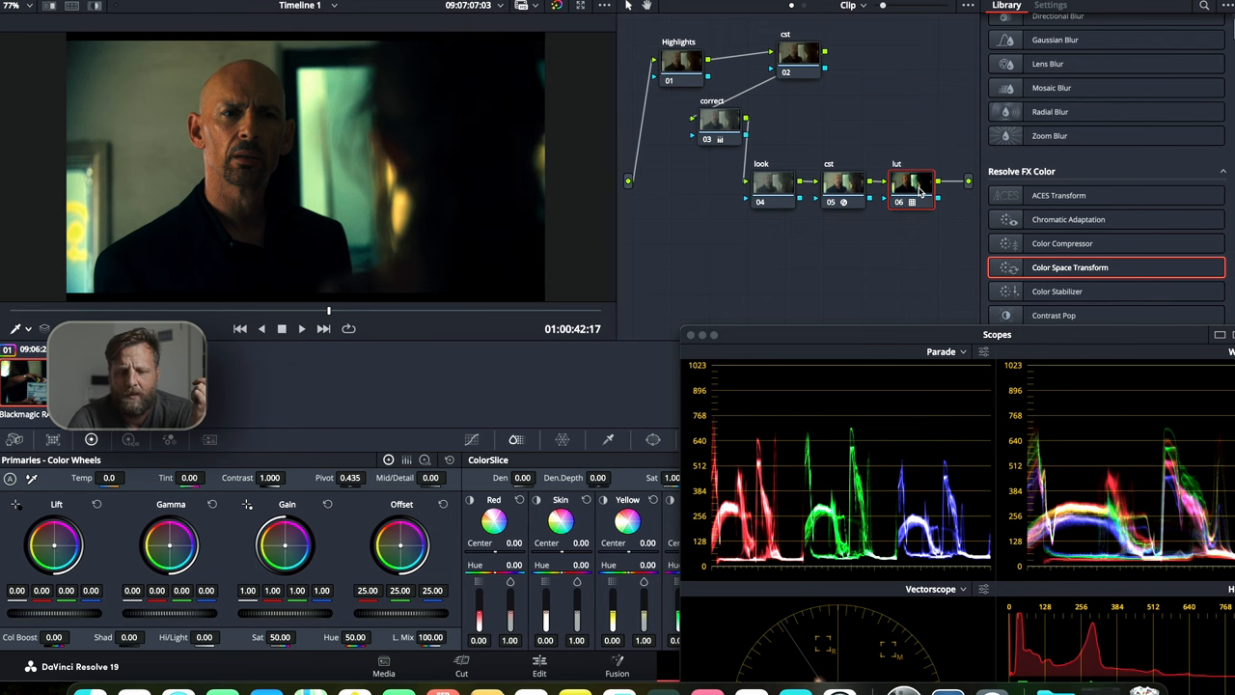
pyautogui.click(845, 183)
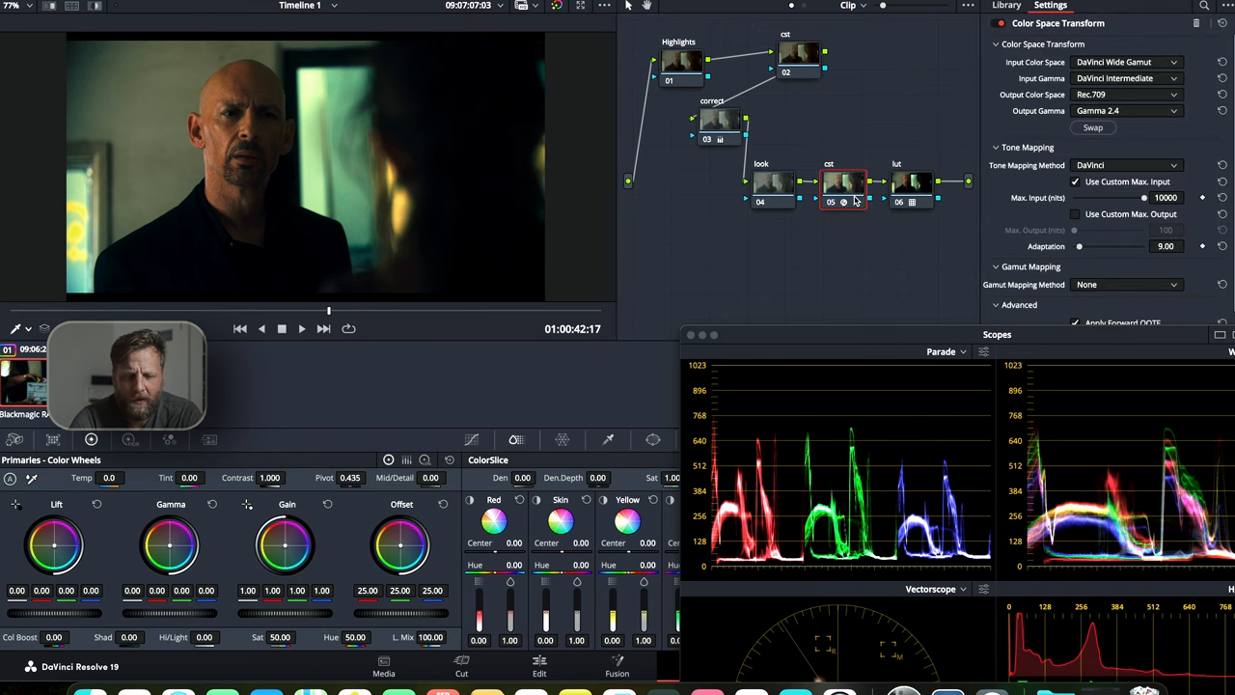
pyautogui.click(1007, 5)
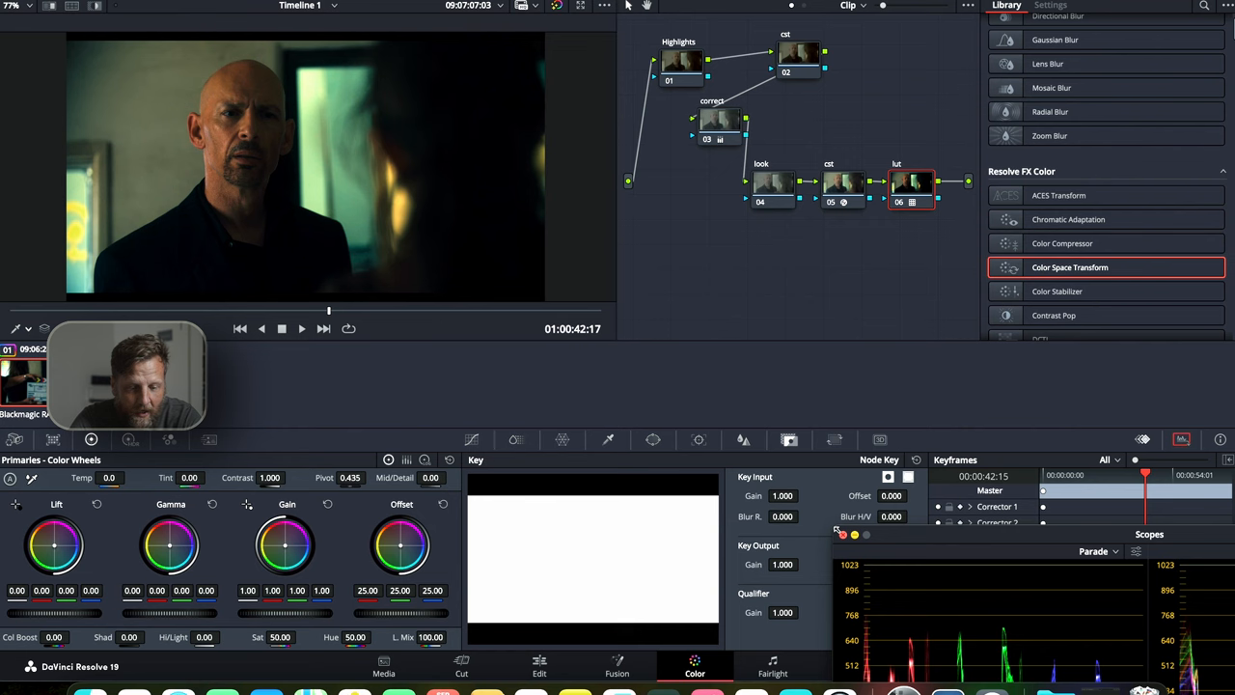
pyautogui.moveTo(590, 150)
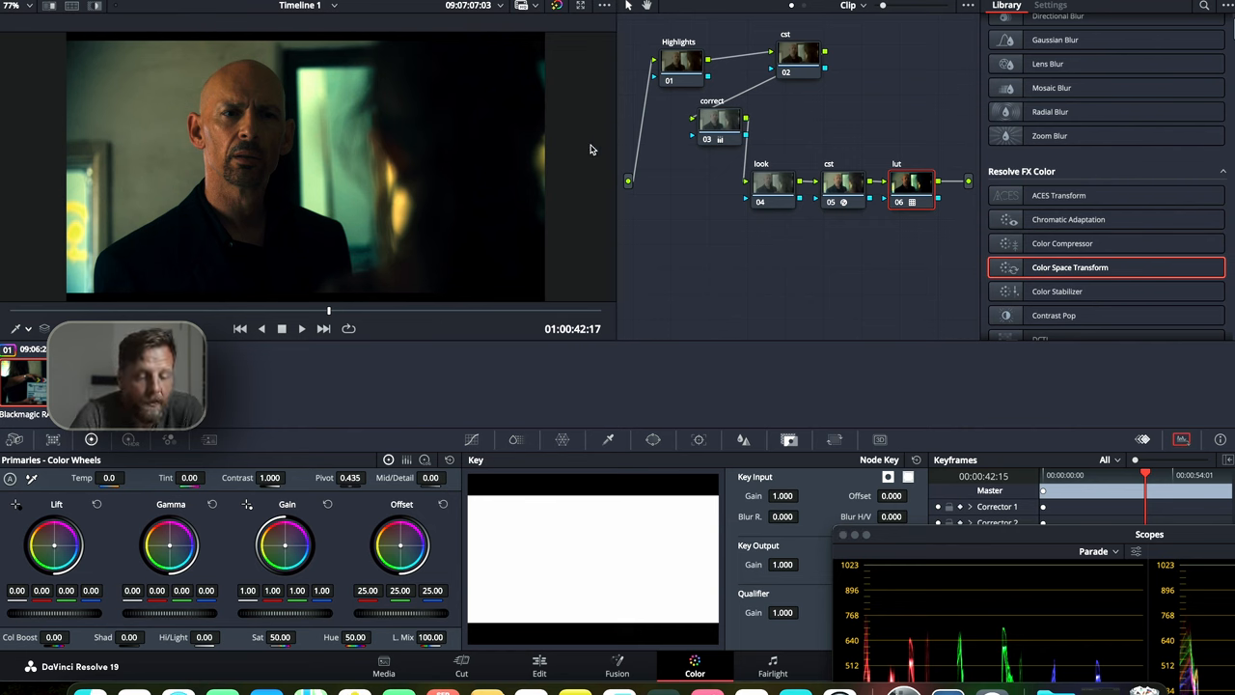
pyautogui.moveTo(477, 286)
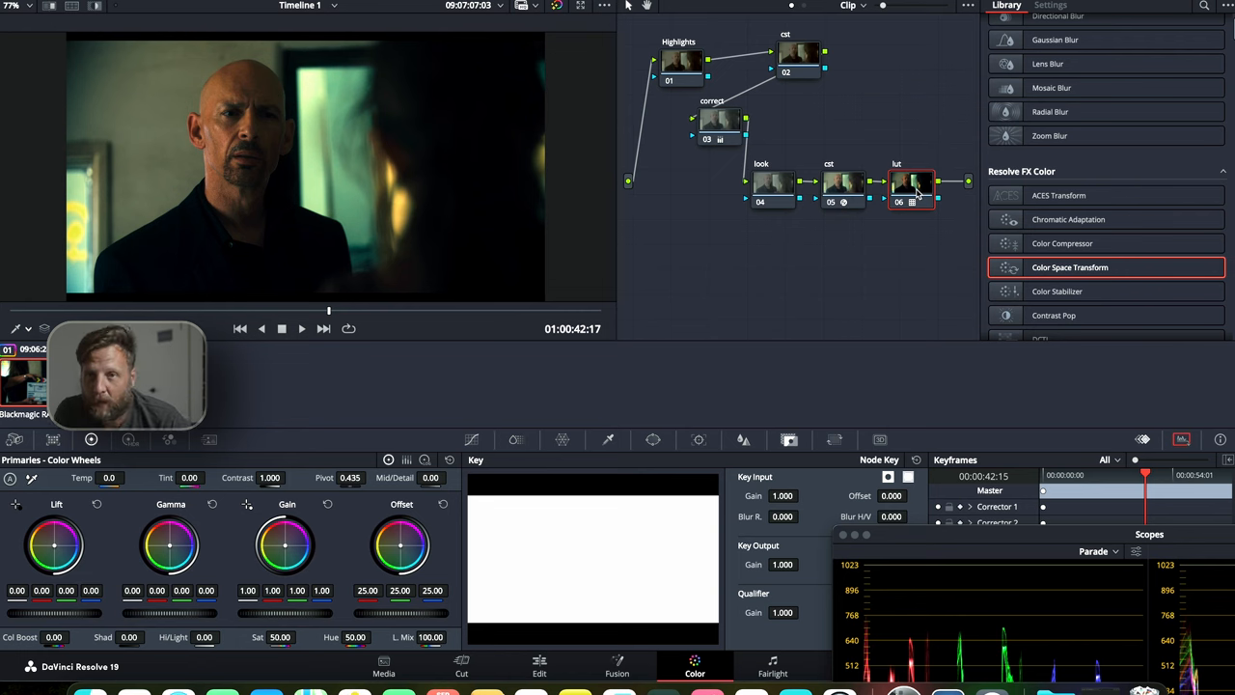
pyautogui.moveTo(911, 183)
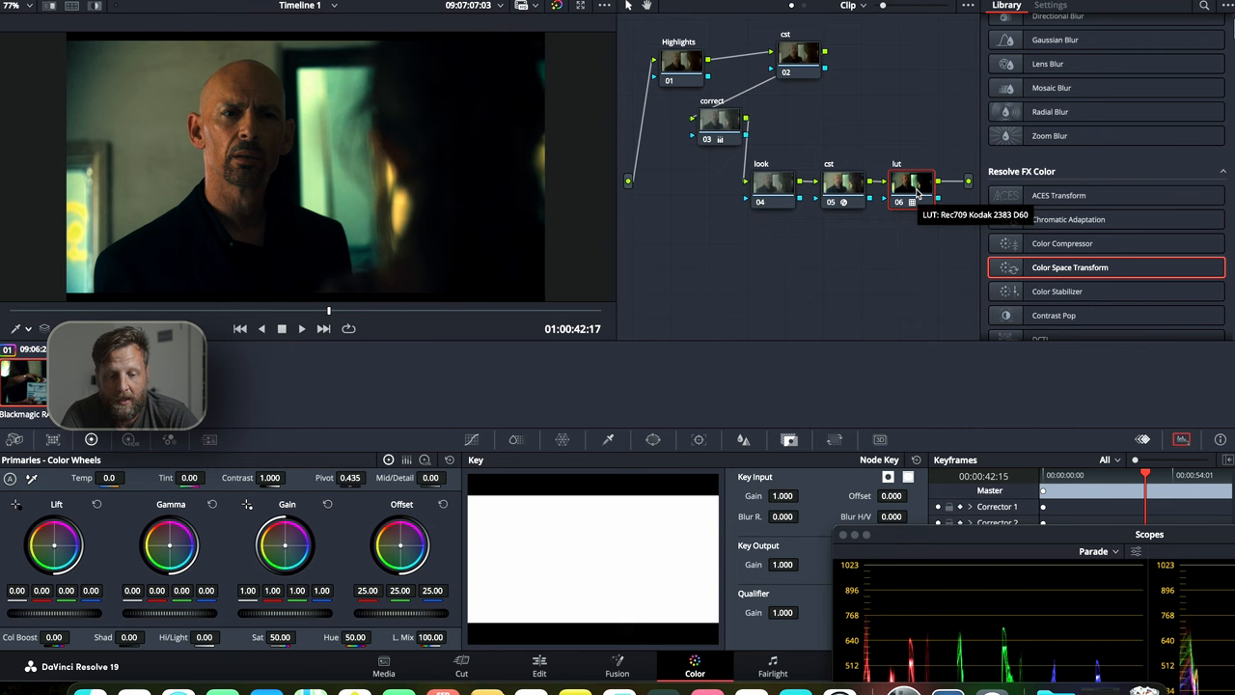
pyautogui.moveTo(818, 351)
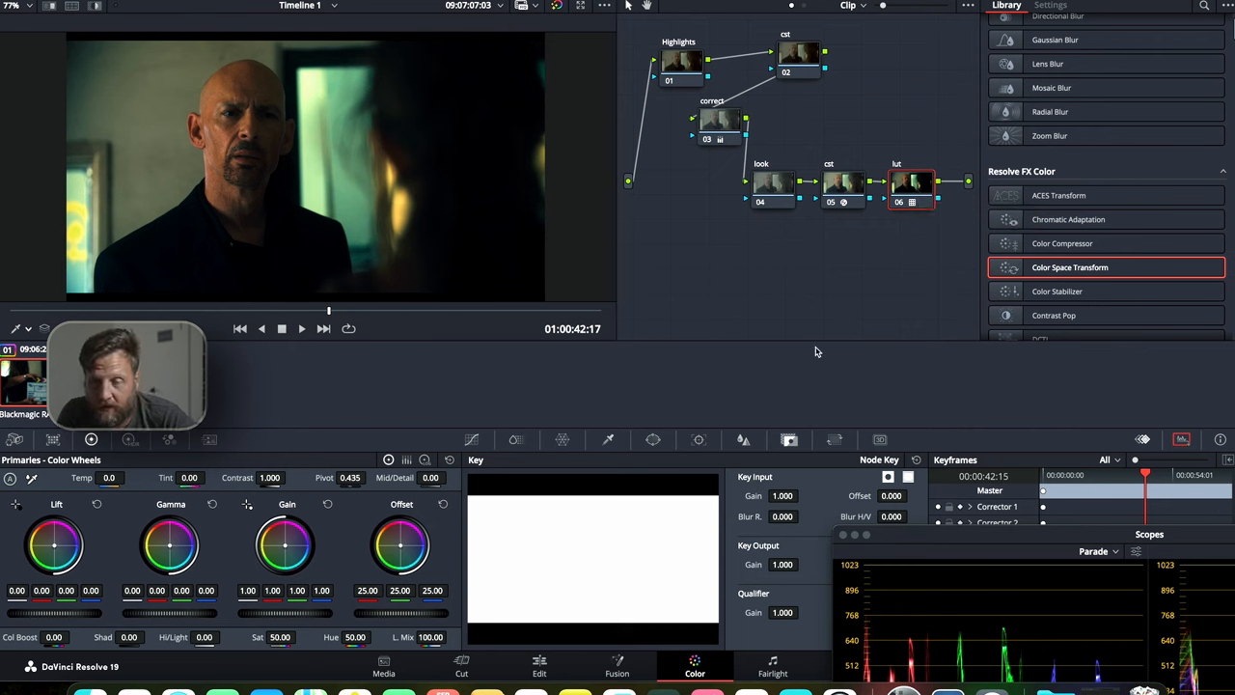
pyautogui.moveTo(853, 172)
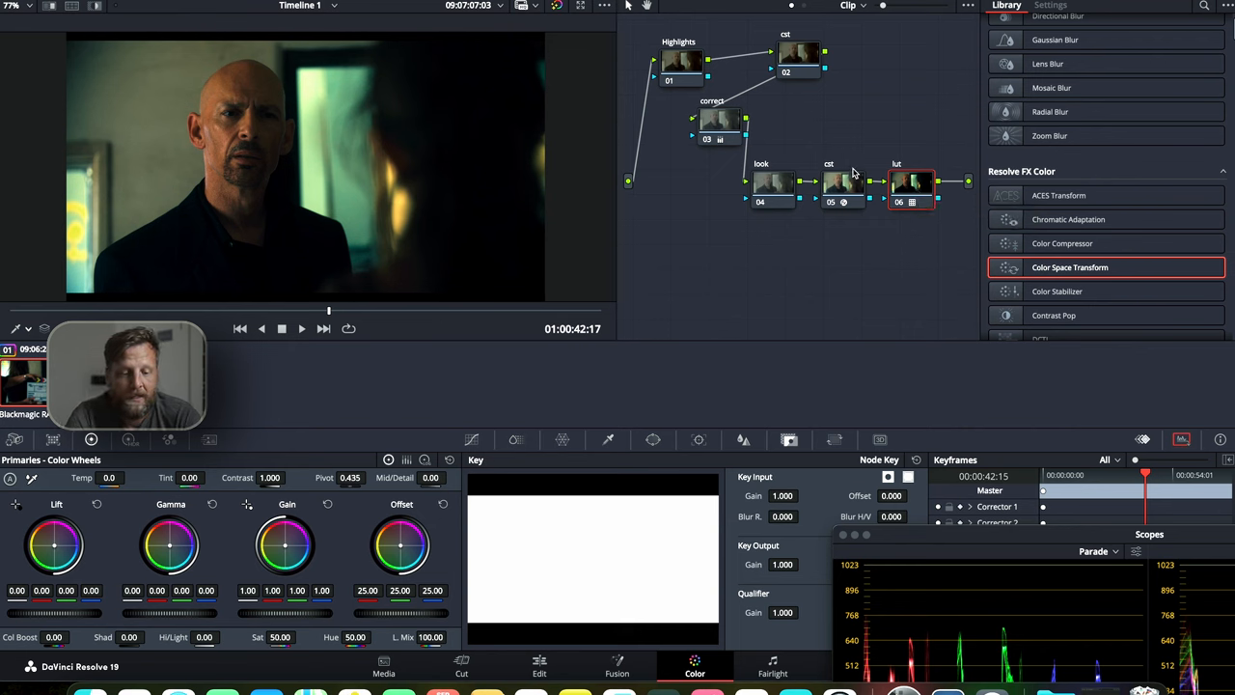
# - Move the lut node below node 05 at the end of the chain
pyautogui.click(918, 183)
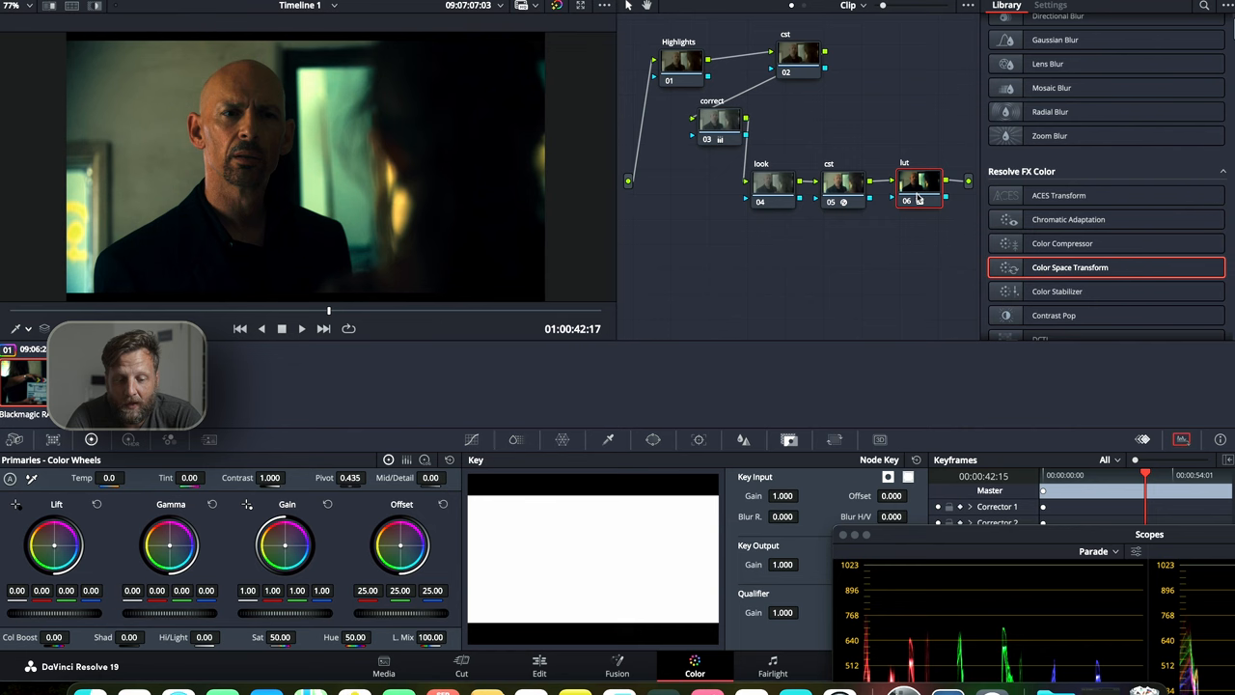
pyautogui.moveTo(918, 183); pyautogui.dragTo(806, 251)
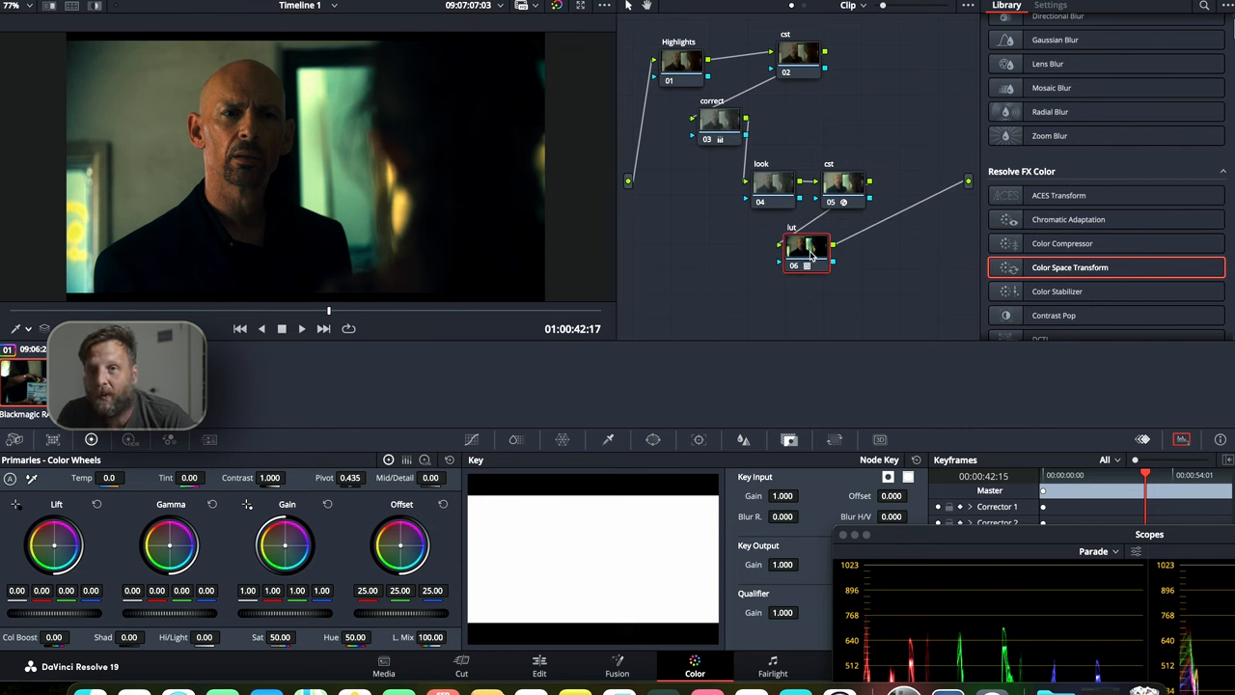
pyautogui.moveTo(800, 278)
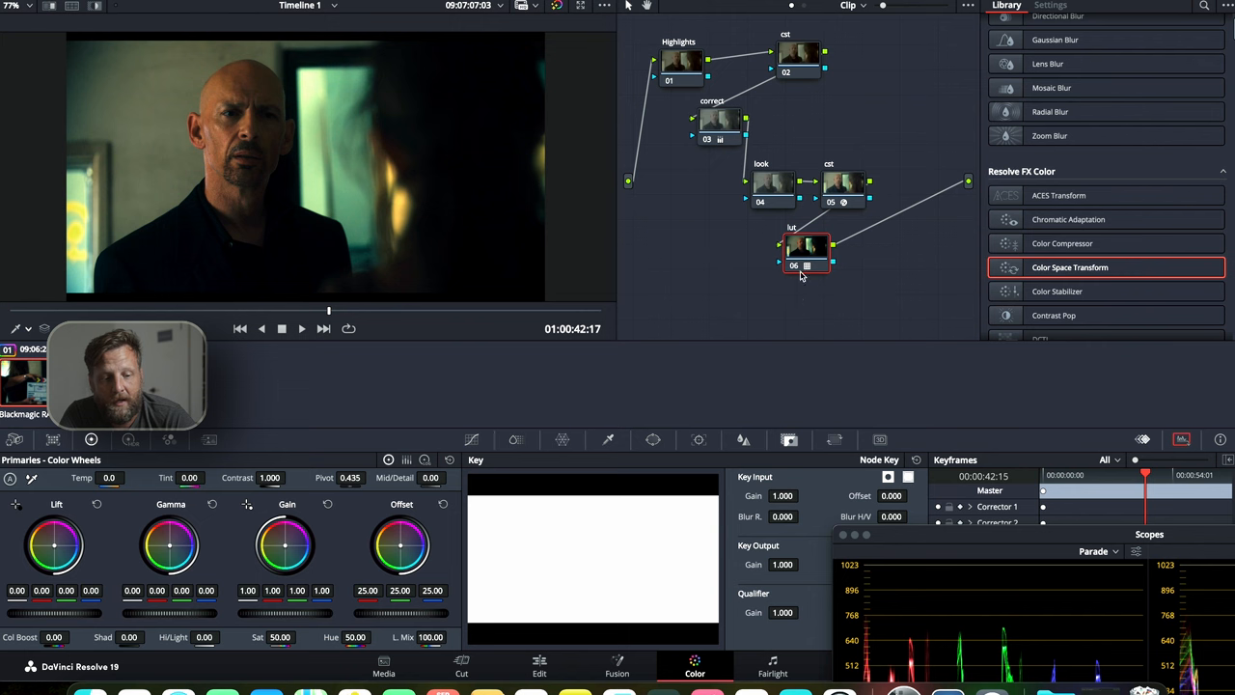
pyautogui.click(841, 183)
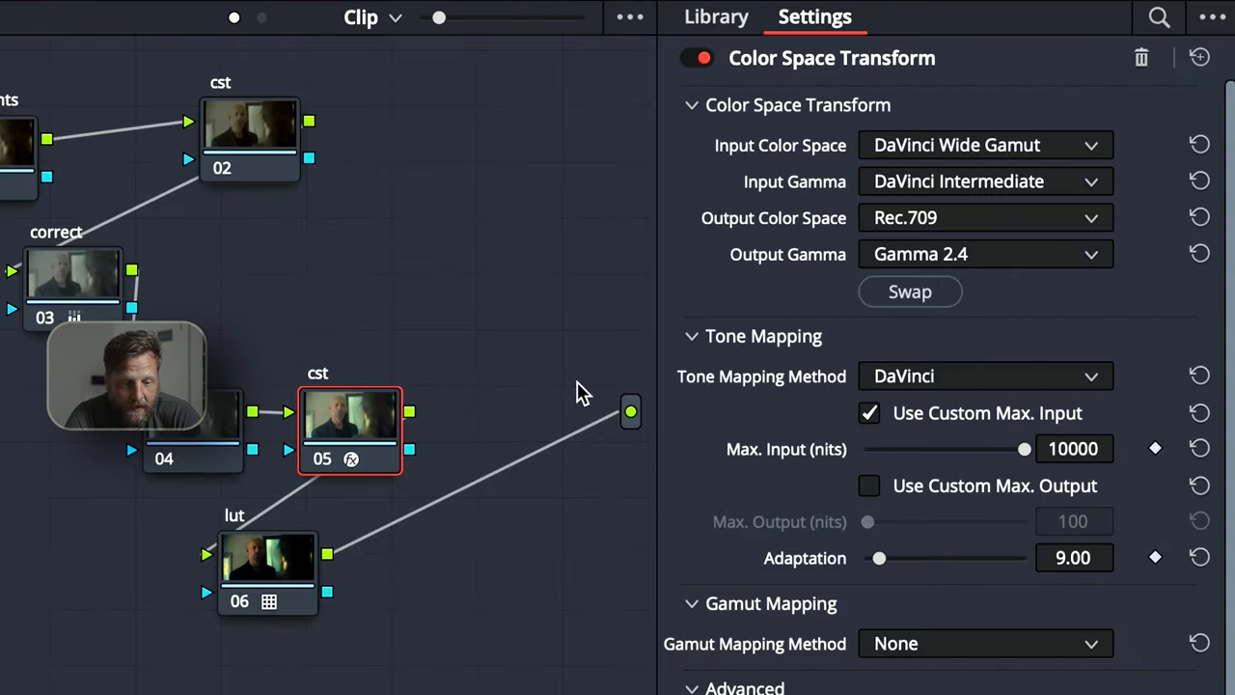
pyautogui.moveTo(858, 258)
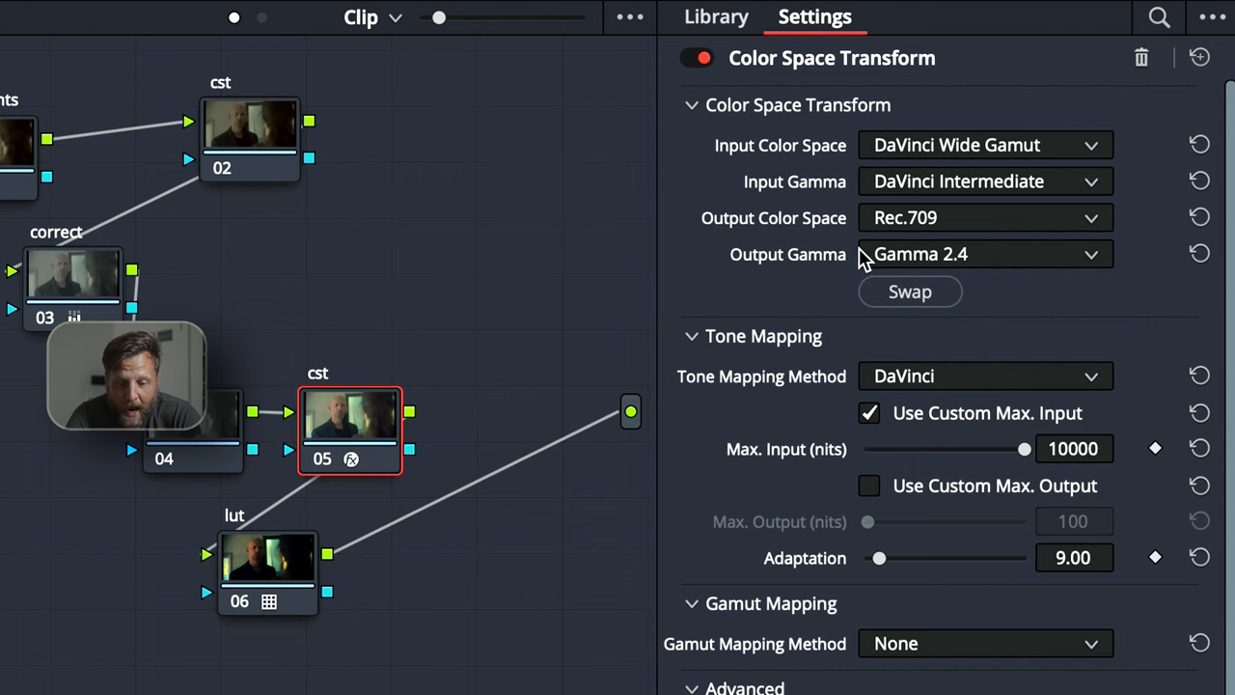
# - Change the Color Space Transform's output gamma so the shot reads brighter and filmic
pyautogui.click(984, 255)
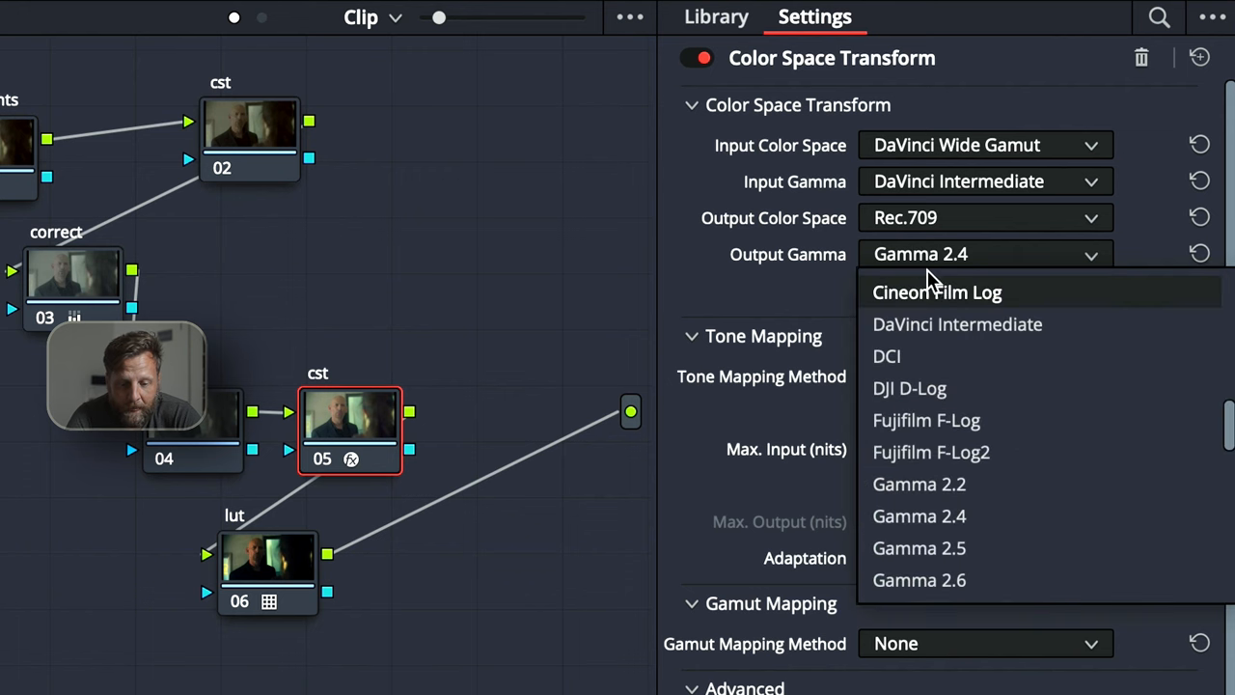
pyautogui.click(938, 291)
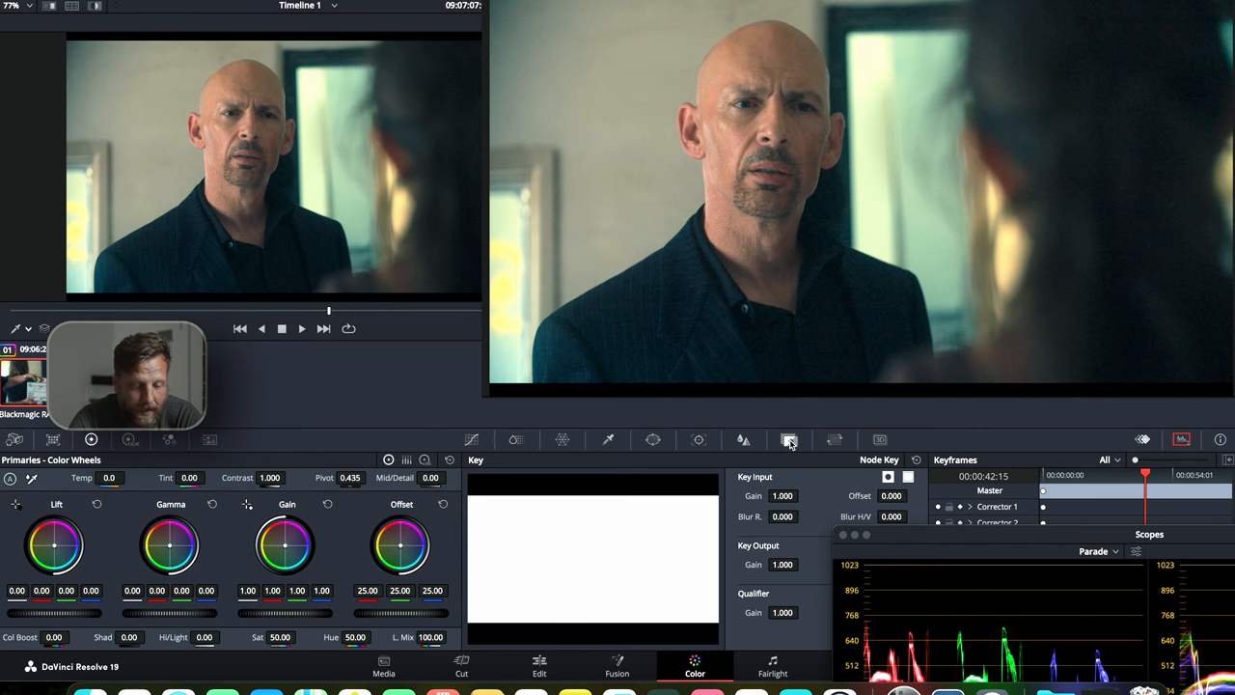
pyautogui.click(789, 440)
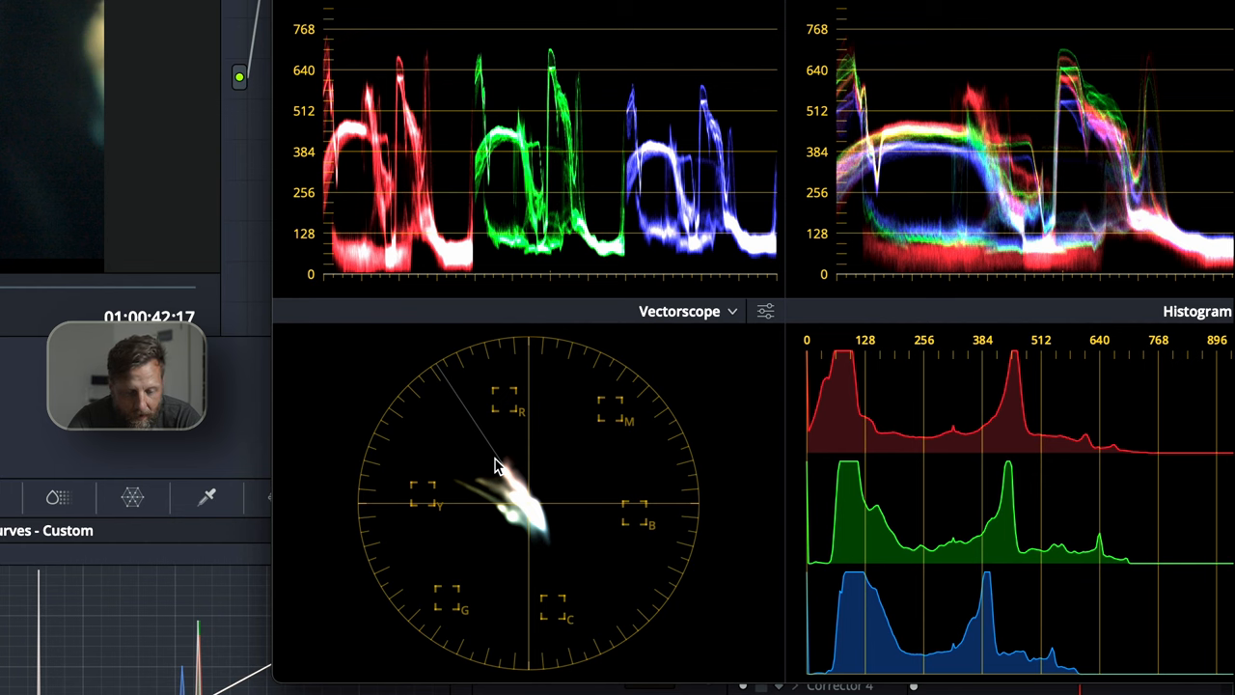
pyautogui.moveTo(494, 475)
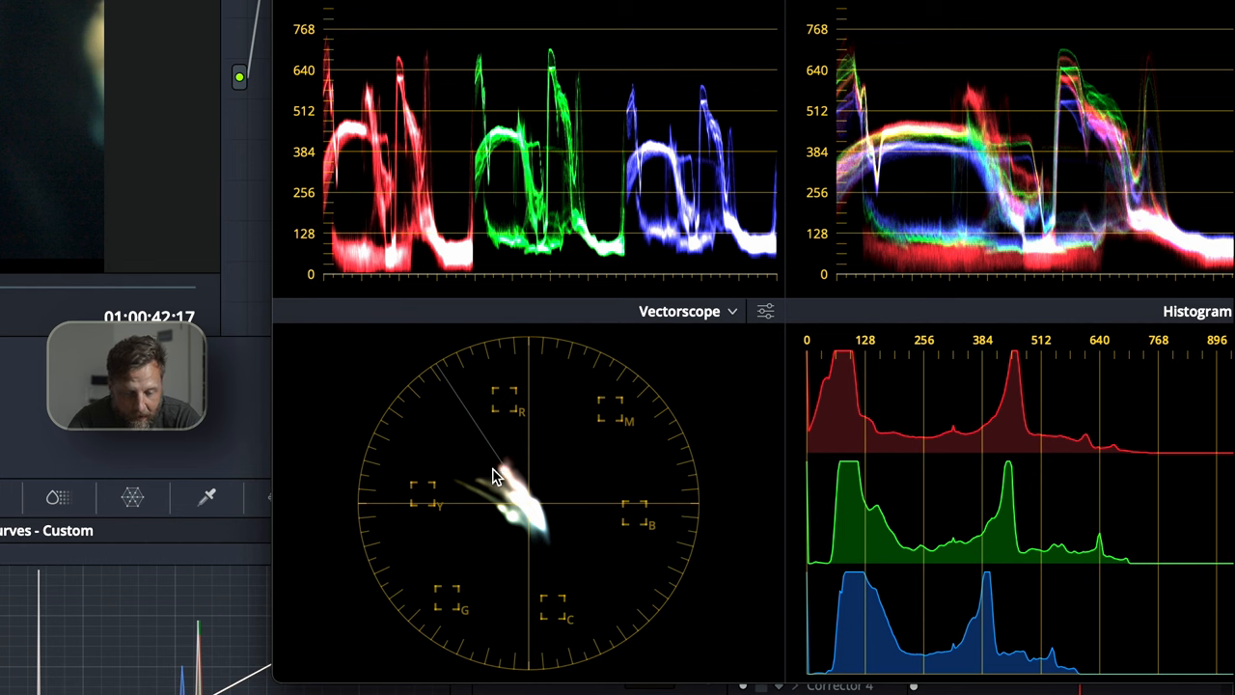
pyautogui.moveTo(770, 331)
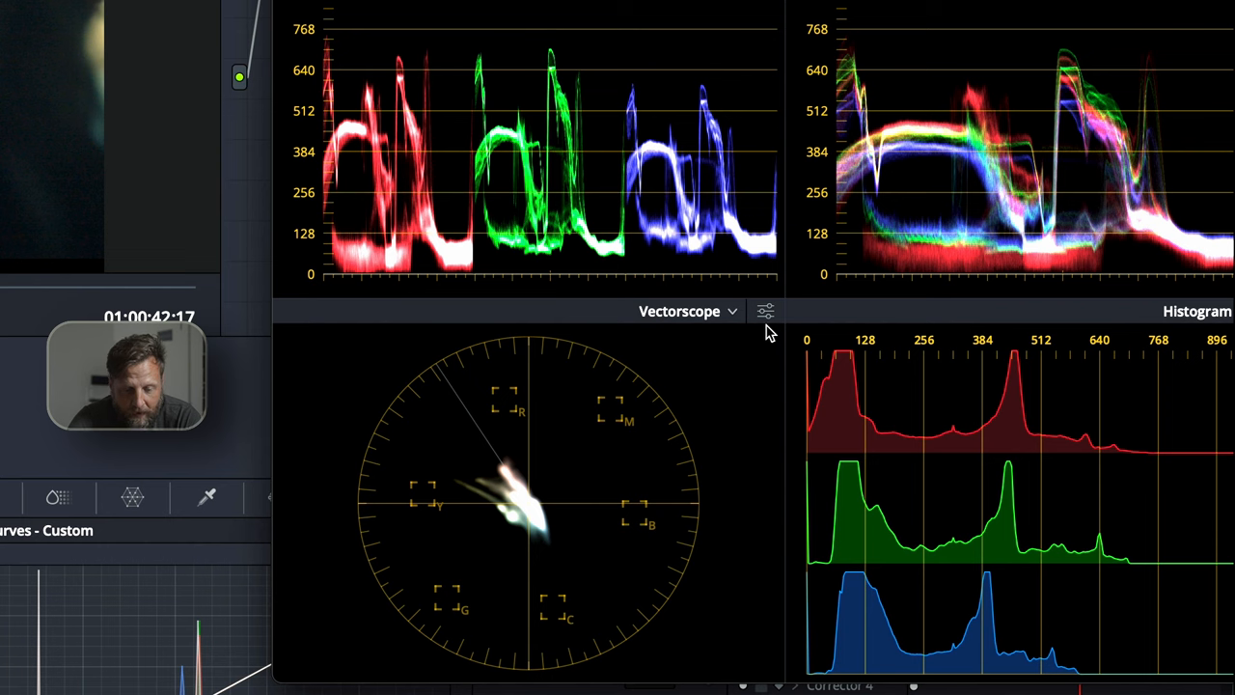
pyautogui.click(764, 309)
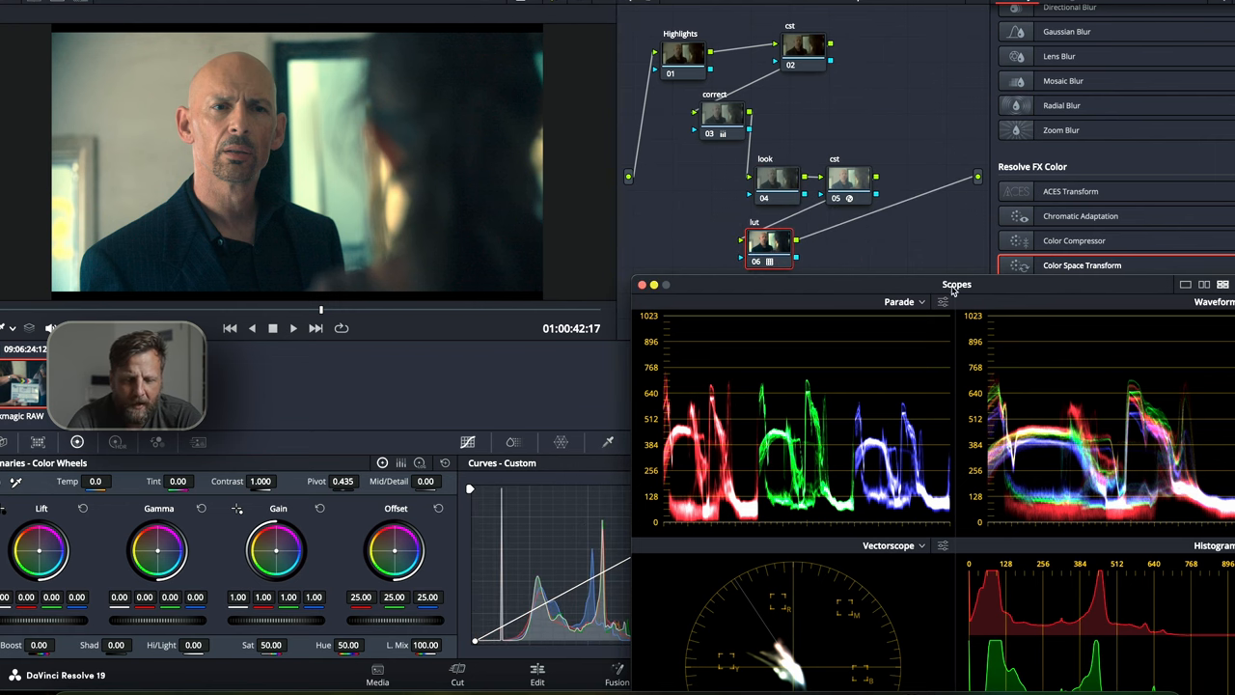
# - Search the OpenFX library for 'film' and browse the Resolve FX Film Emulation effects
pyautogui.moveTo(957, 284); pyautogui.dragTo(891, 417)
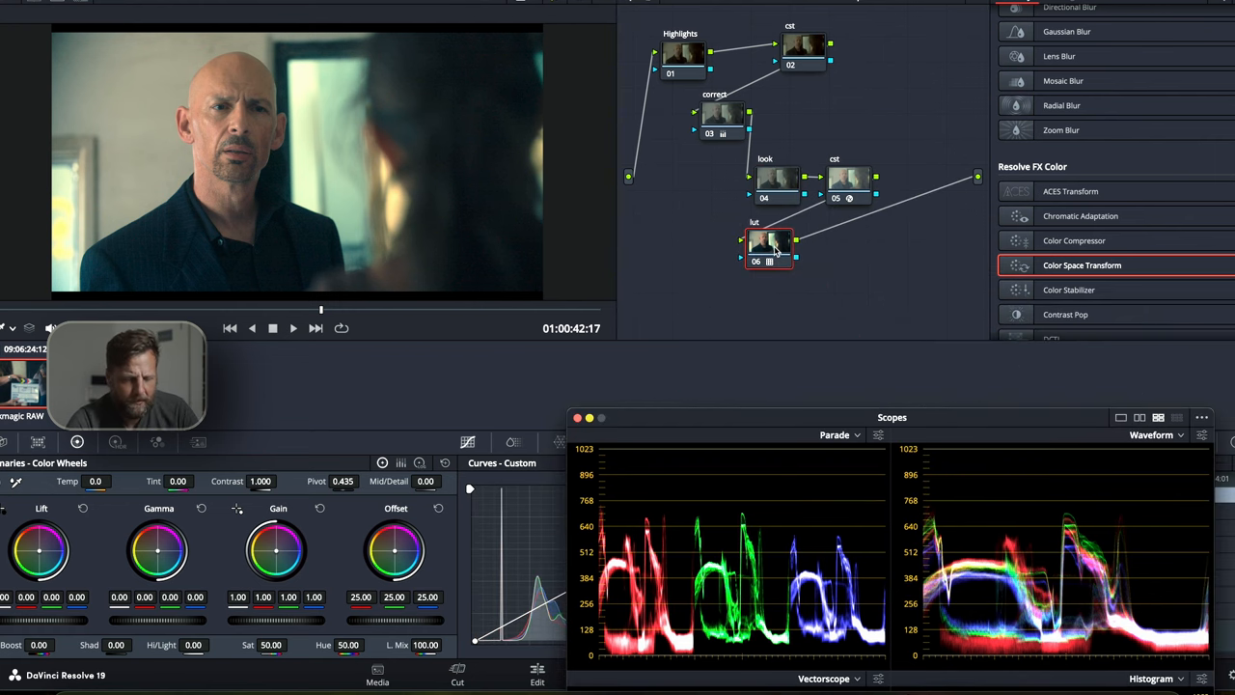
pyautogui.doubleClick(1080, 265)
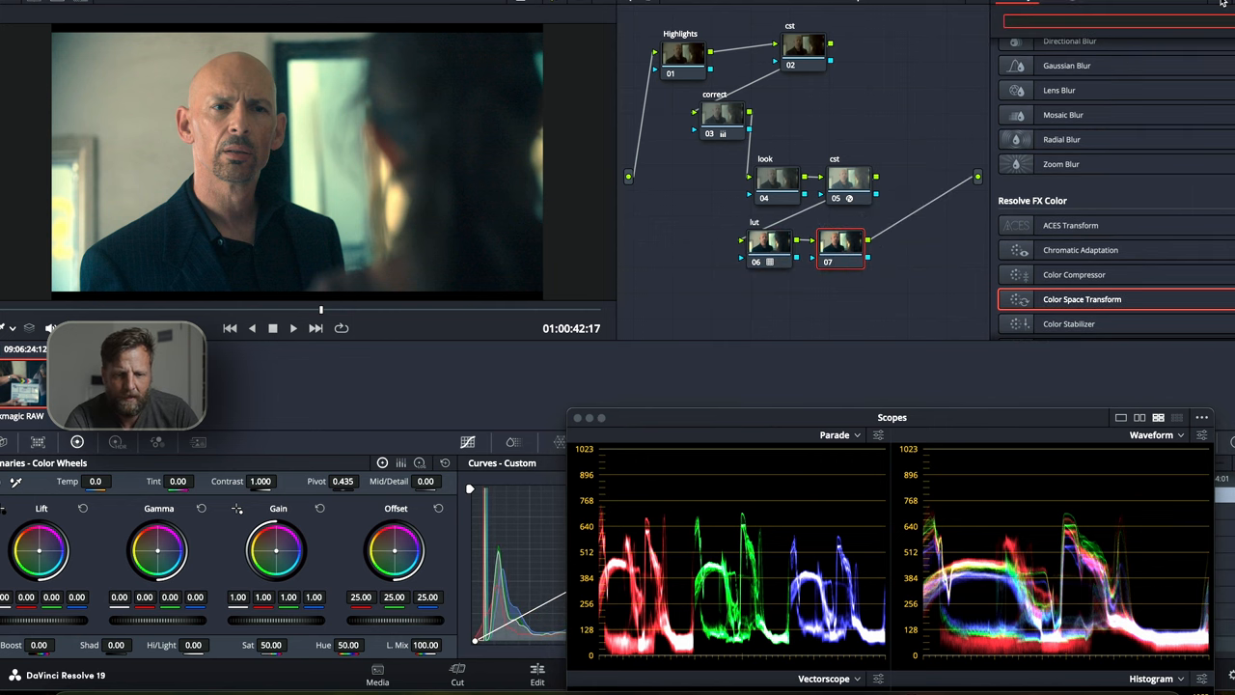
pyautogui.write('film')
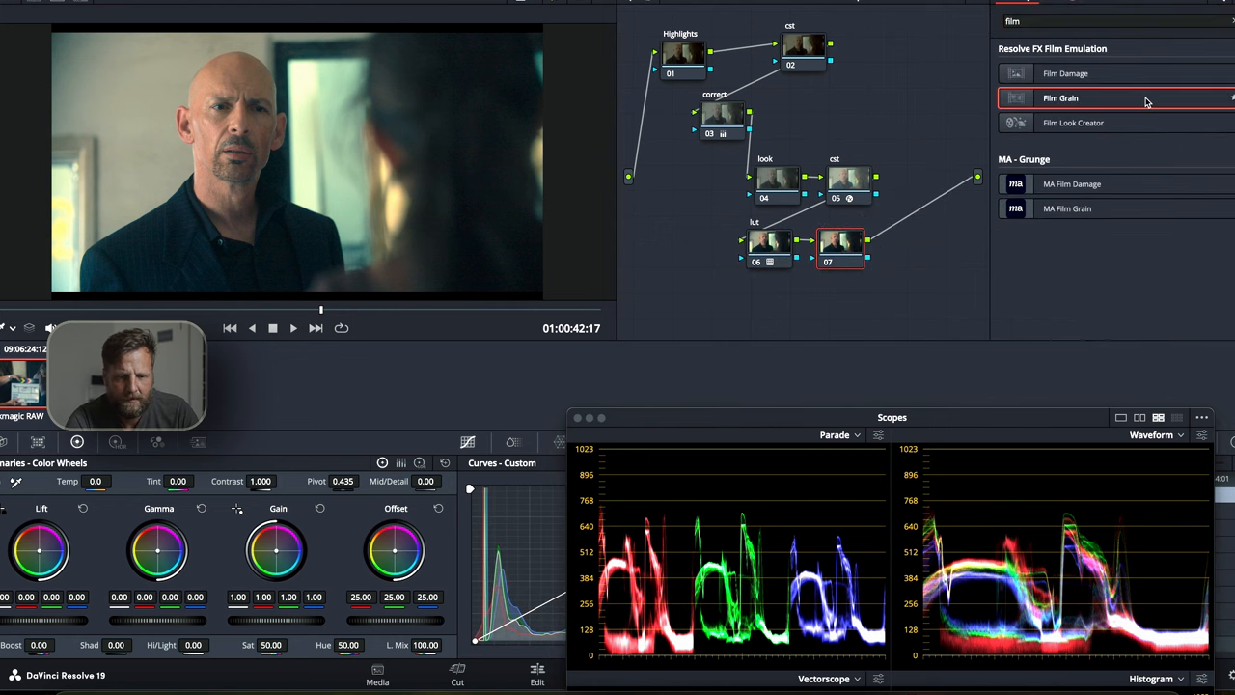
pyautogui.doubleClick(1062, 97)
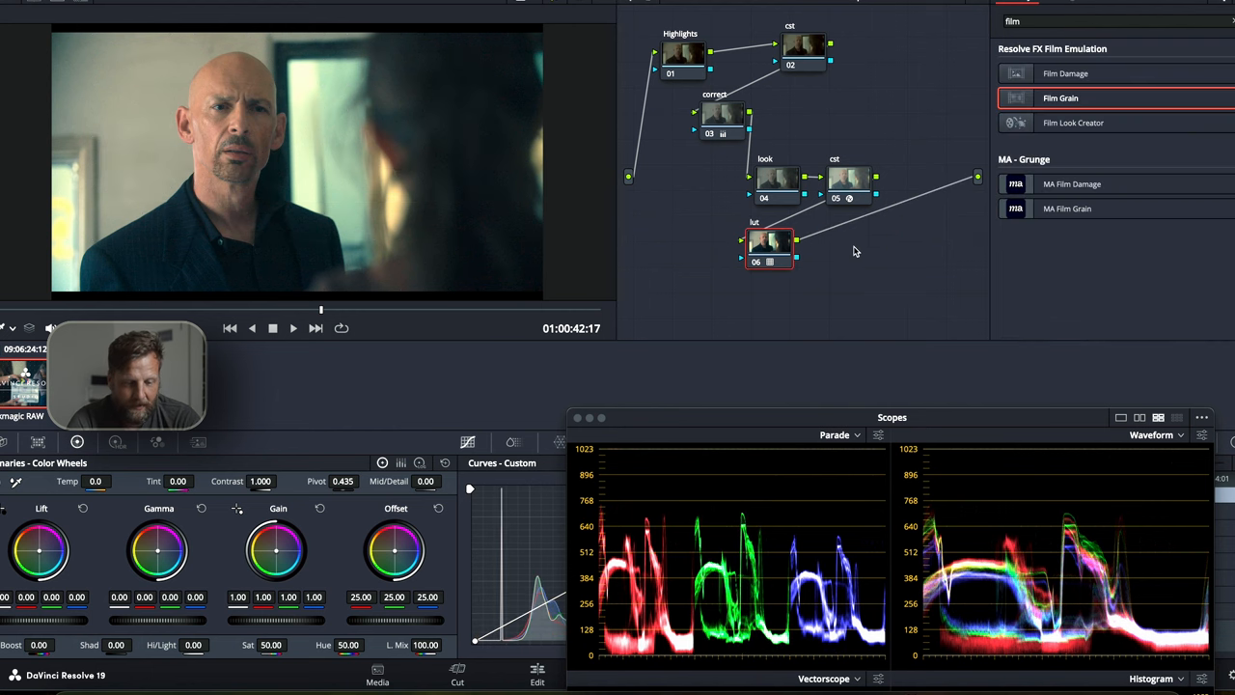
pyautogui.click(777, 178)
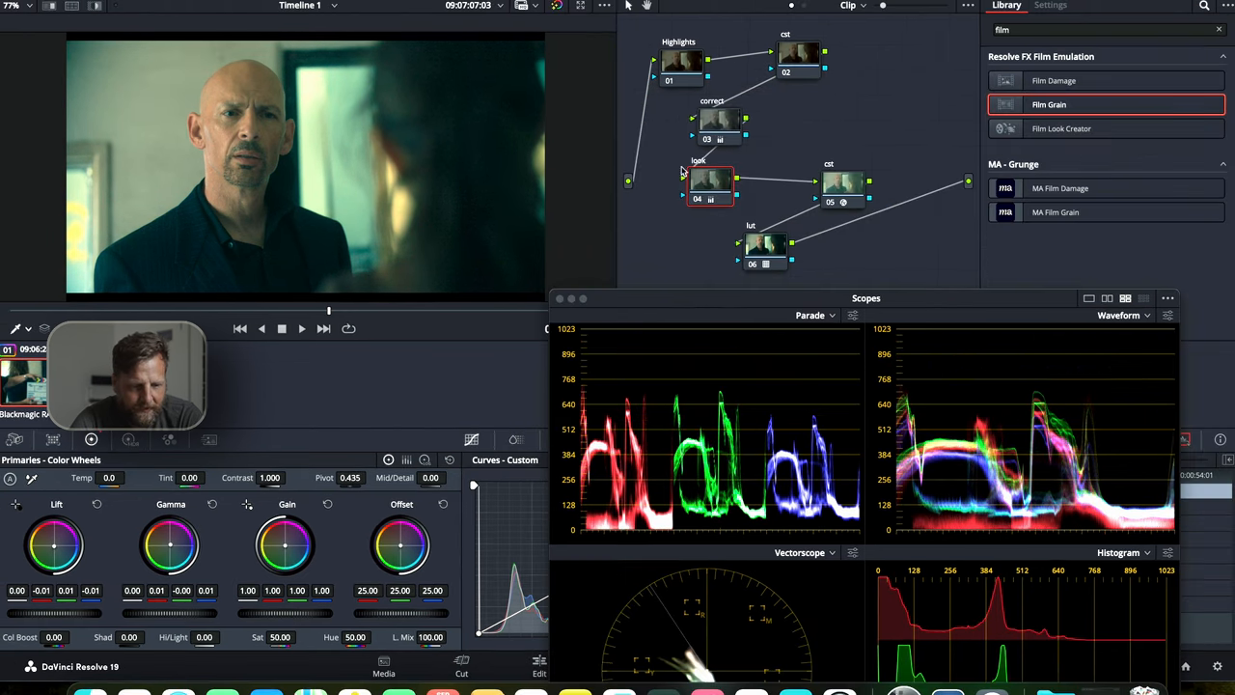
# - Add a new node beside the look node via its context menu, keeping scopes clear of the tree
pyautogui.rightClick(712, 183)
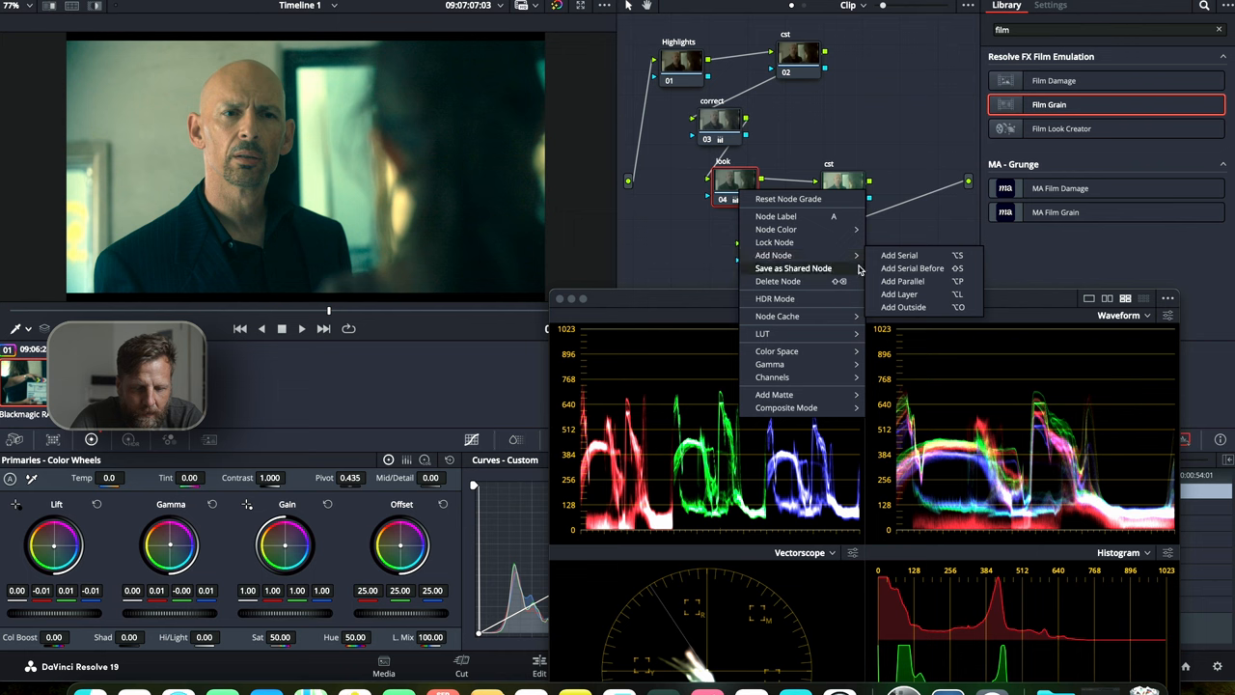
pyautogui.click(899, 255)
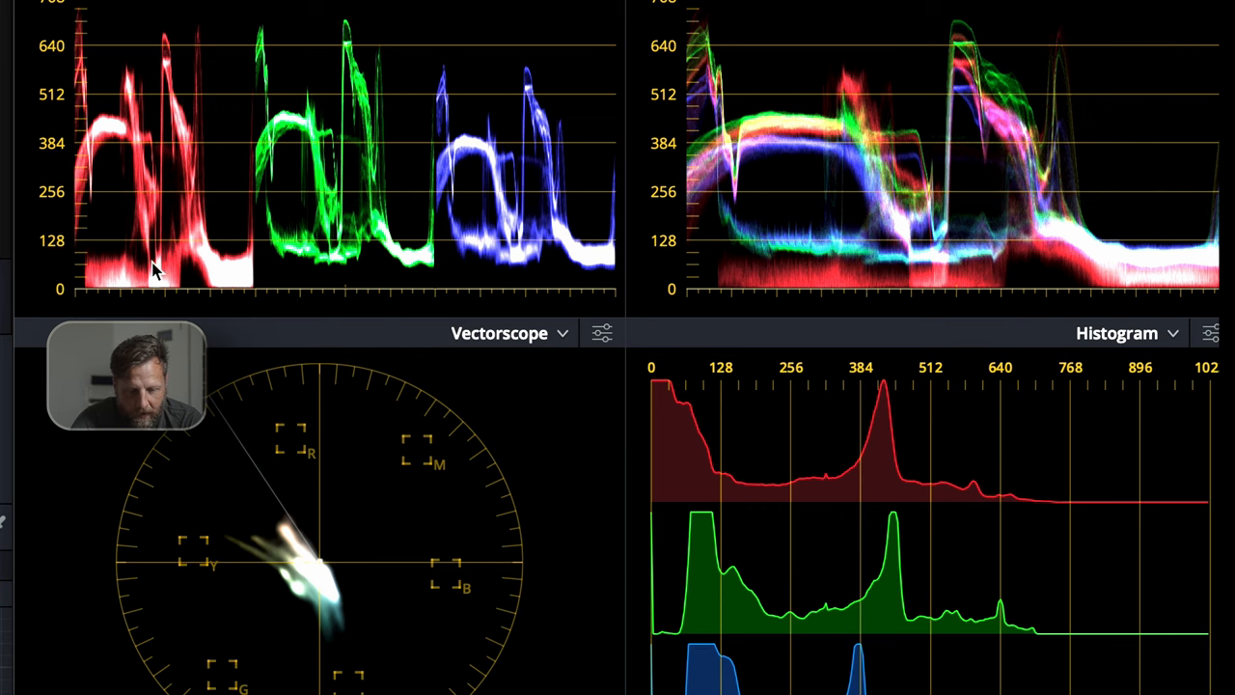
pyautogui.moveTo(1032, 278)
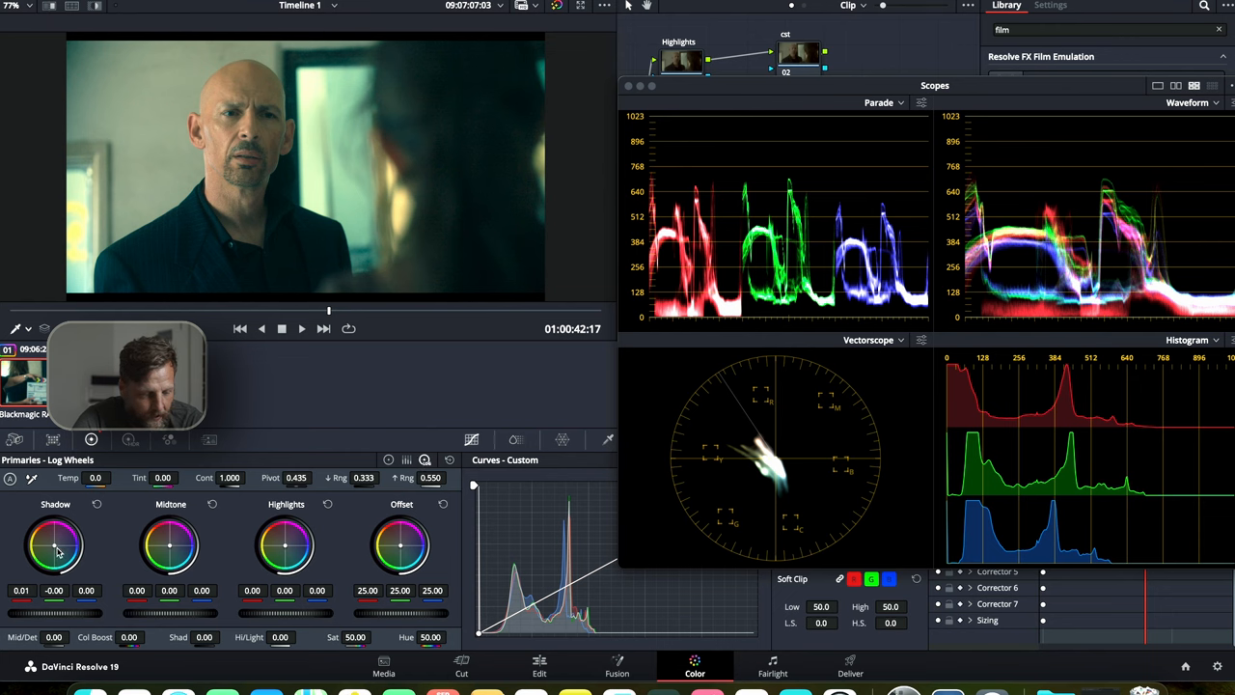
pyautogui.moveTo(54, 545); pyautogui.dragTo(59, 540)
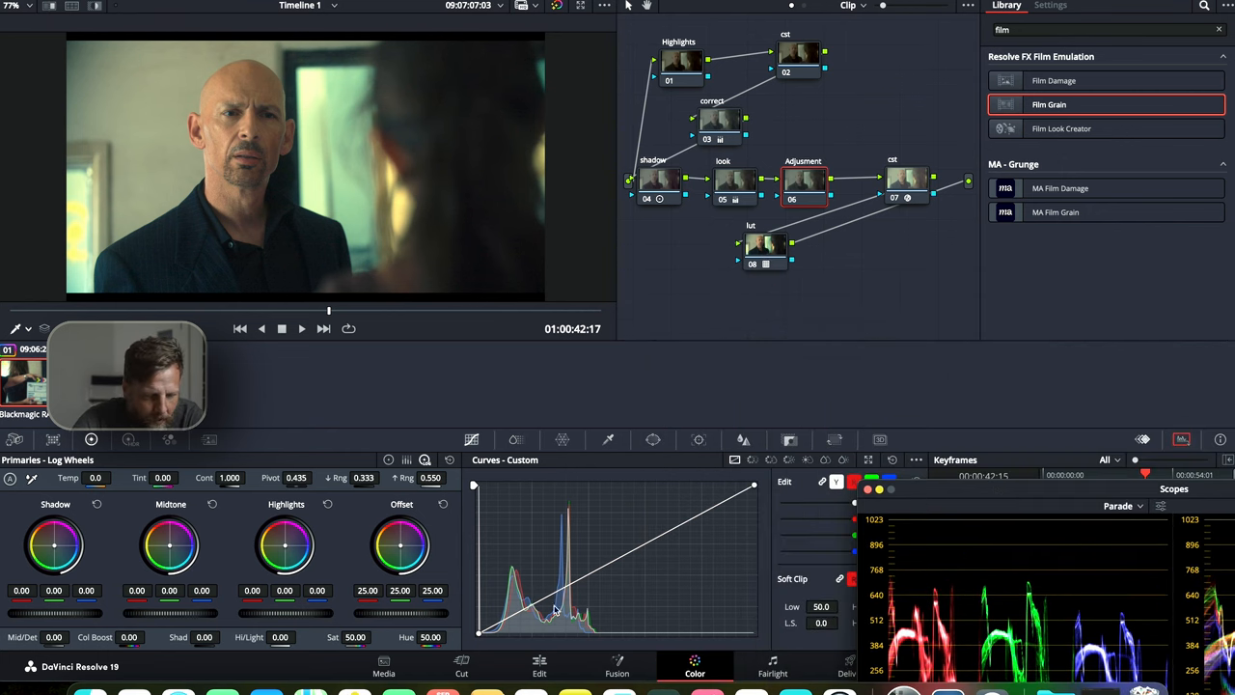
pyautogui.moveTo(646, 349)
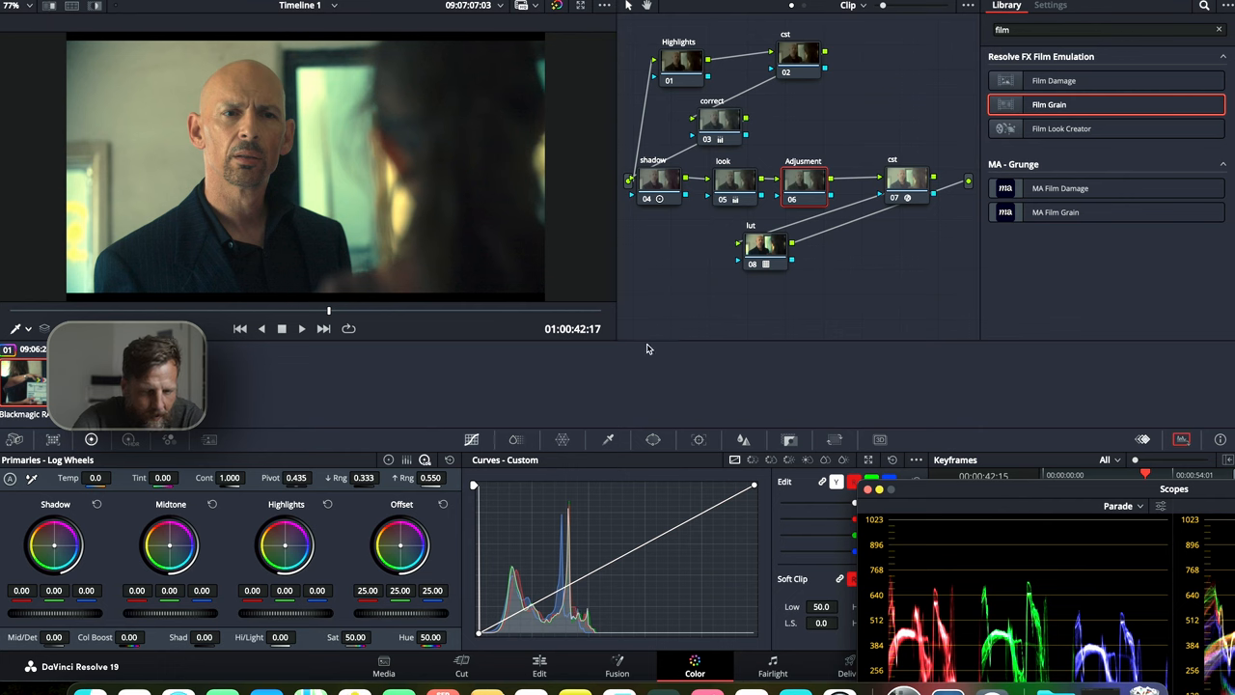
pyautogui.moveTo(699, 511)
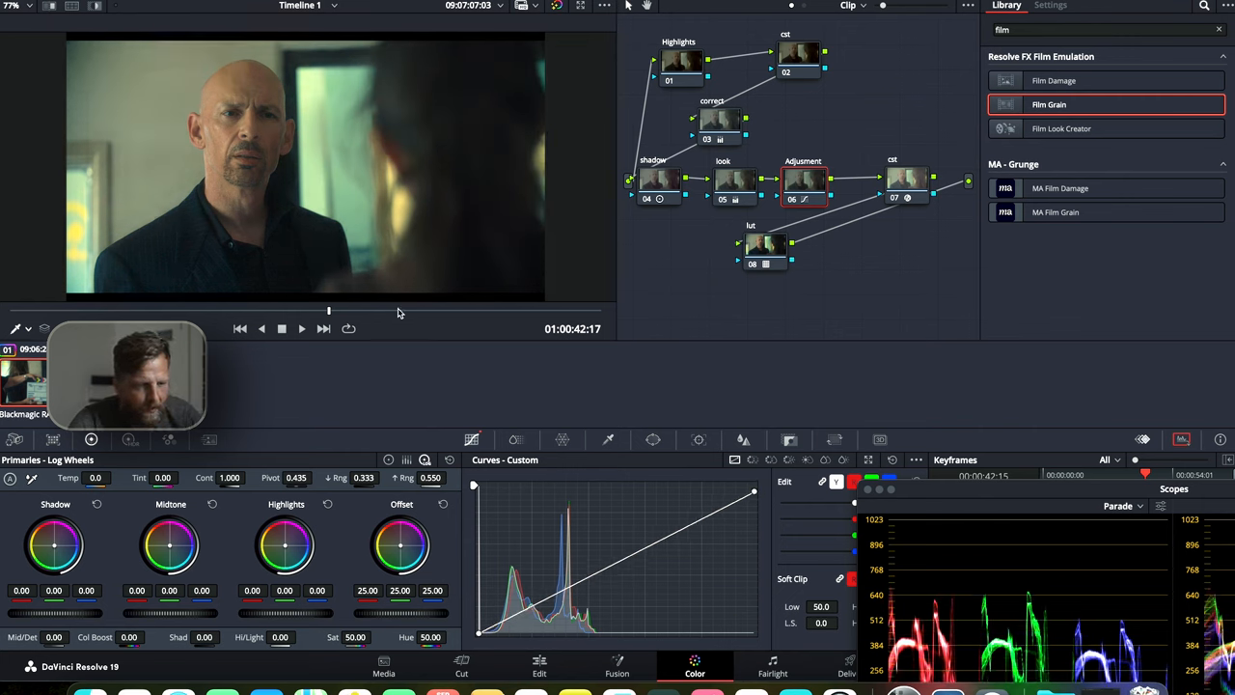
pyautogui.moveTo(255, 87)
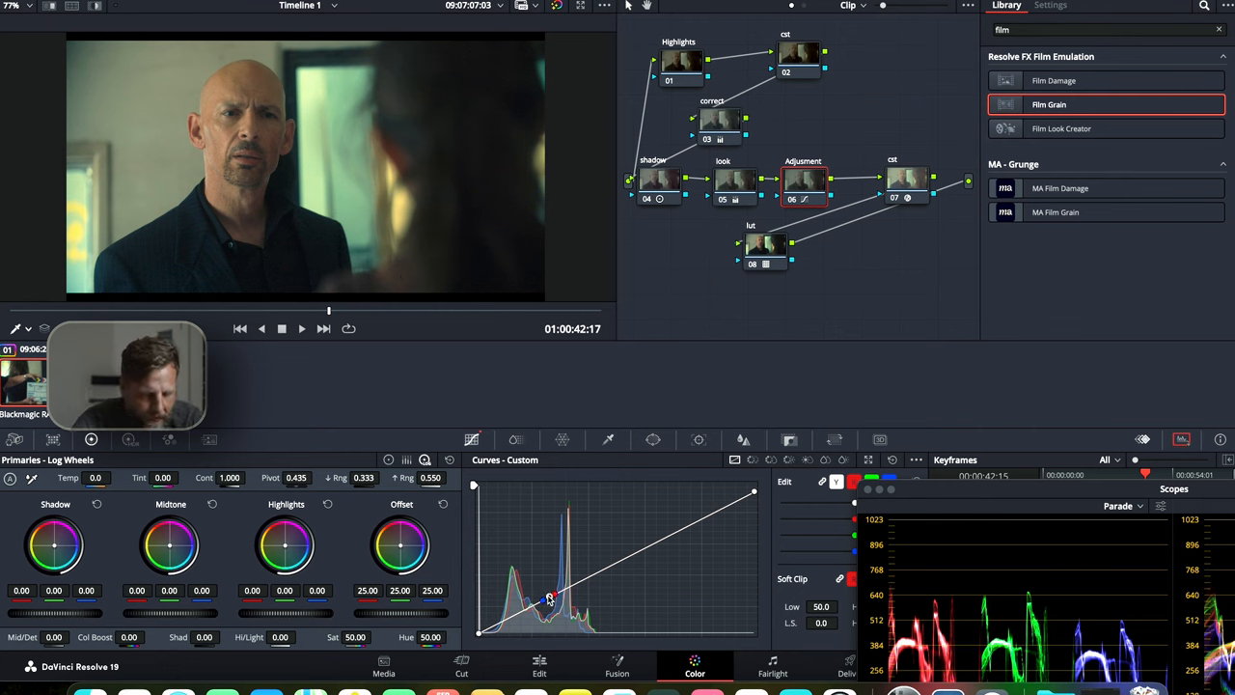
# - Add a point low on the Adjustment node's custom curve and pull the shadows down
pyautogui.moveTo(550, 594); pyautogui.dragTo(512, 621)
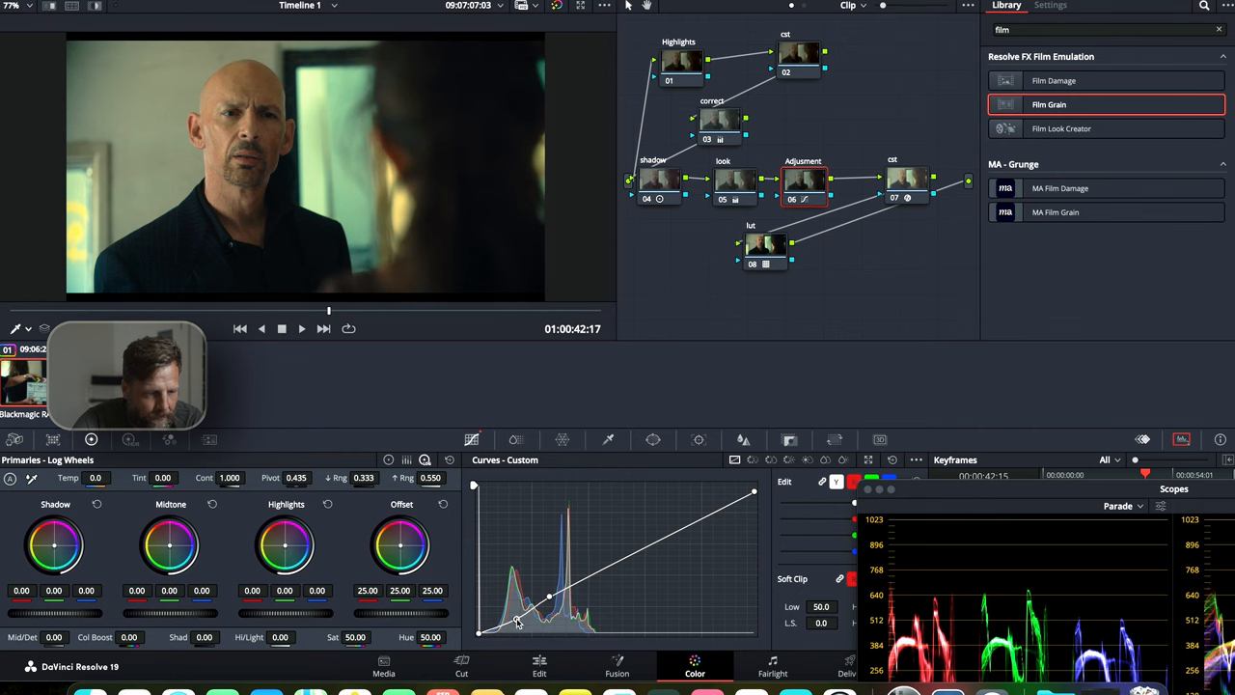
pyautogui.moveTo(517, 622); pyautogui.dragTo(699, 521)
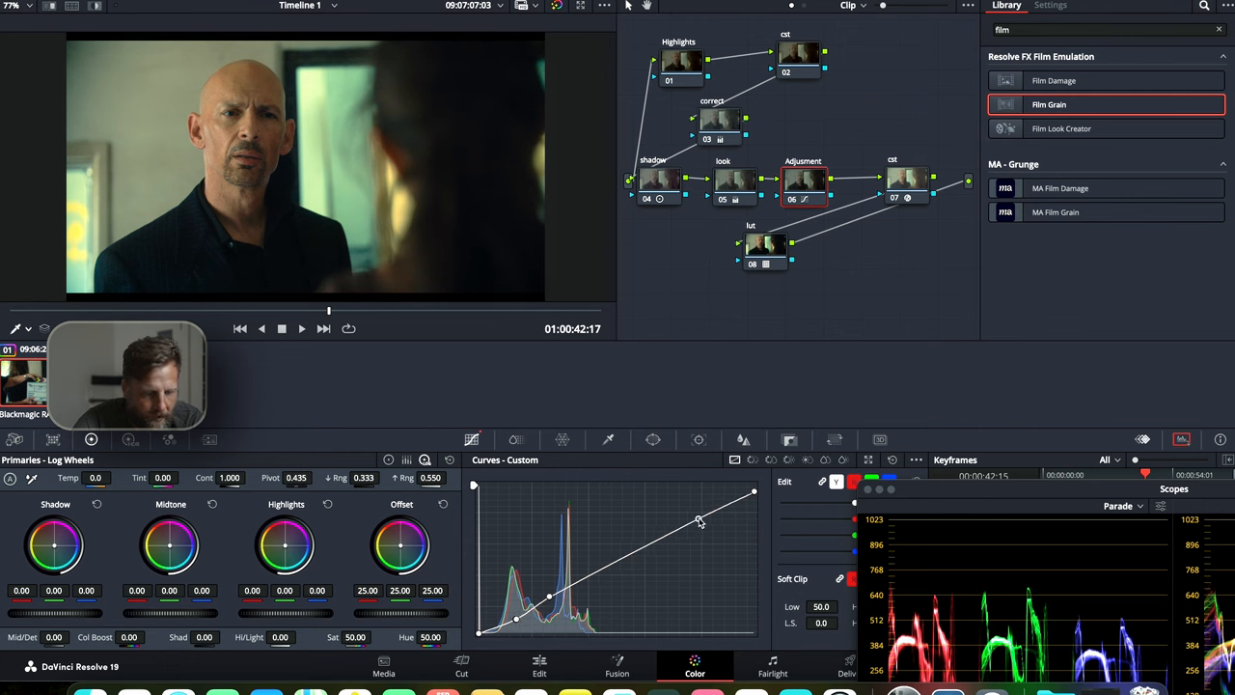
# - Bow the upper curve point upward to brighten highlights, then bring up the hue curve
pyautogui.moveTo(698, 521); pyautogui.dragTo(699, 511)
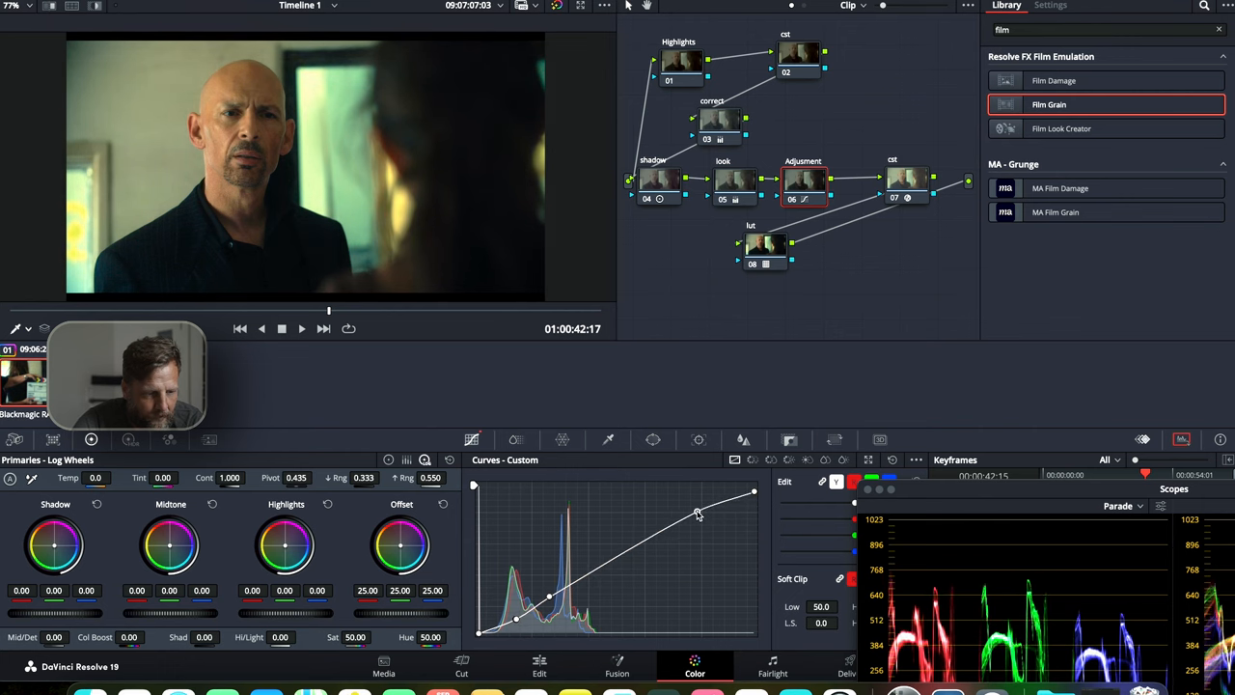
pyautogui.moveTo(699, 514); pyautogui.dragTo(695, 509)
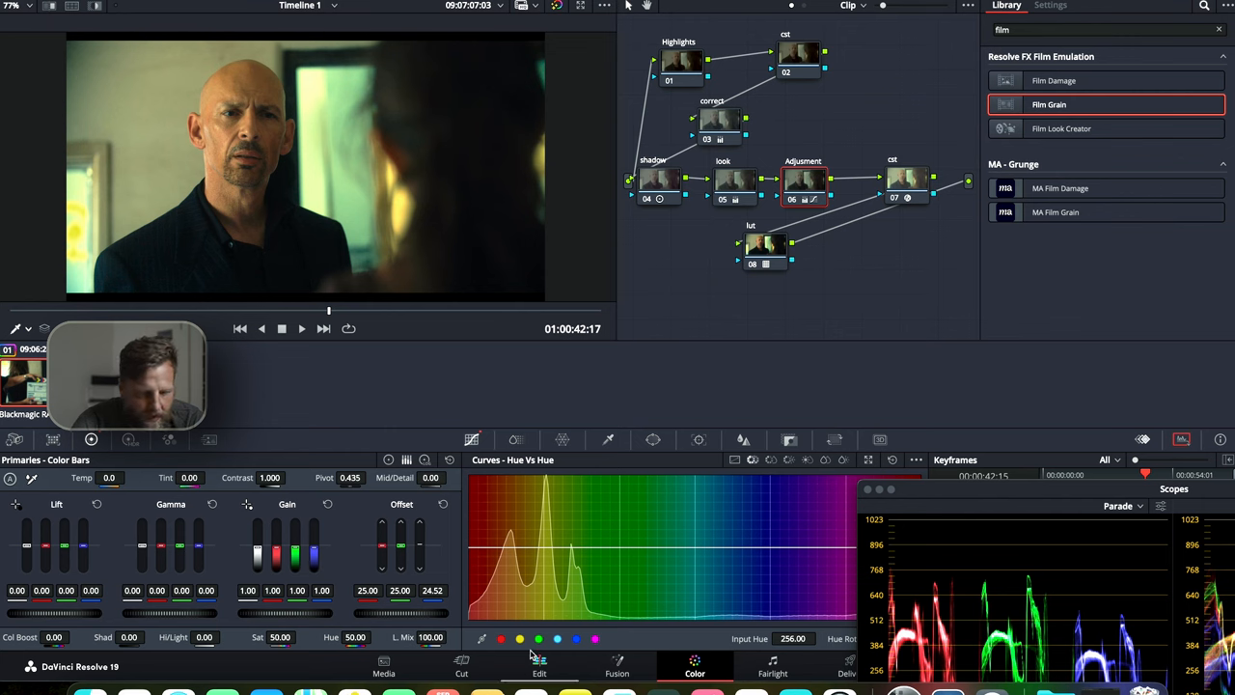
pyautogui.click(544, 548)
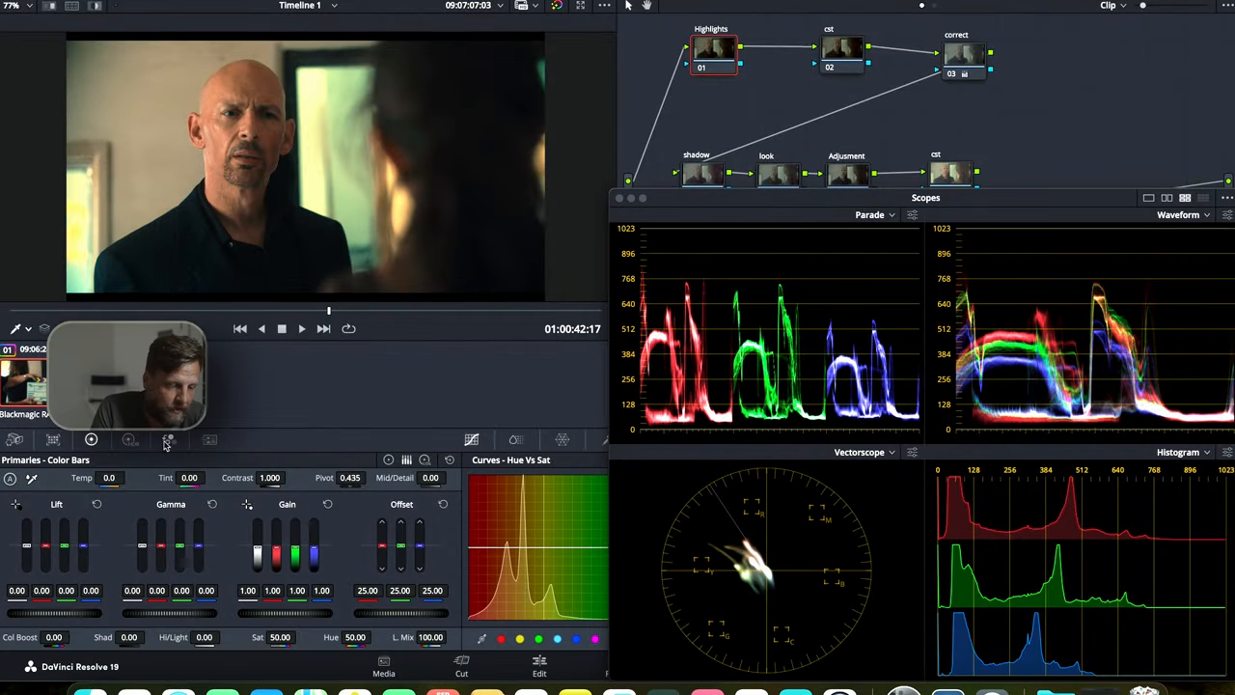
# - Switch Primaries to HDR Color Wheels with the scopes clear of the node tree
pyautogui.click(128, 439)
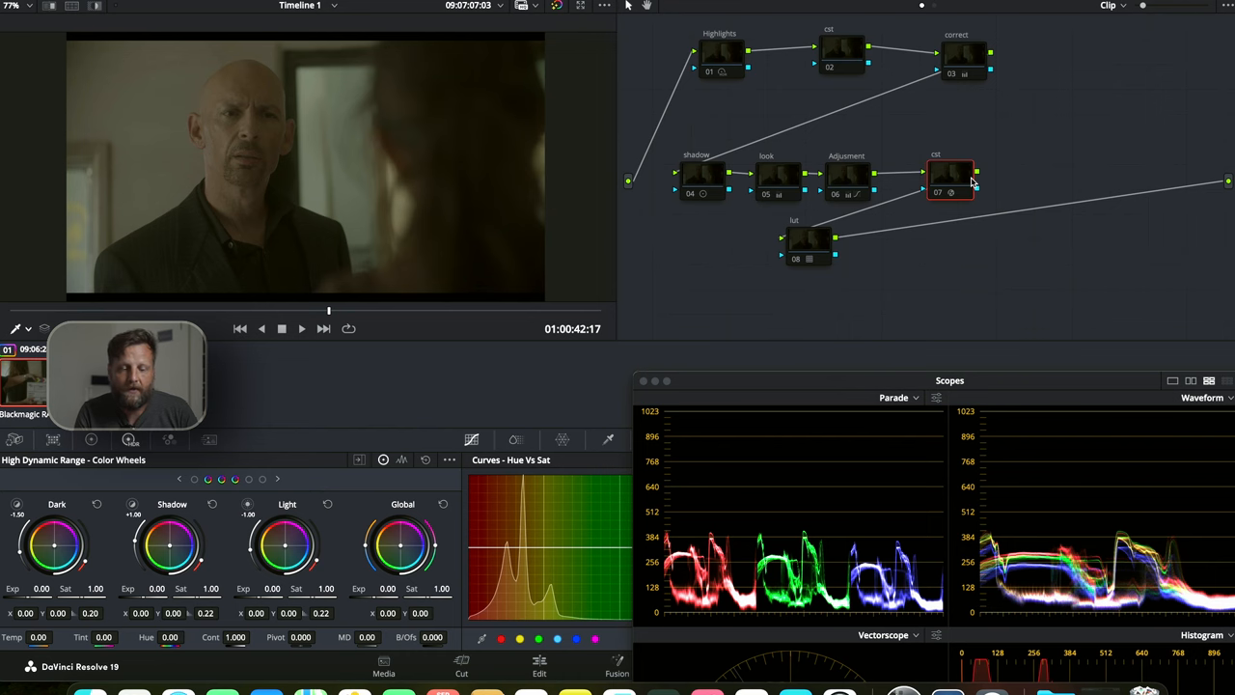
pyautogui.moveTo(865, 224)
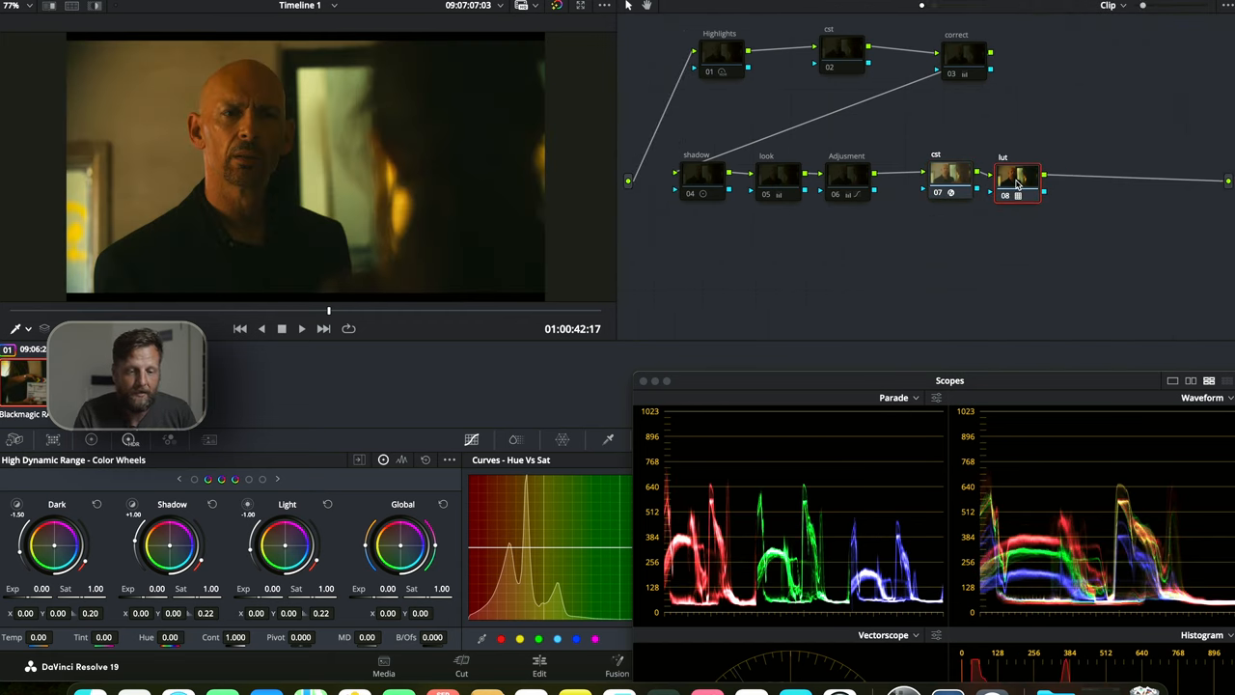
pyautogui.moveTo(853, 158)
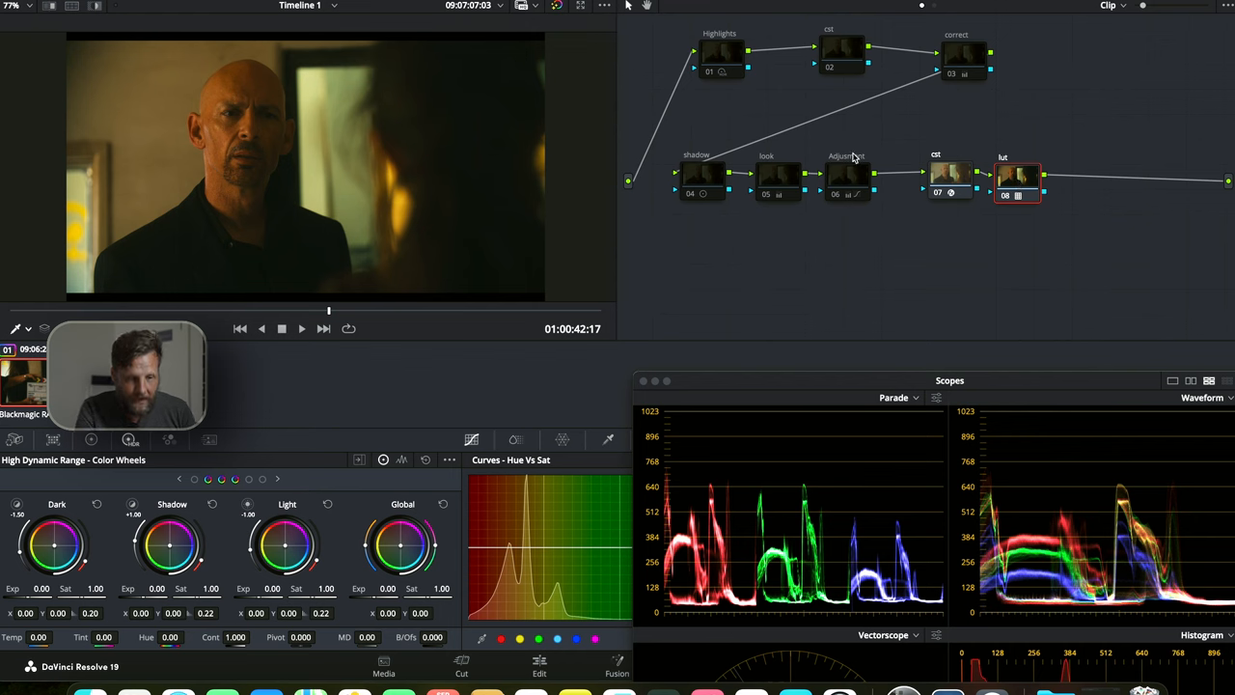
# - Review the correct, look, shadow, Adjustment and Highlights nodes in turn
pyautogui.click(963, 56)
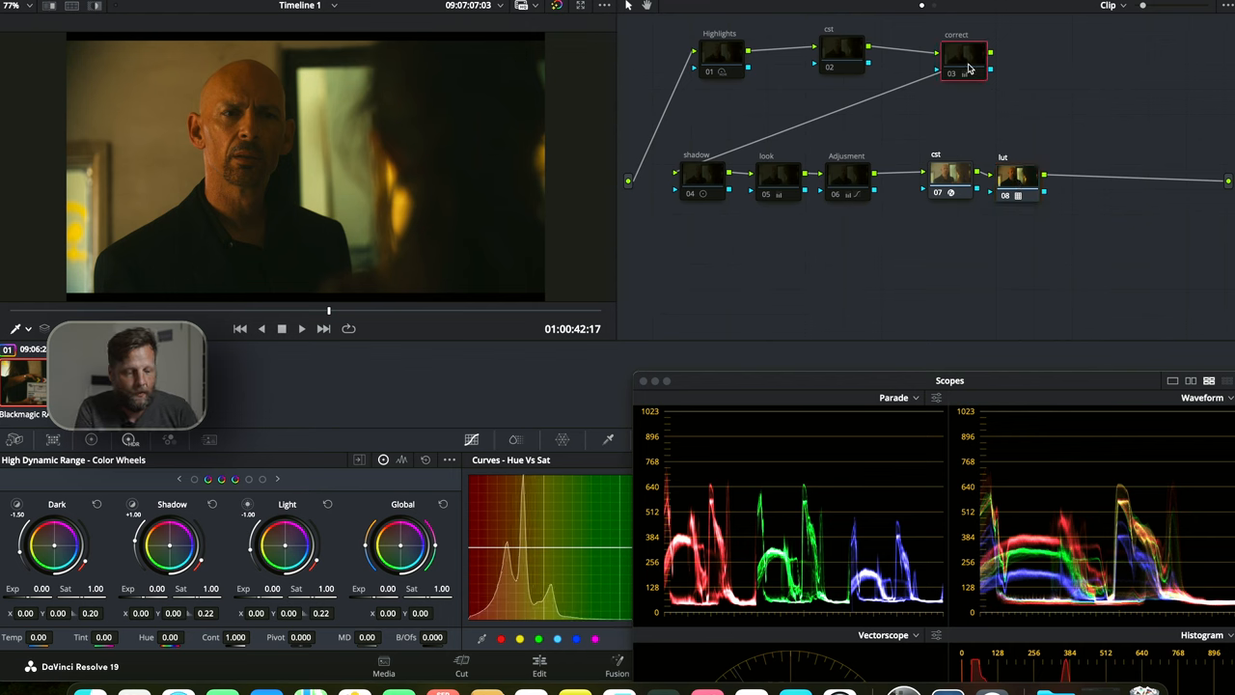
pyautogui.click(963, 60)
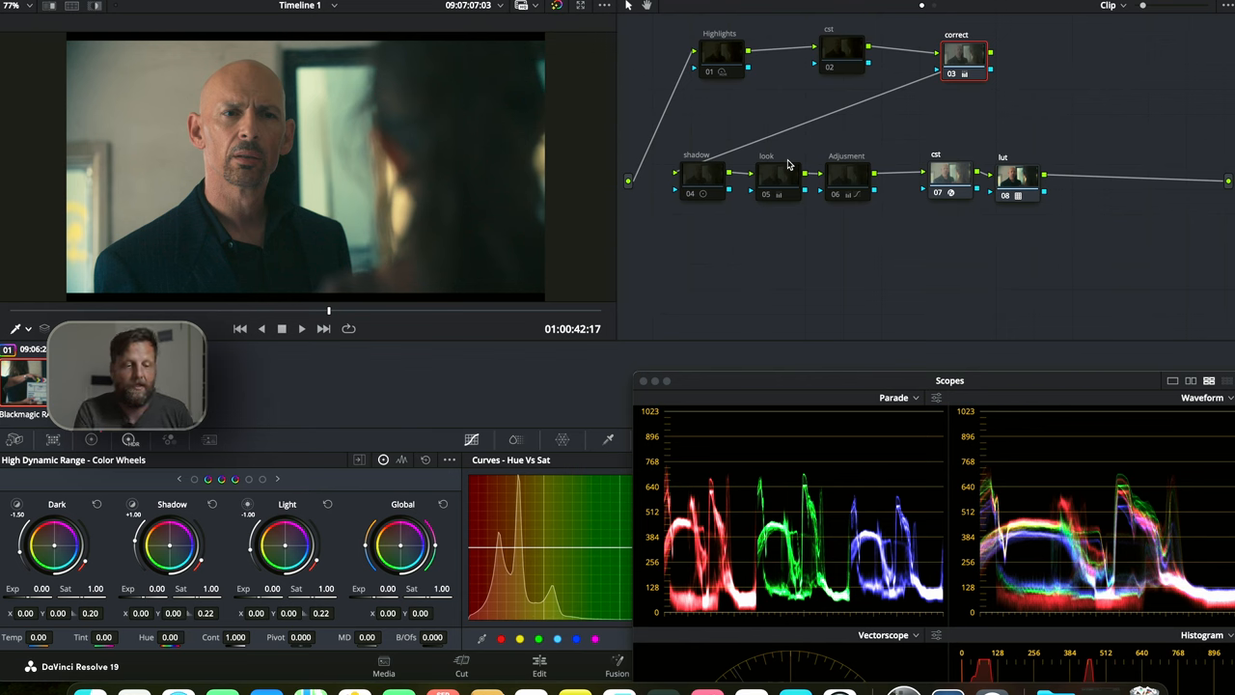
pyautogui.moveTo(783, 183)
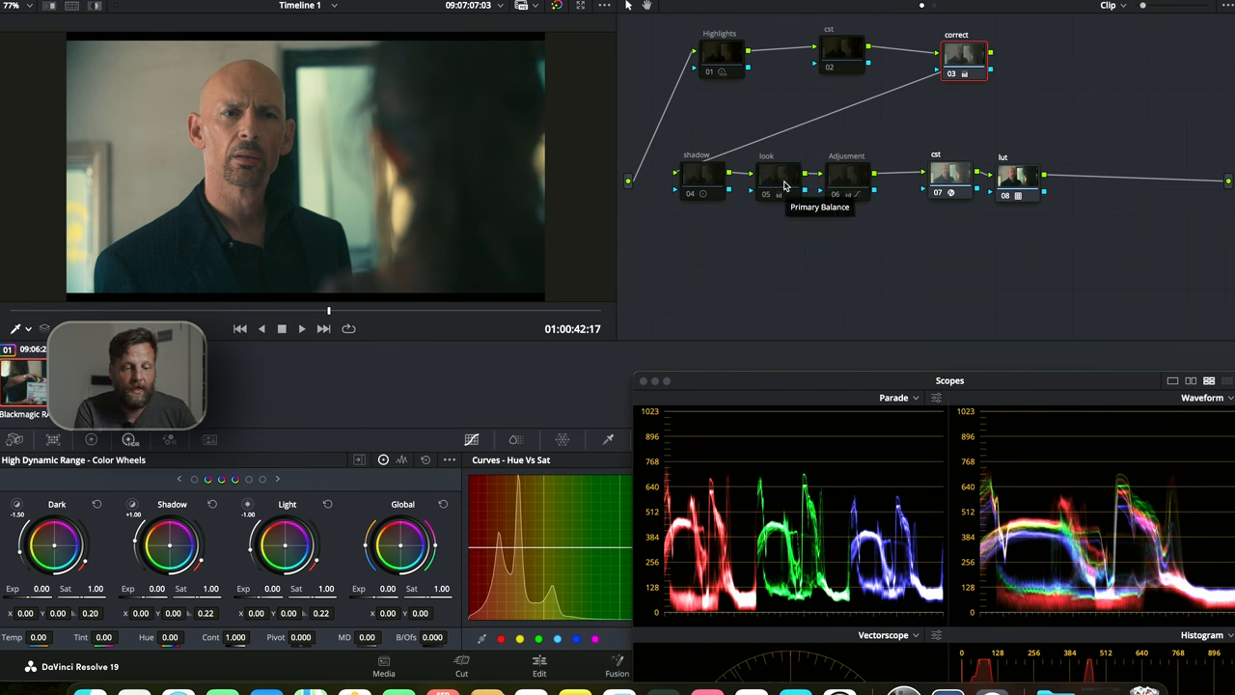
pyautogui.click(779, 178)
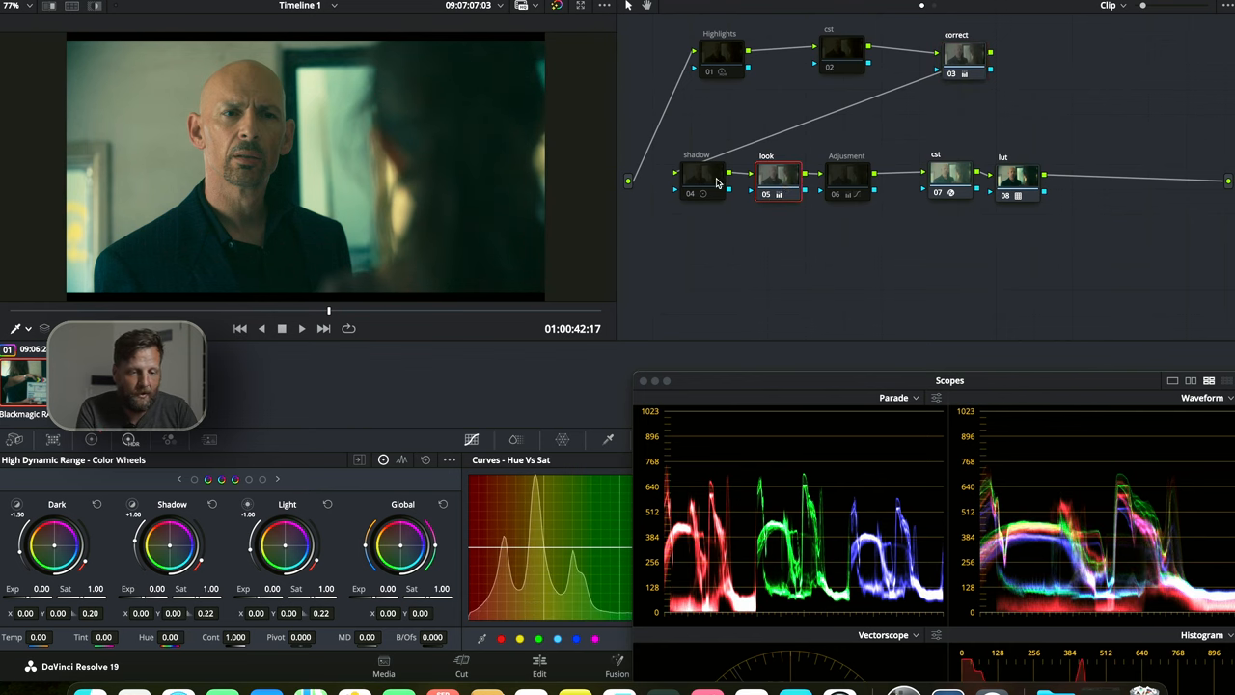
pyautogui.click(703, 176)
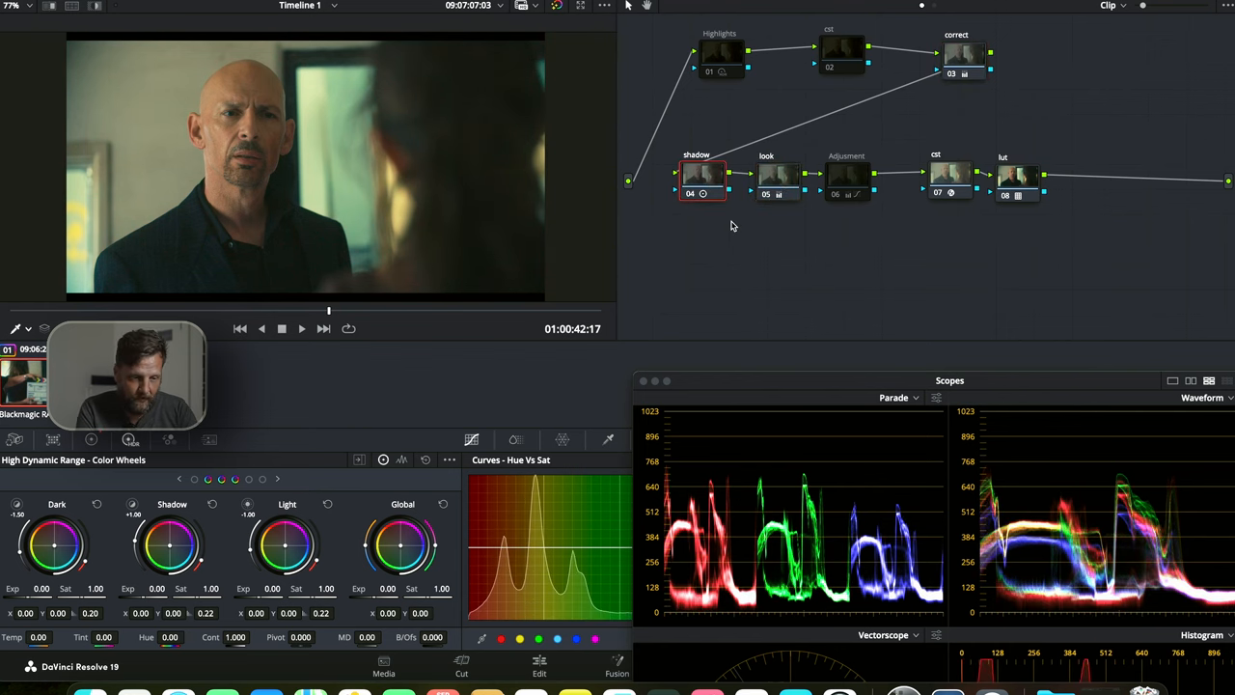
pyautogui.moveTo(787, 243)
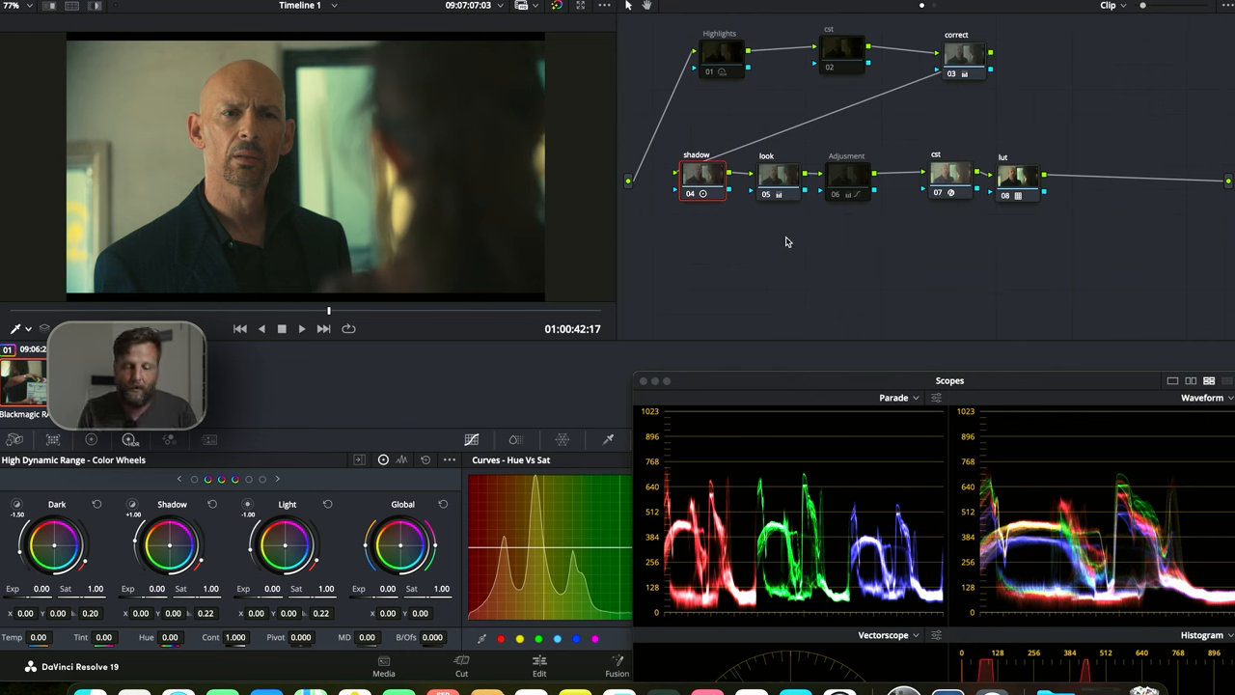
pyautogui.moveTo(851, 176)
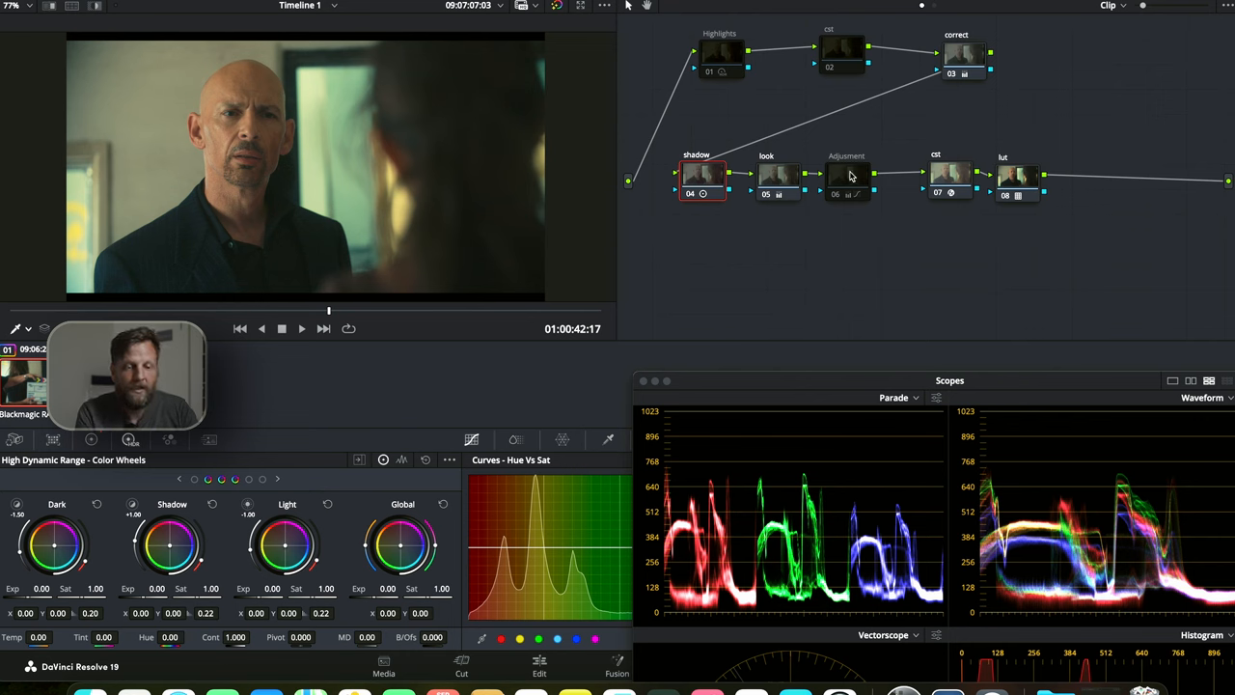
pyautogui.click(845, 178)
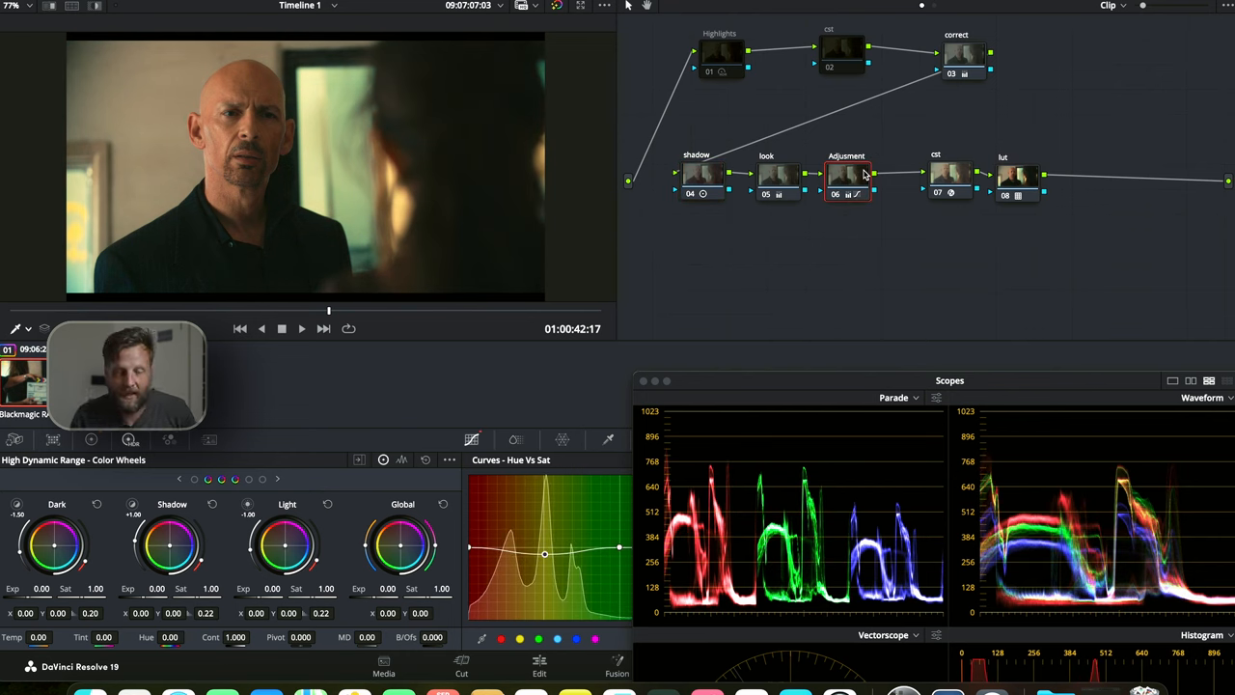
pyautogui.click(722, 54)
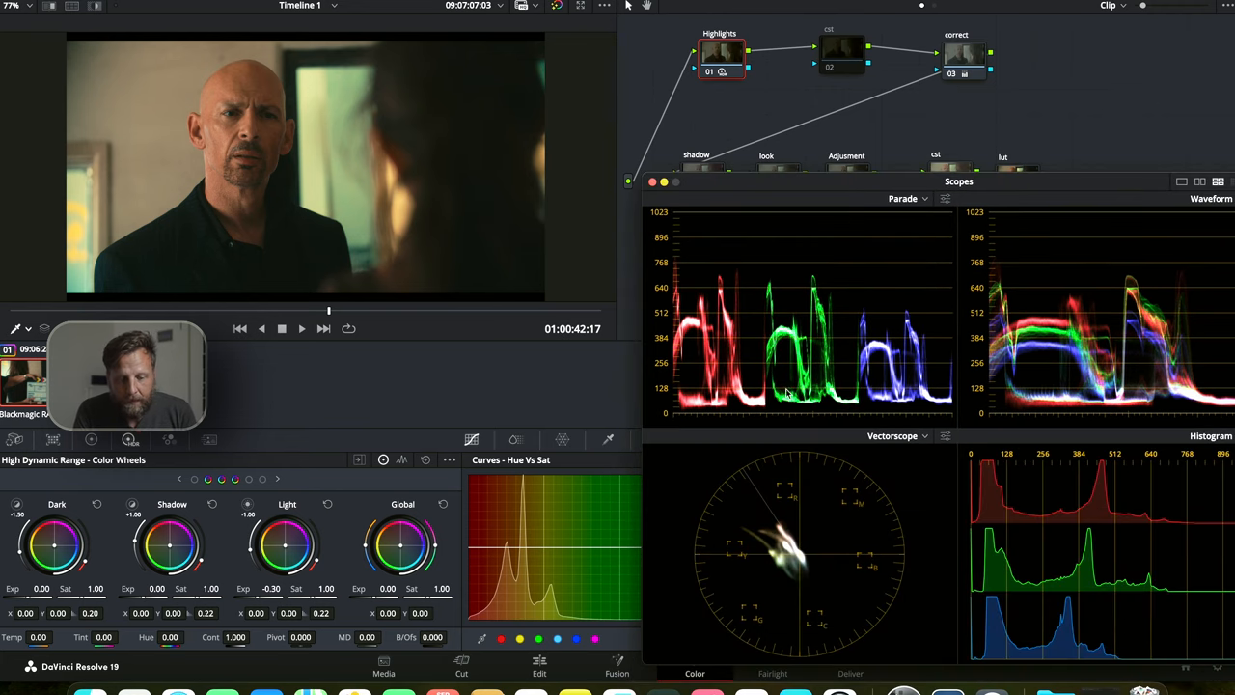
pyautogui.moveTo(999, 276)
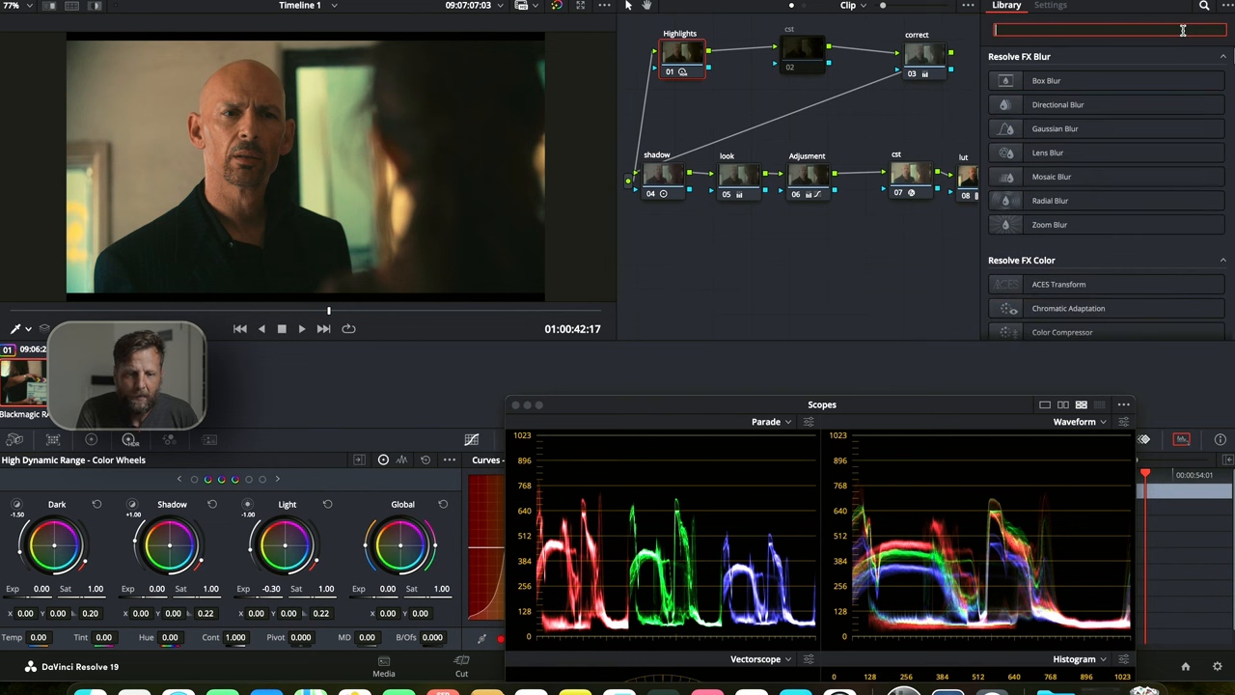
# - Search the Effects Library, then clear the search to list all Resolve FX
pyautogui.write('n')
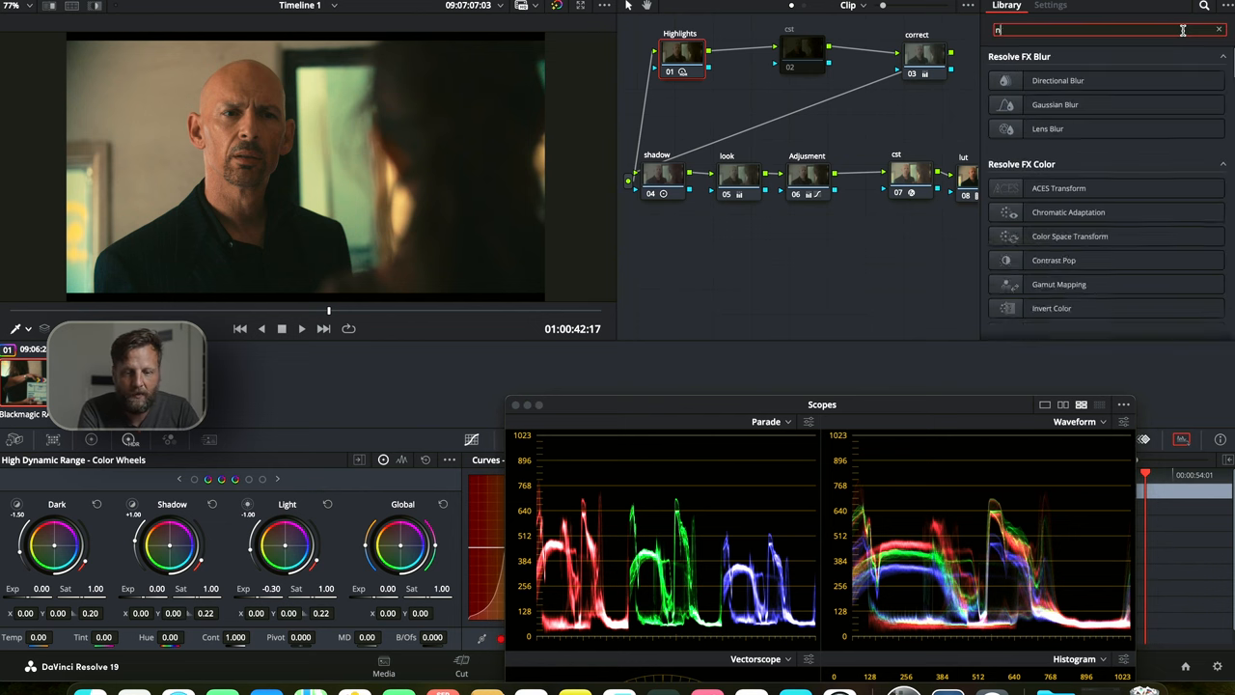
pyautogui.click(1220, 28)
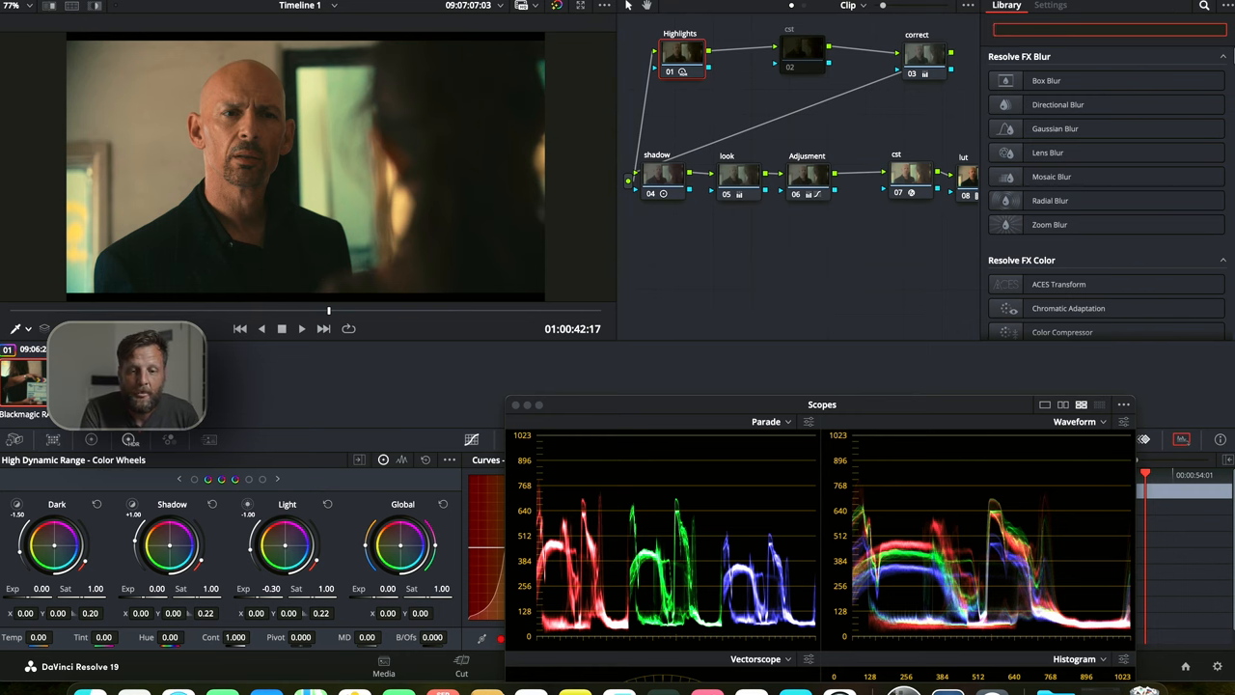
pyautogui.click(1108, 31)
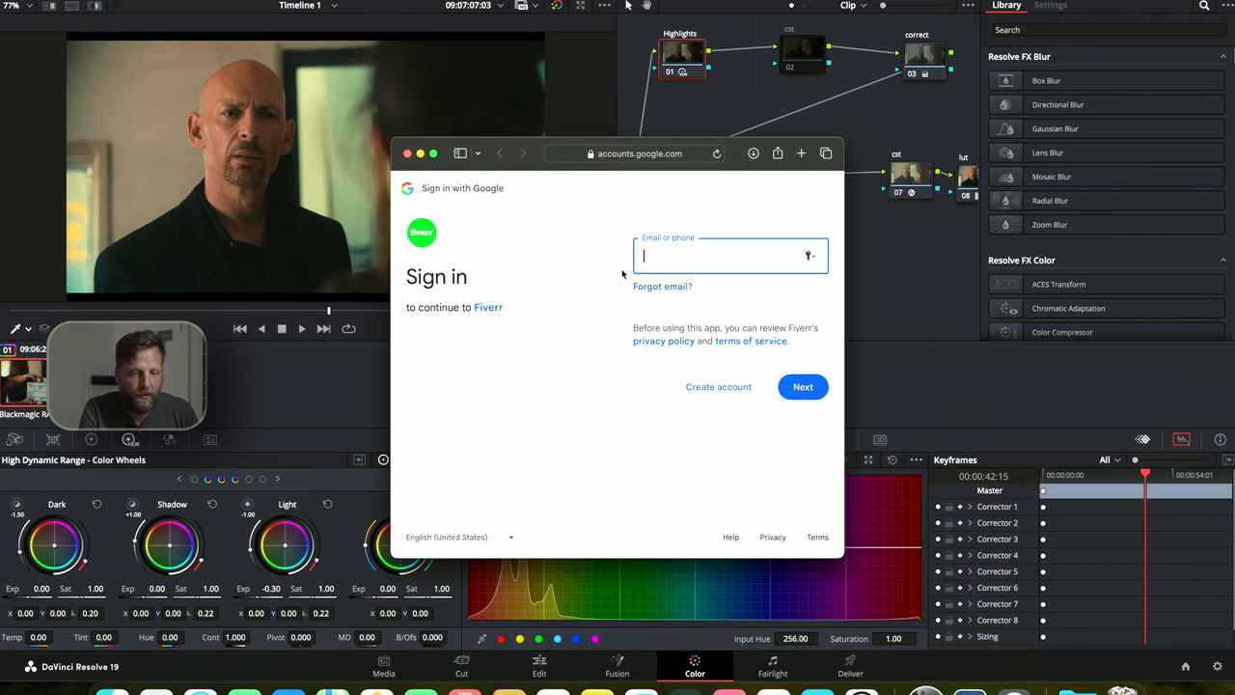
# - Load neatvideo.com from Safari's address-bar suggestions, then dismiss the browser window
pyautogui.click(633, 154)
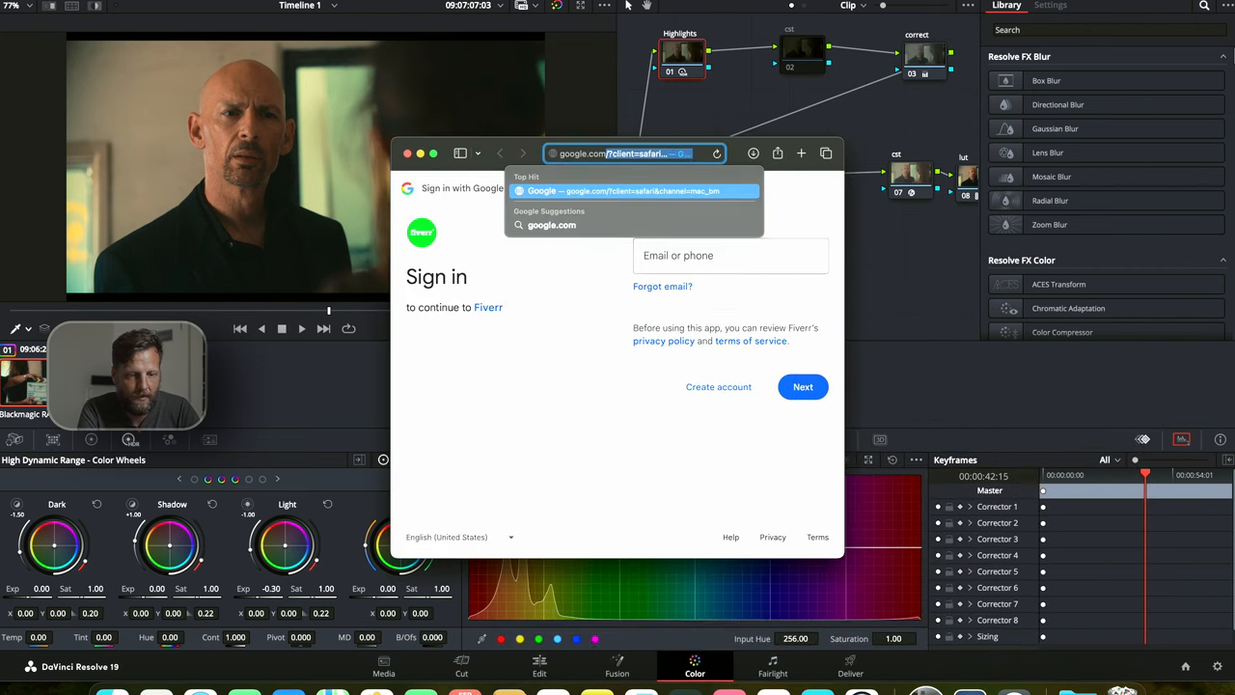
pyautogui.write('new')
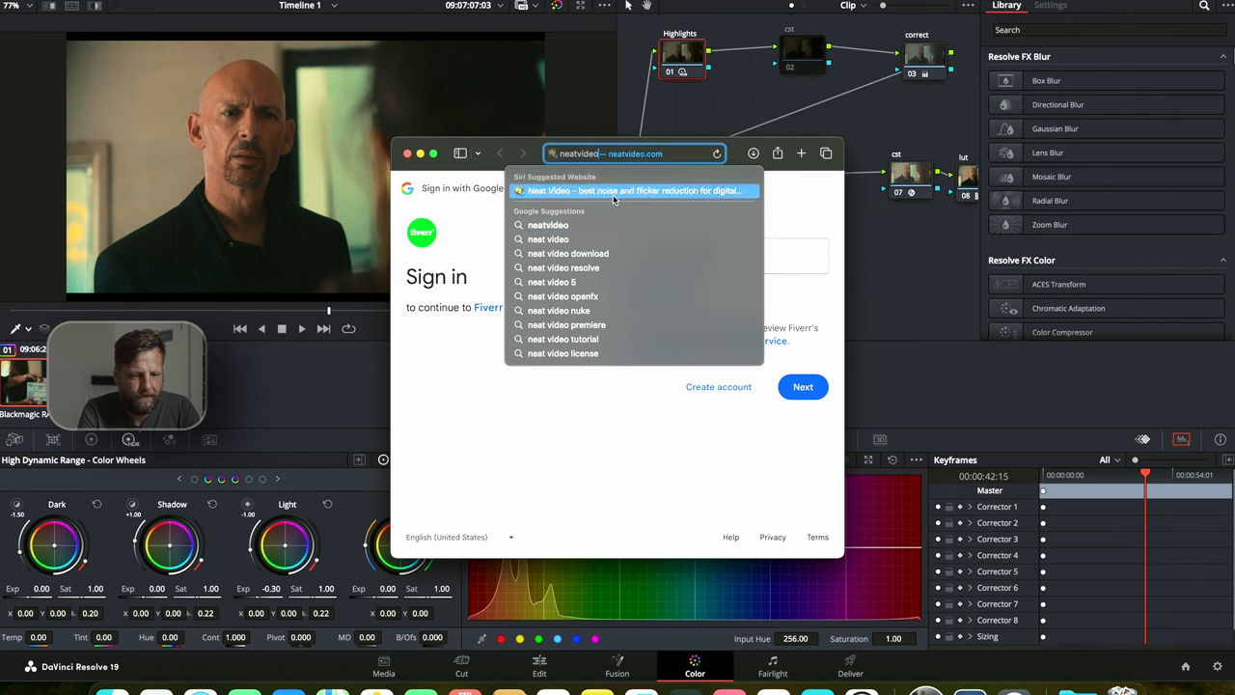
pyautogui.click(632, 191)
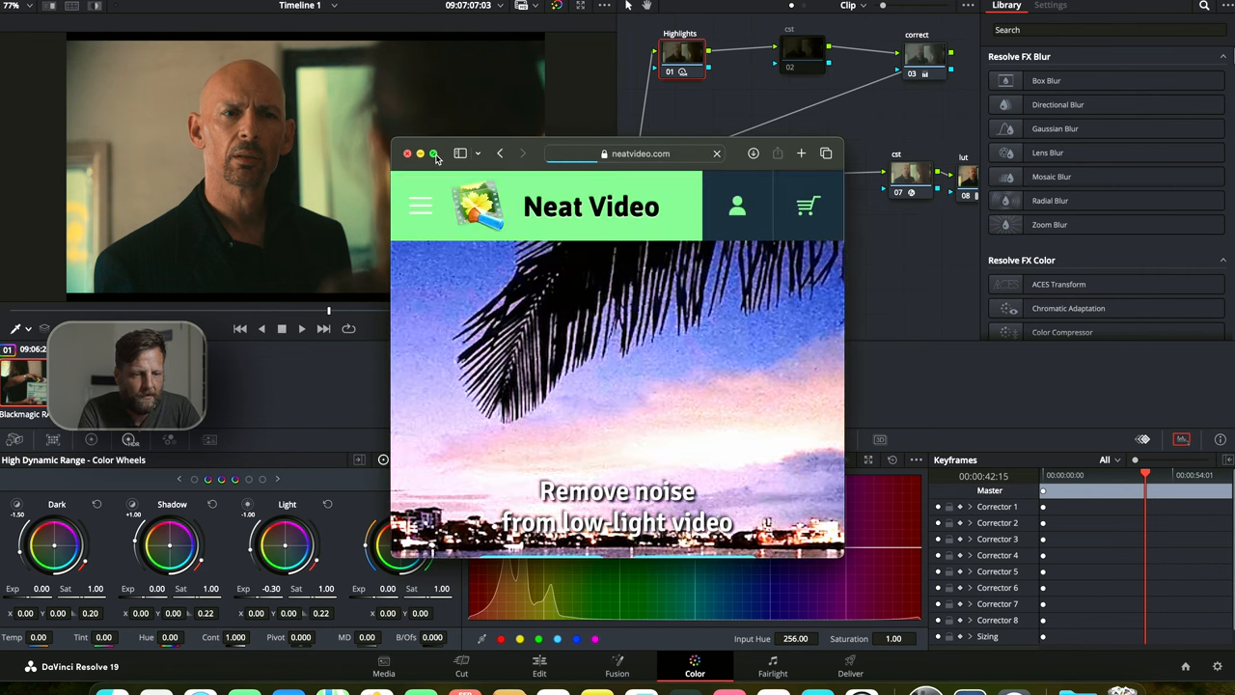
pyautogui.click(432, 155)
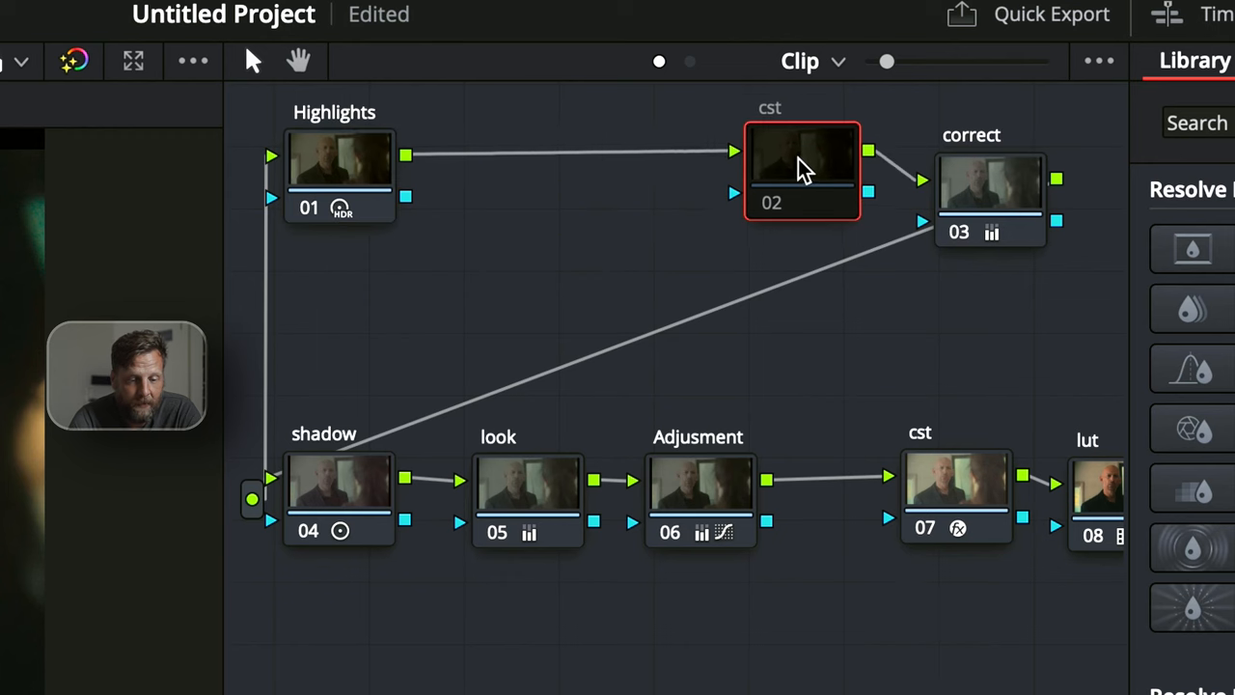
# - Insert a serial node labelled NR between the Highlights and cst nodes
pyautogui.click(340, 170)
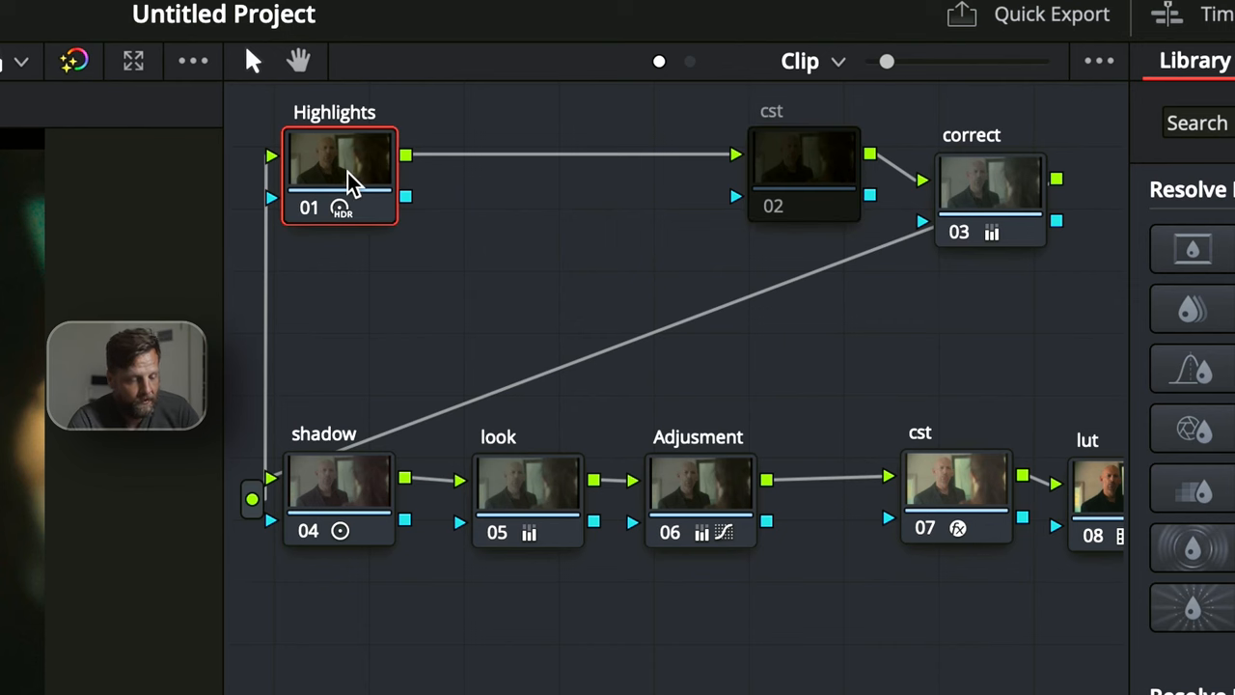
pyautogui.click(803, 173)
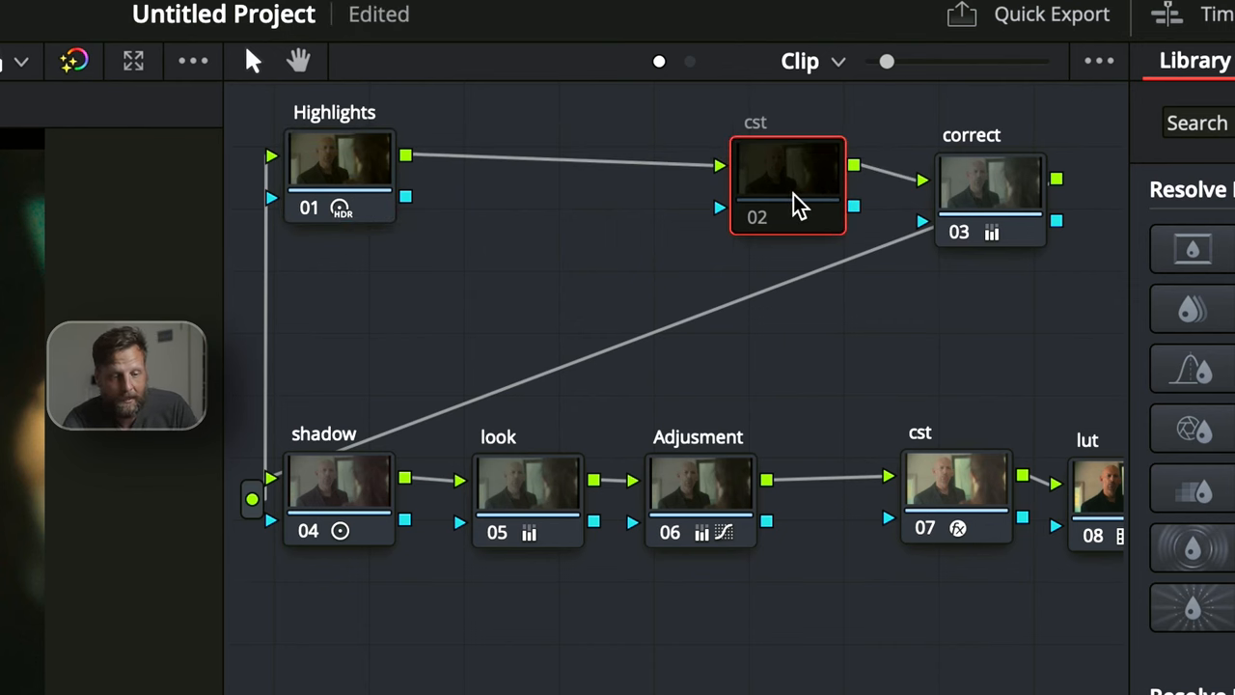
pyautogui.click(340, 174)
pyautogui.write('NR')
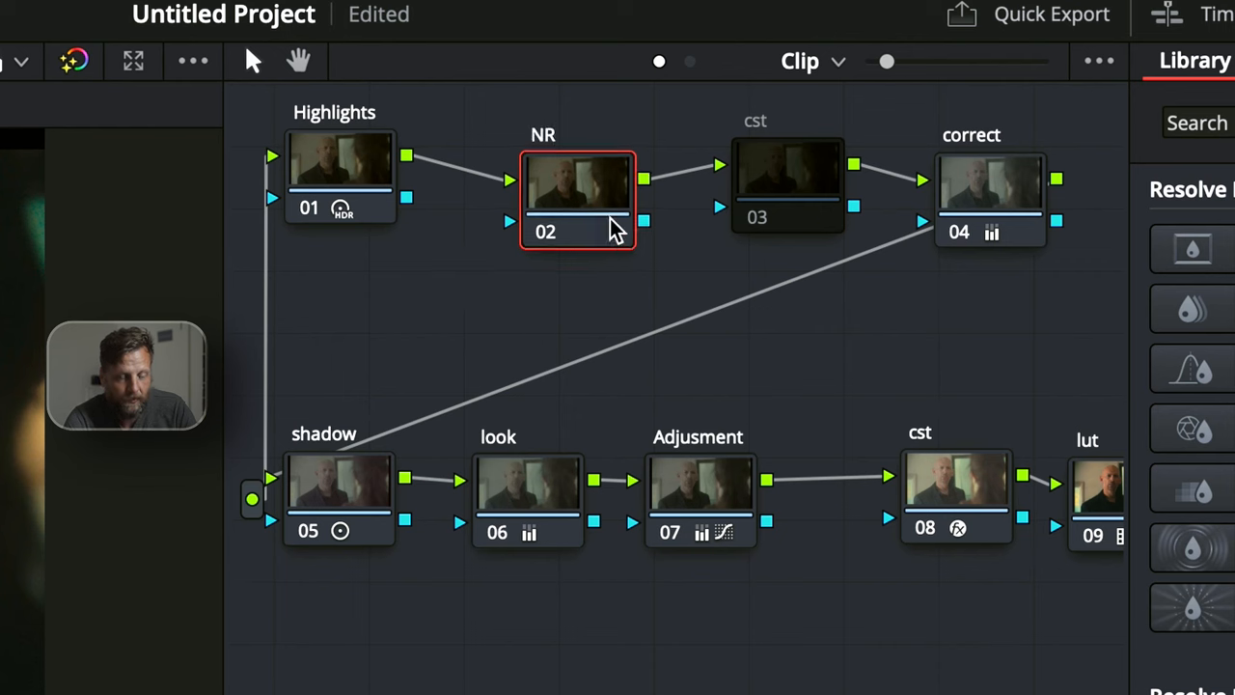
pyautogui.moveTo(583, 222)
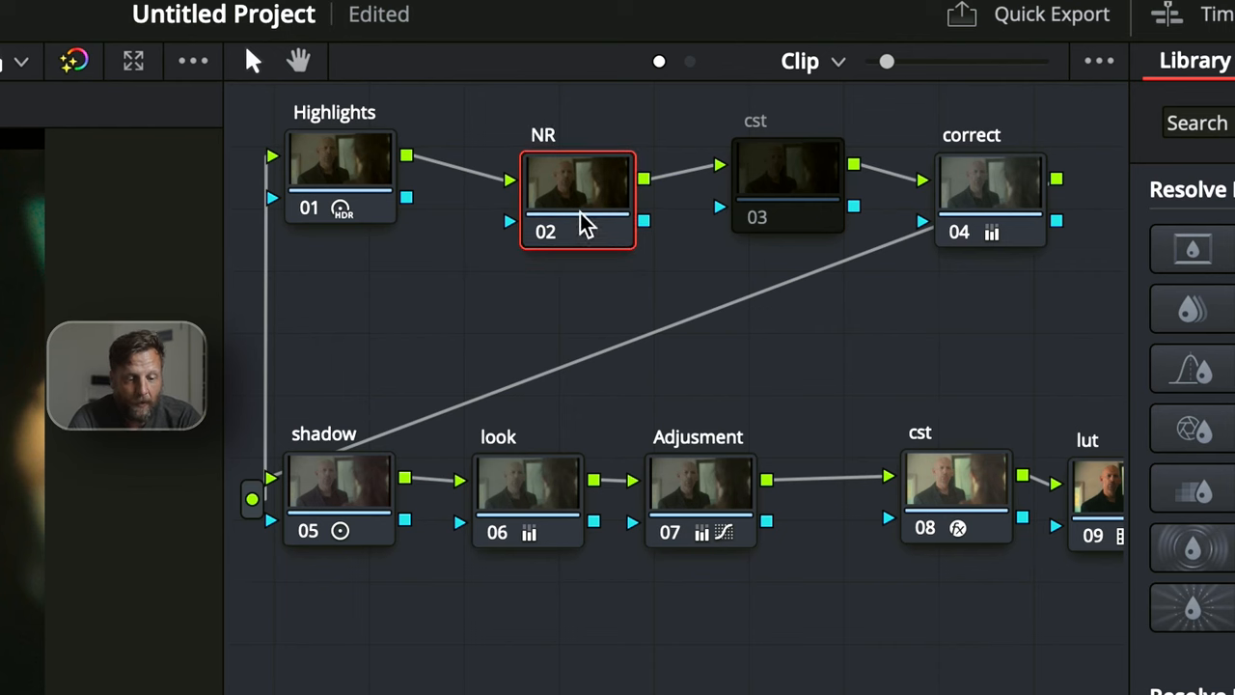
pyautogui.moveTo(633, 454)
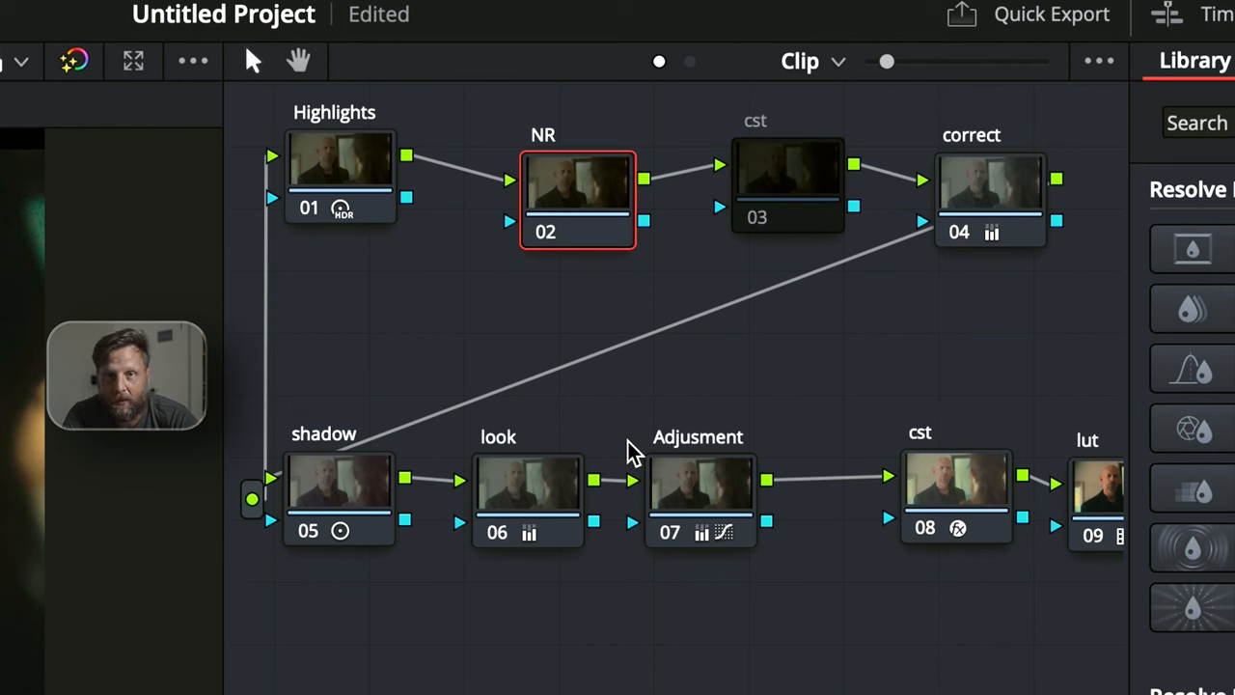
pyautogui.moveTo(729, 511)
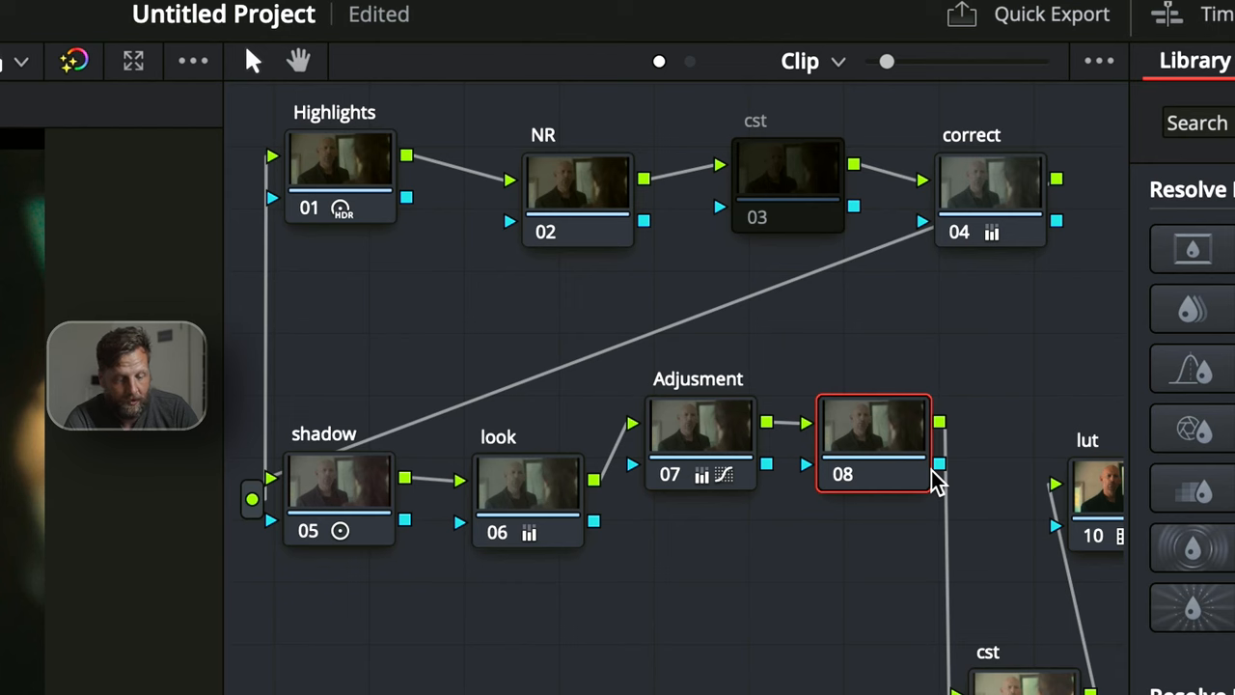
# - Label the new node Sharpening and lower its blur radius to 0.46
pyautogui.write('Sharpeni')
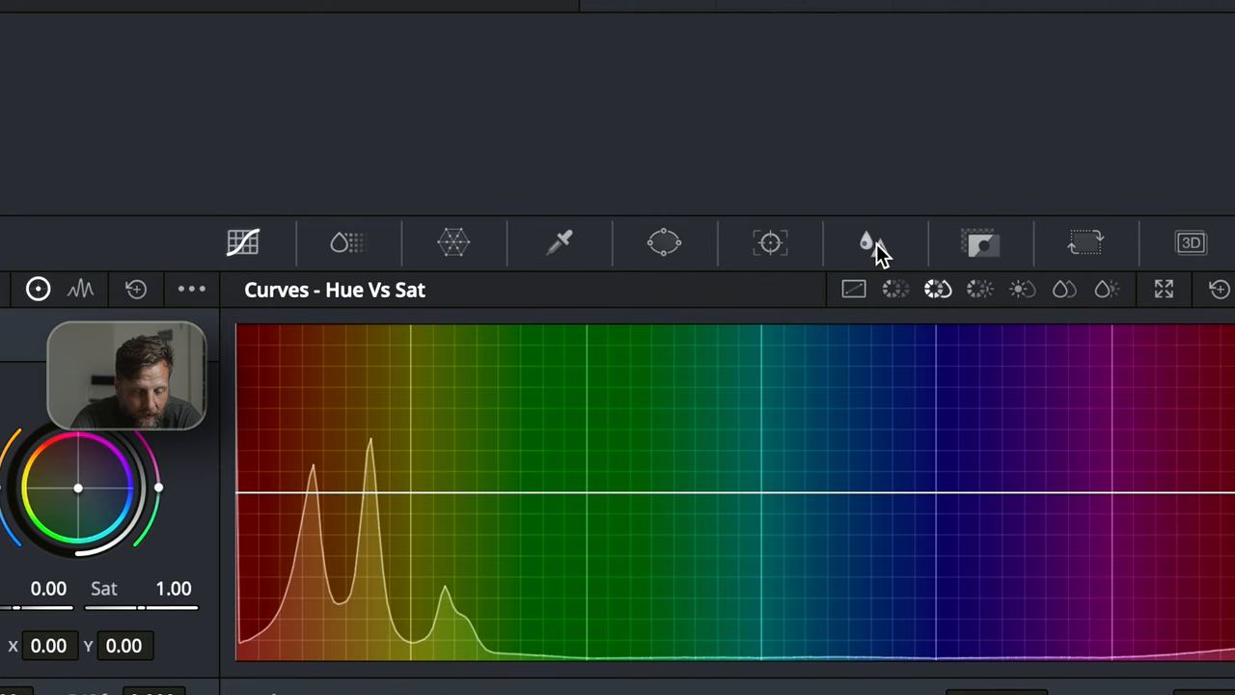
pyautogui.click(873, 243)
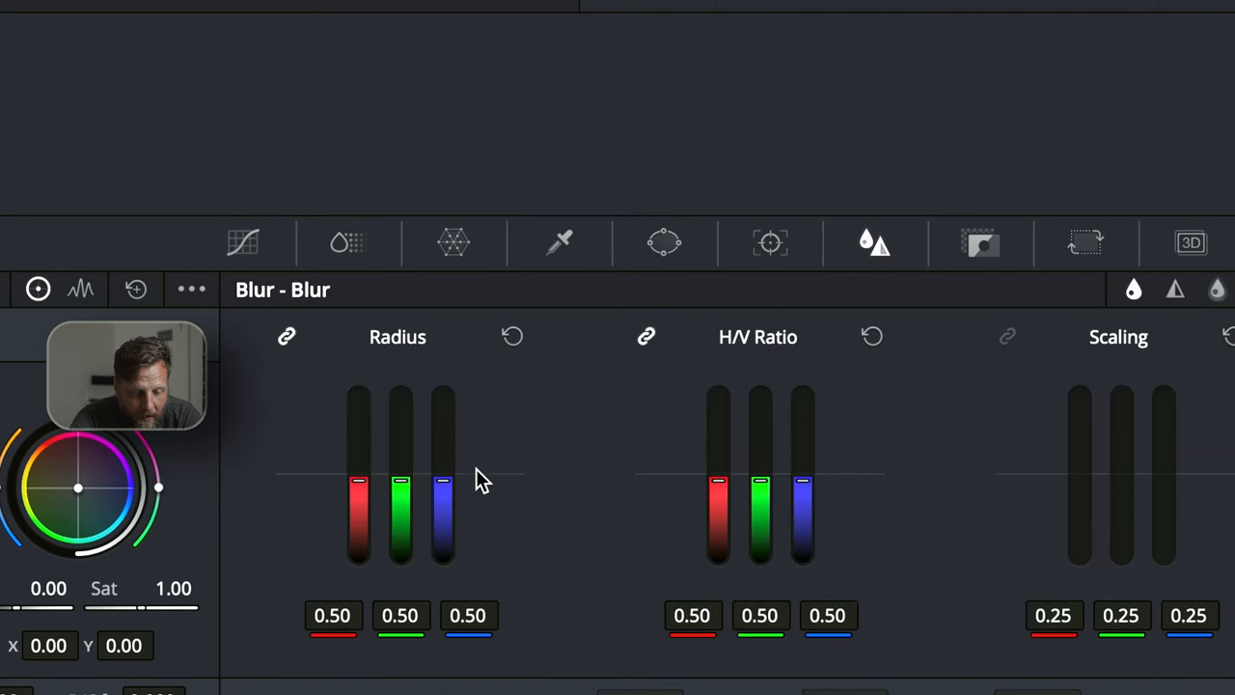
pyautogui.moveTo(441, 492)
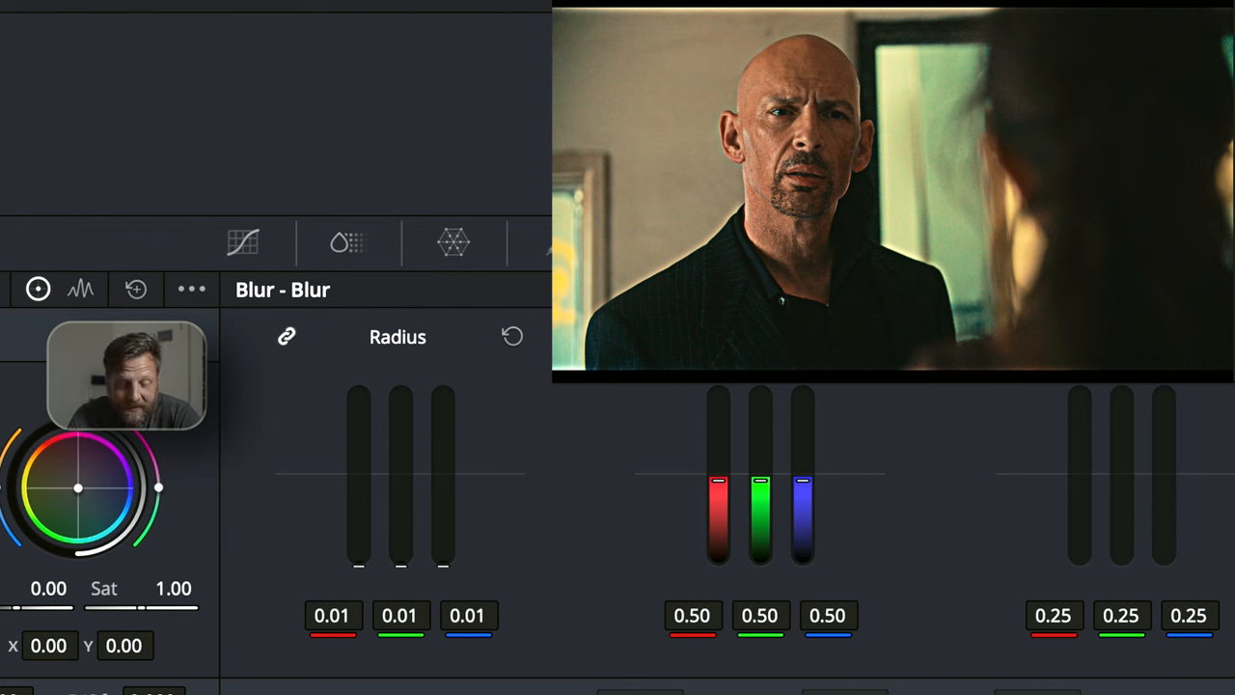
pyautogui.moveTo(399, 560); pyautogui.dragTo(400, 473)
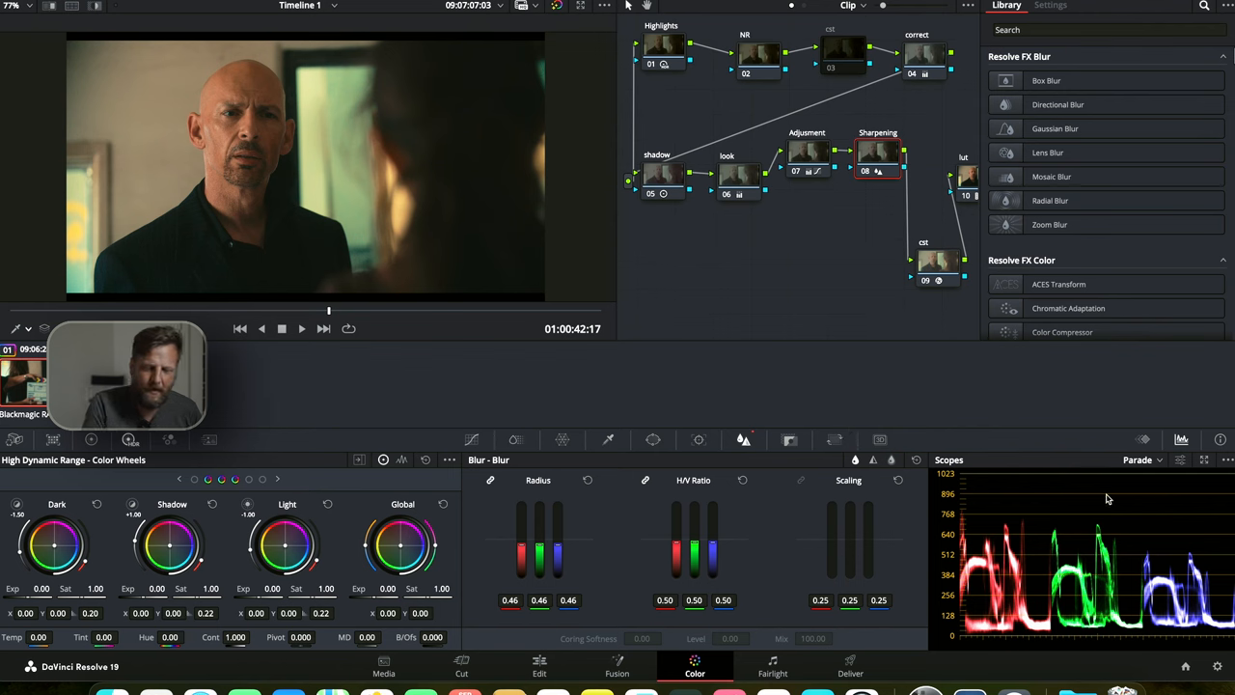
# - After checking the cst node, push the look node's Gain toward green (0.97, 1.01, 0.98)
pyautogui.click(891, 234)
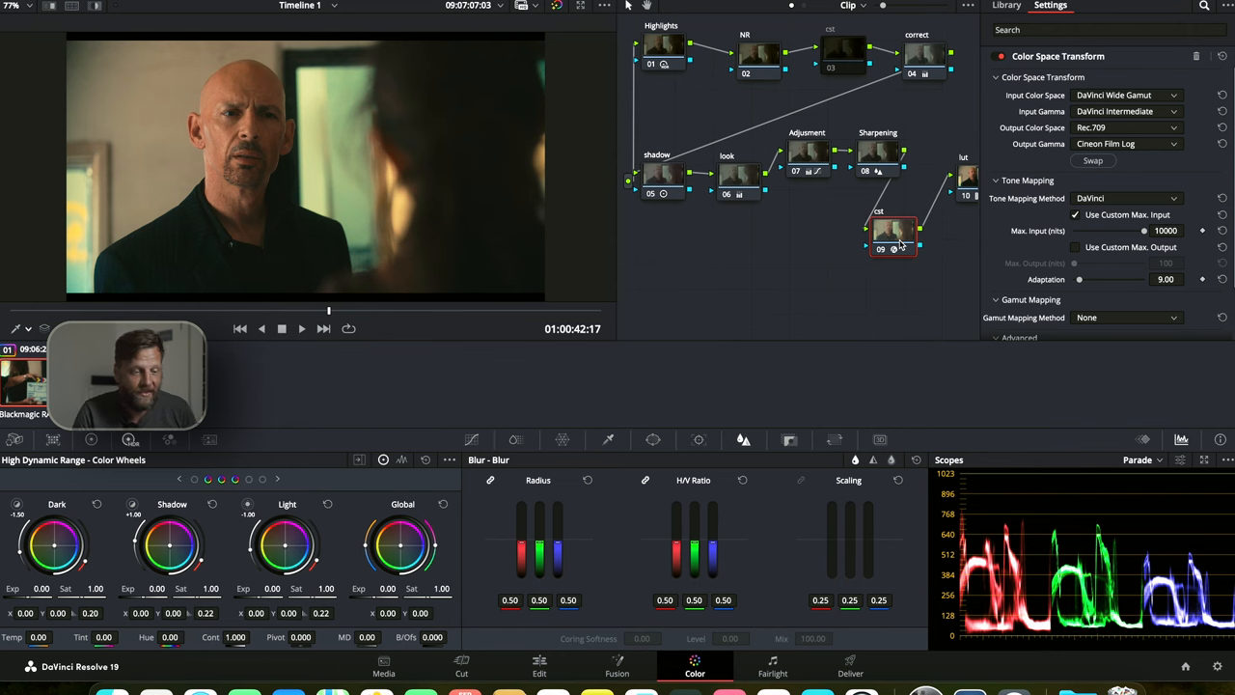
pyautogui.click(1008, 6)
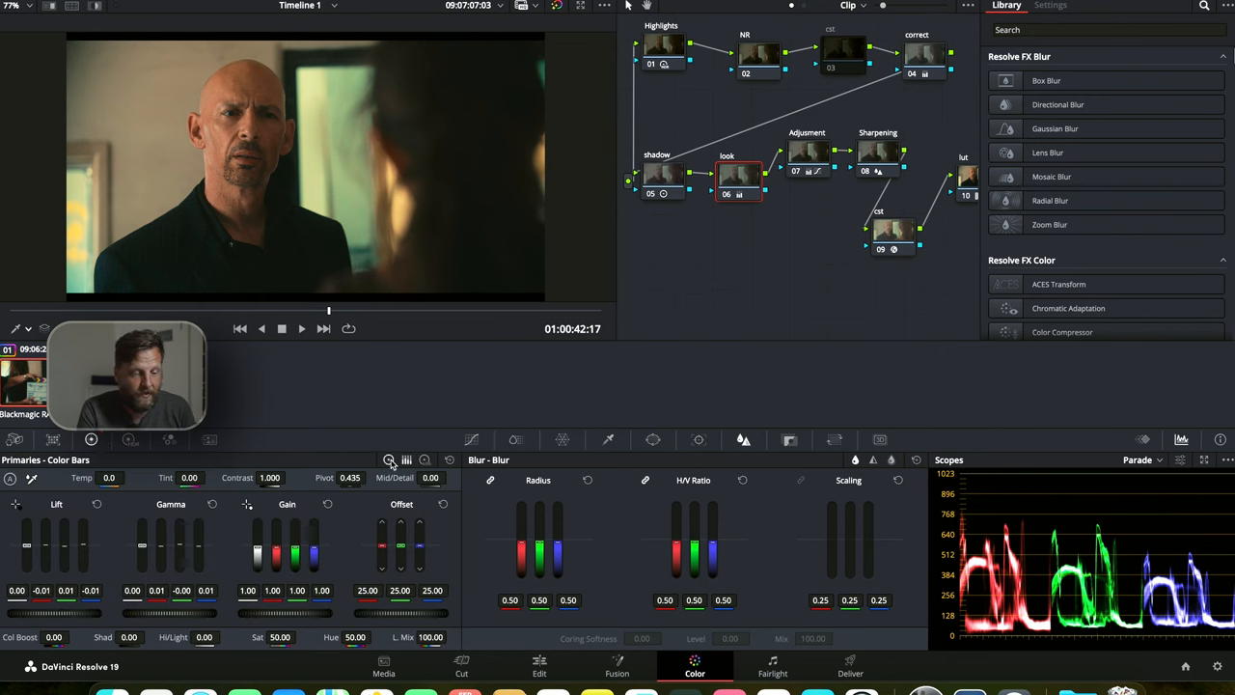
pyautogui.click(388, 459)
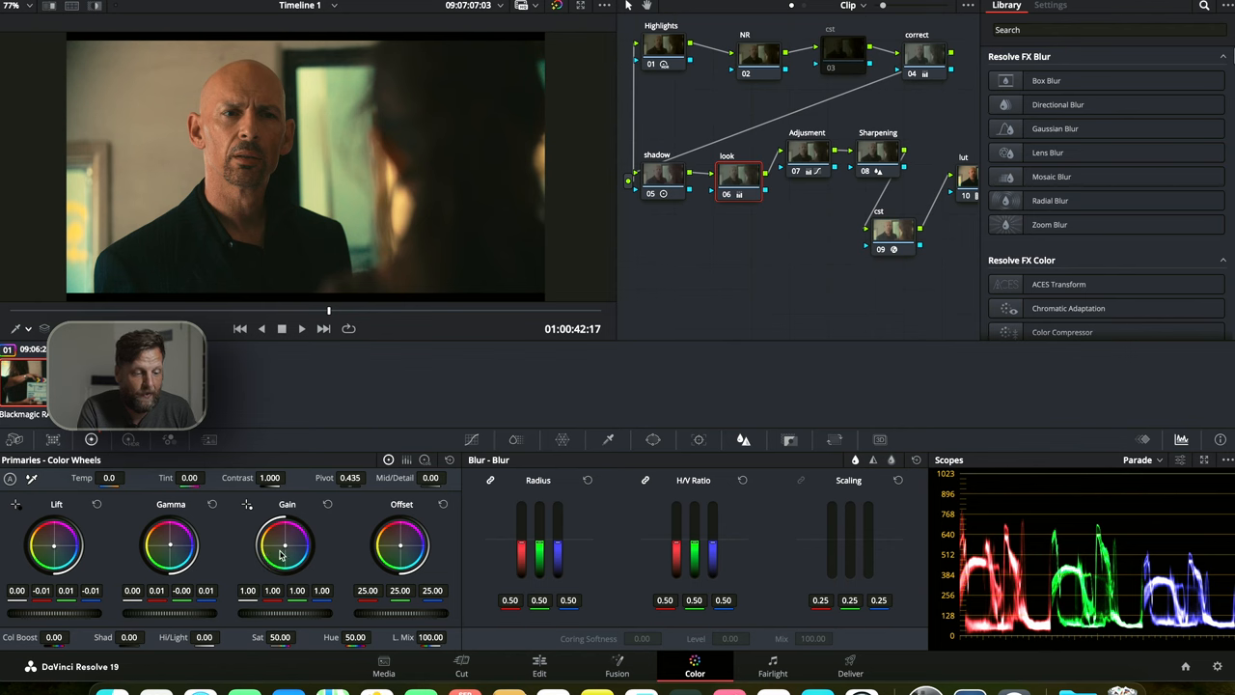
pyautogui.moveTo(285, 544); pyautogui.dragTo(279, 540)
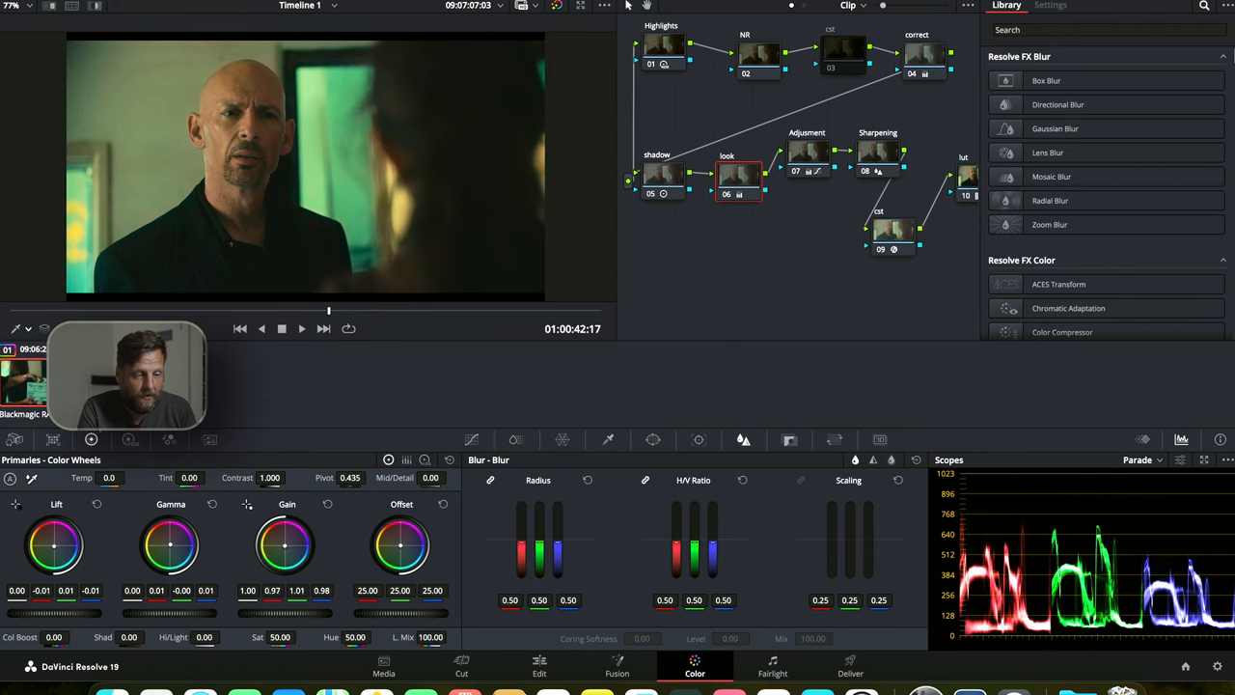
pyautogui.moveTo(285, 545); pyautogui.dragTo(287, 540)
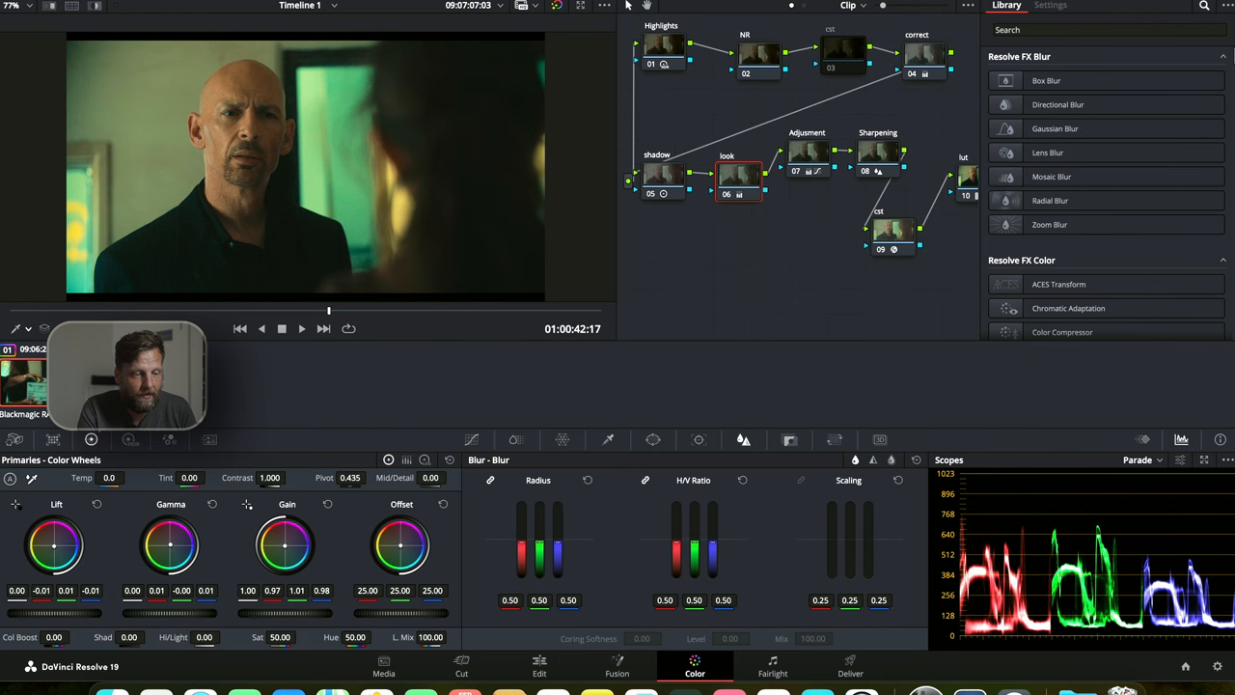
pyautogui.moveTo(864, 444)
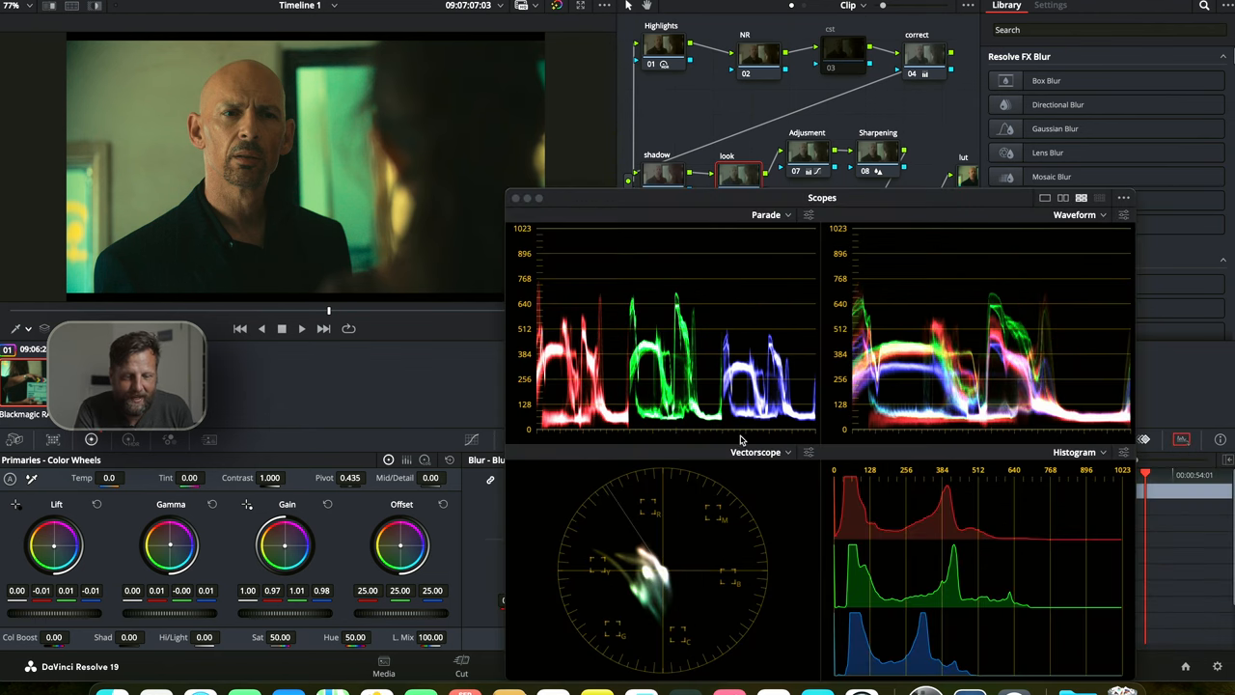
pyautogui.moveTo(575, 429)
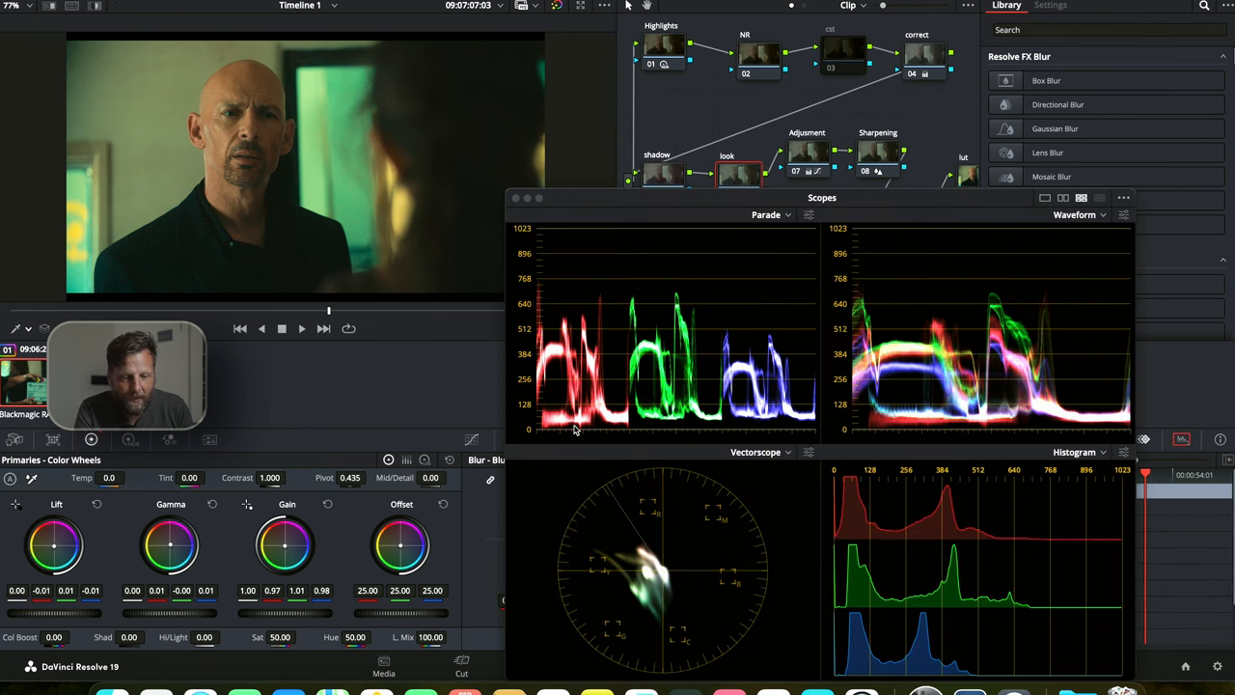
pyautogui.moveTo(851, 270)
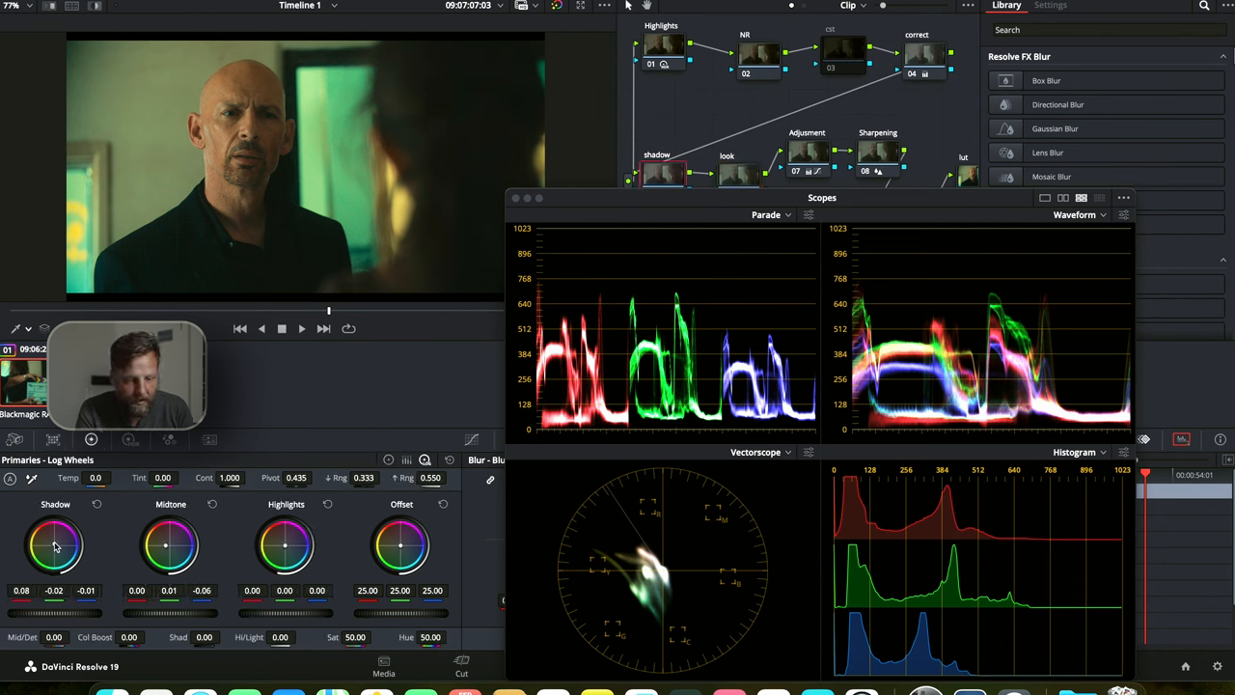
# - Warm the shadows on the Log wheels to about 0.10, -0.09, -0.01
pyautogui.moveTo(54, 548); pyautogui.dragTo(48, 556)
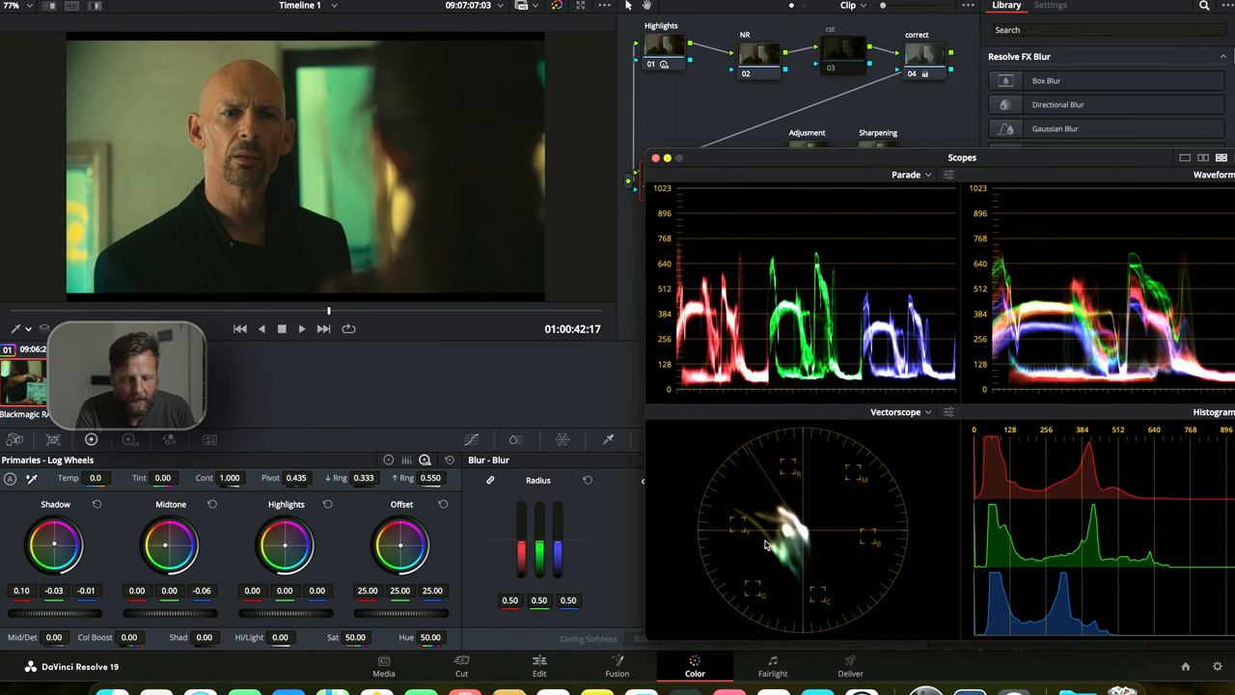
pyautogui.moveTo(771, 577)
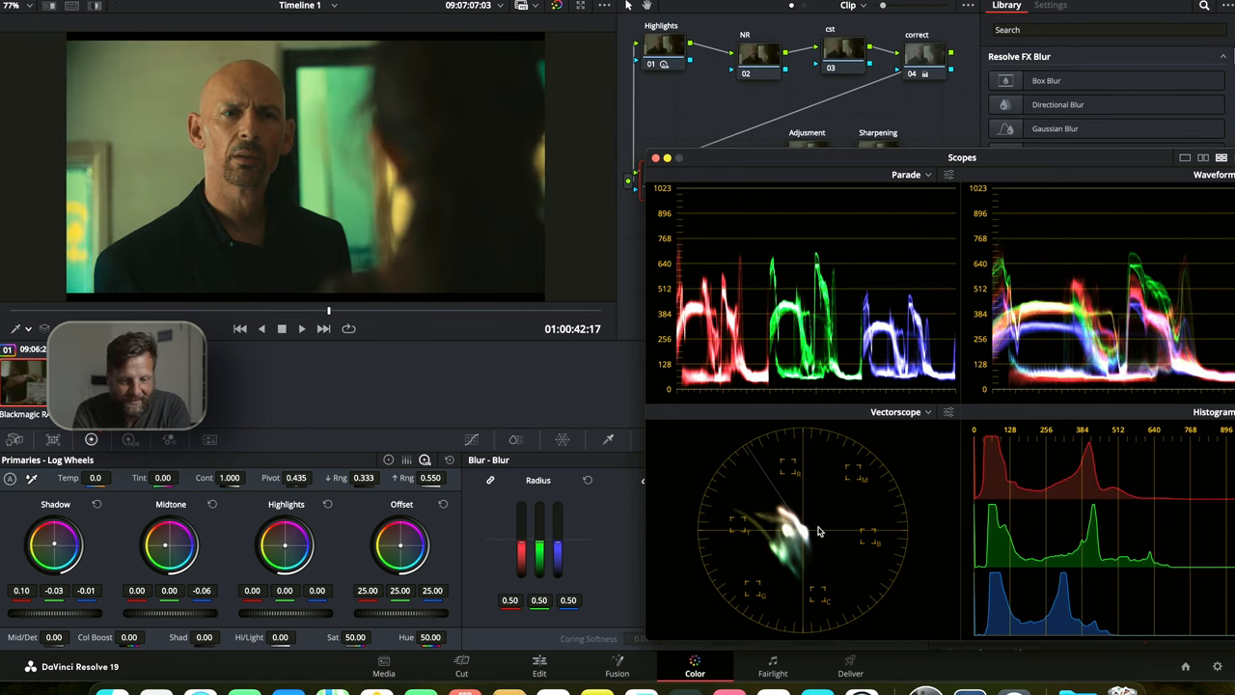
pyautogui.moveTo(815, 550)
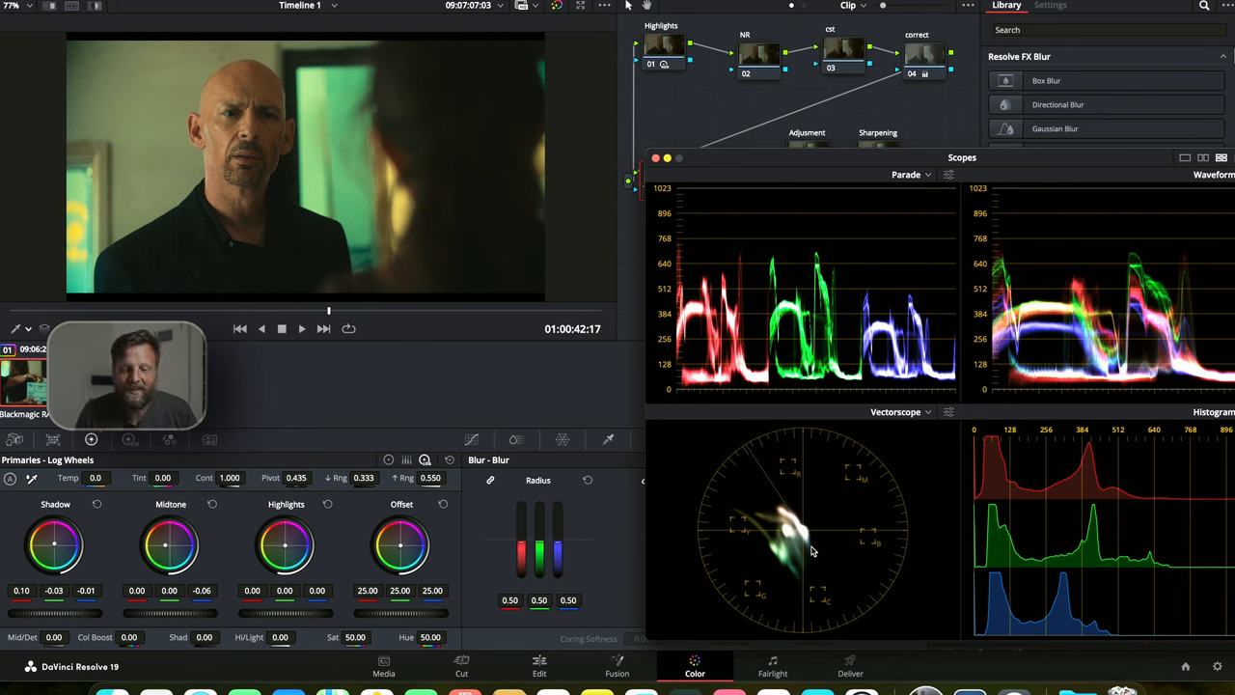